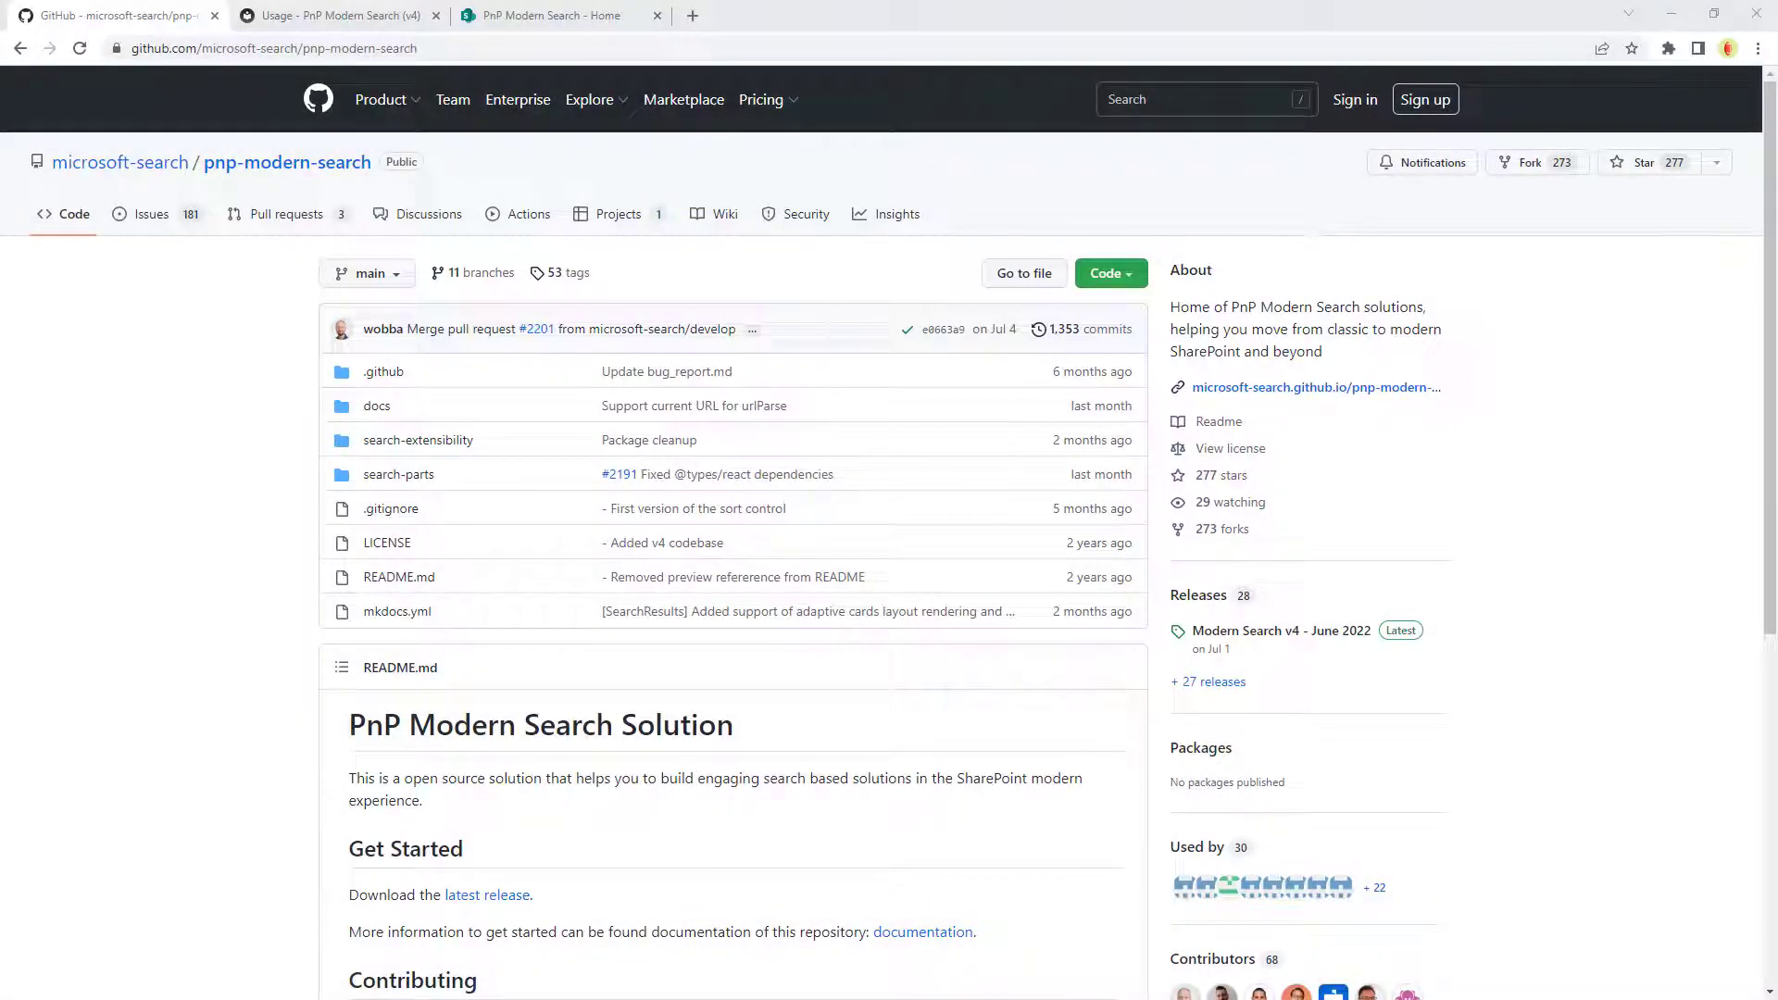
{"action": "mouse_move", "coordinate": [1548, 837]}
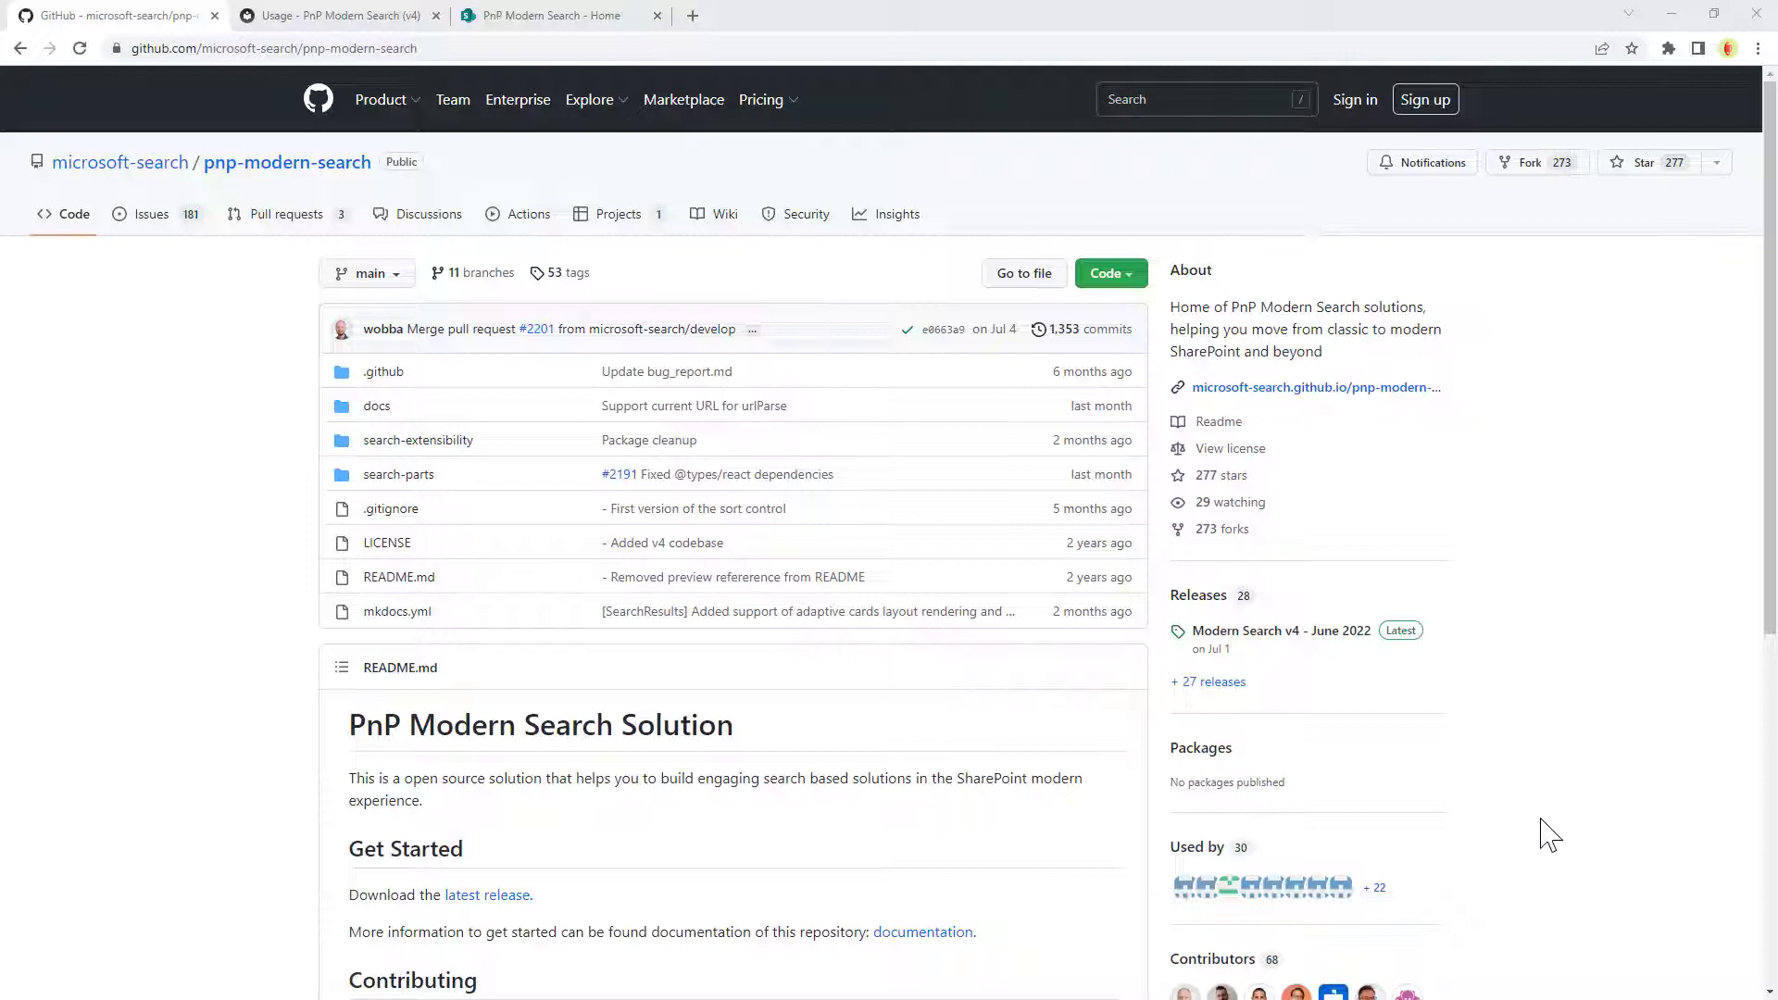
{"action": "mouse_move", "coordinate": [1533, 827]}
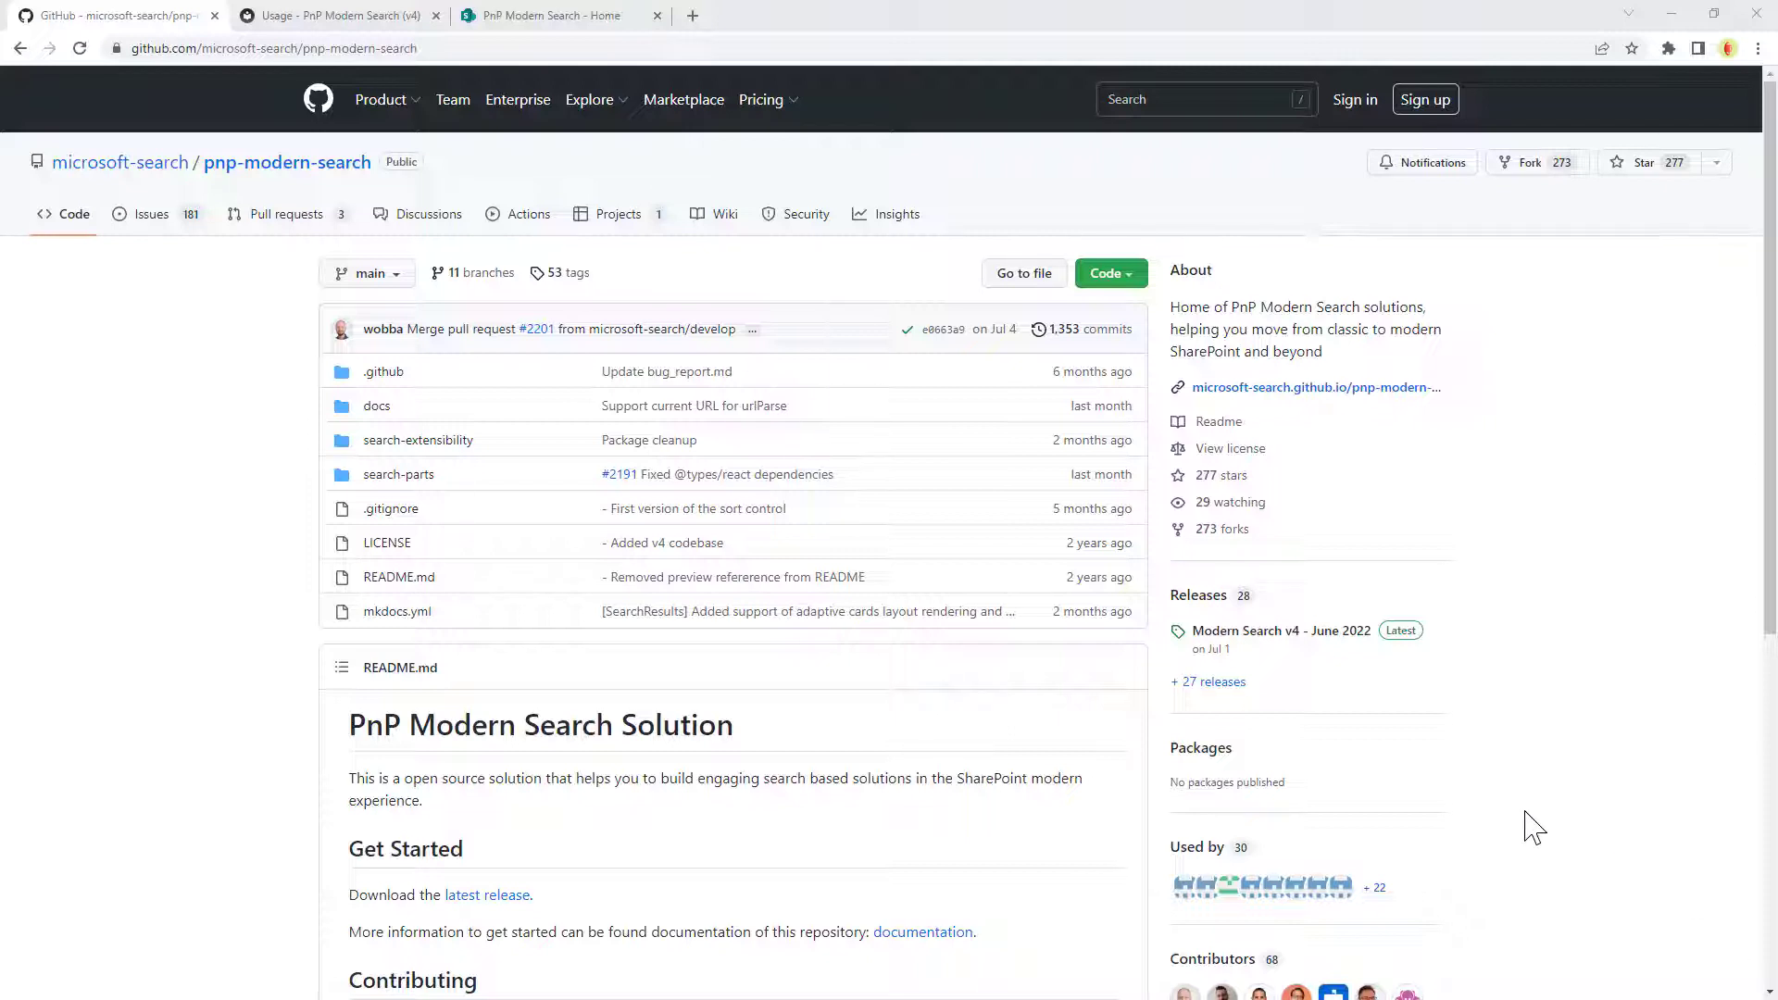
{"action": "mouse_move", "coordinate": [1198, 594]}
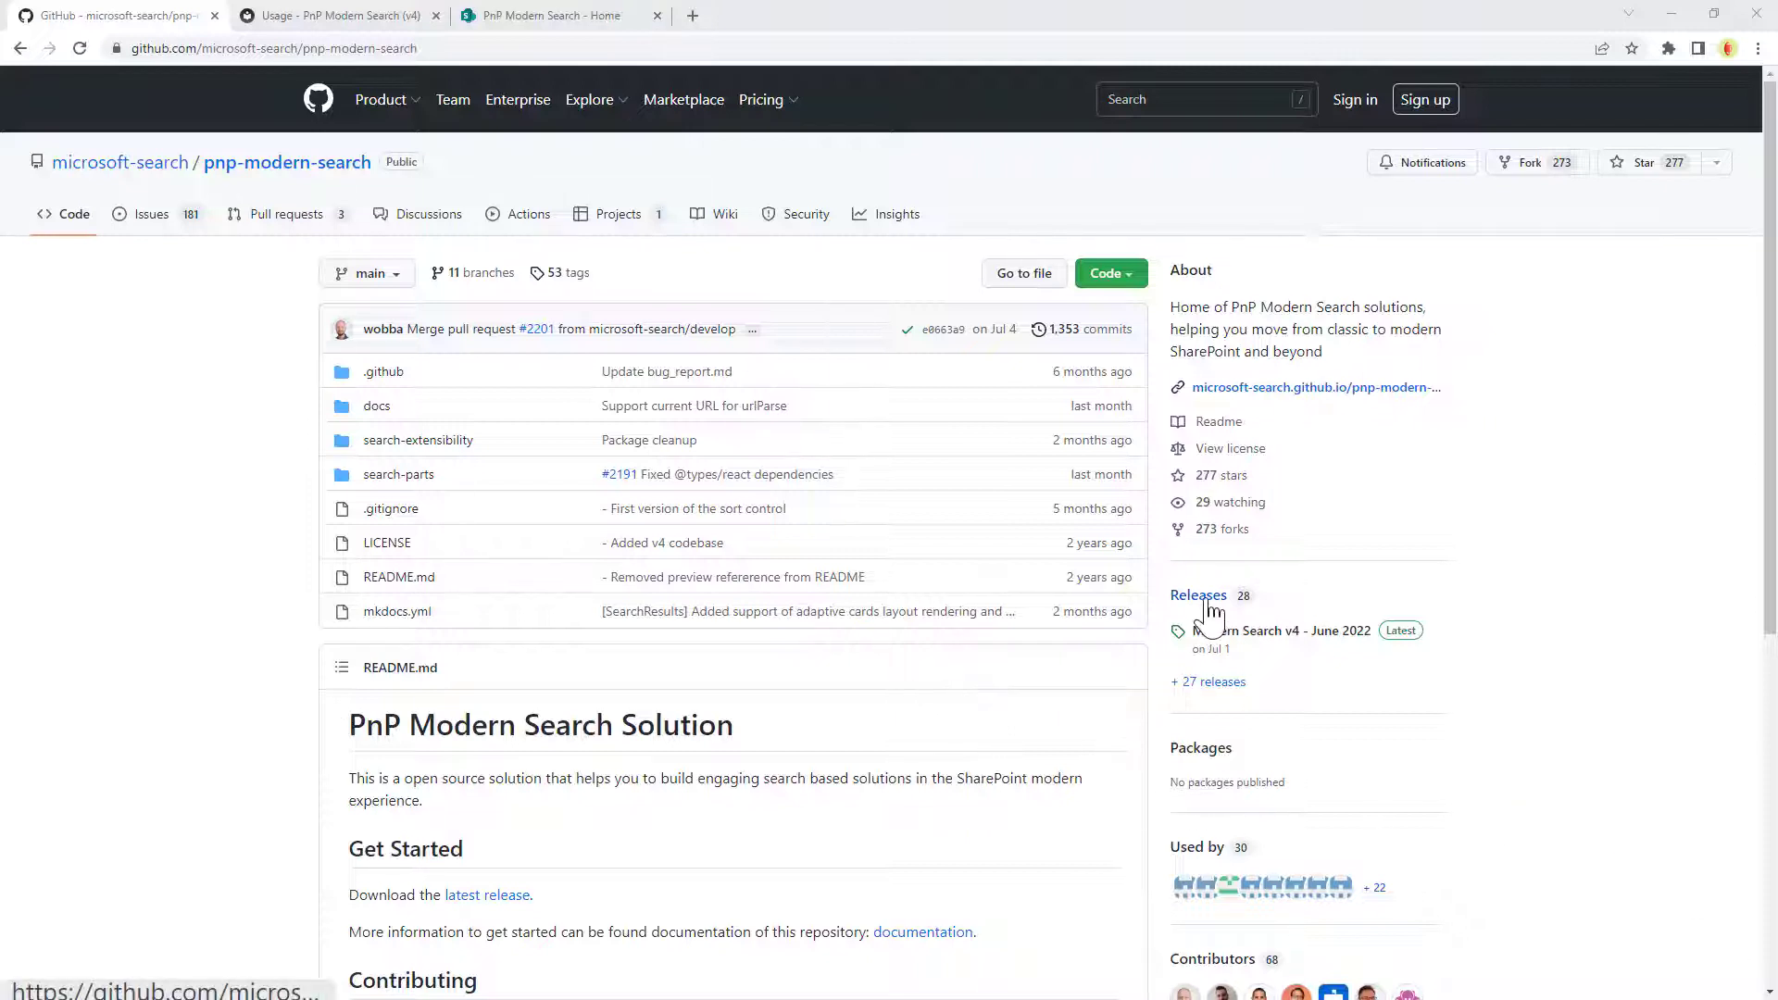
Show the repository's Releases list scrolled to the June 2022 release assets with the .sppkg package
{"action": "left_click", "coordinate": [1198, 594]}
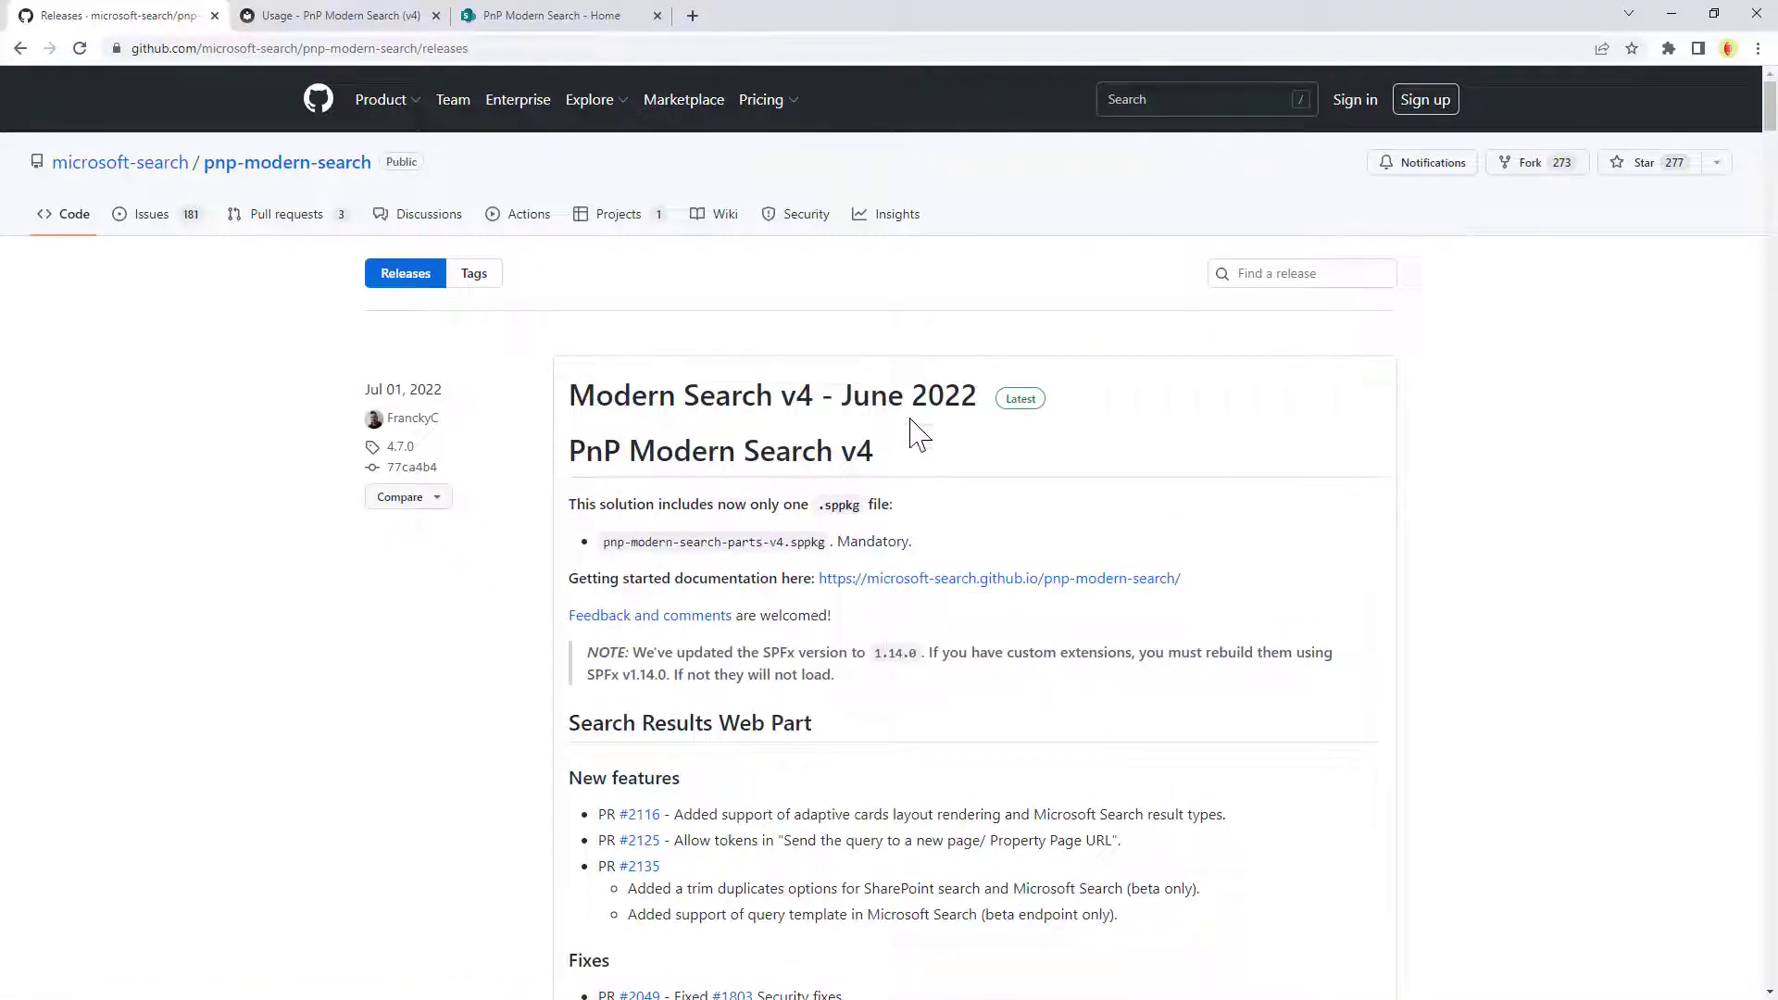
{"action": "scroll", "scroll_direction": "down", "scroll_amount": 3}
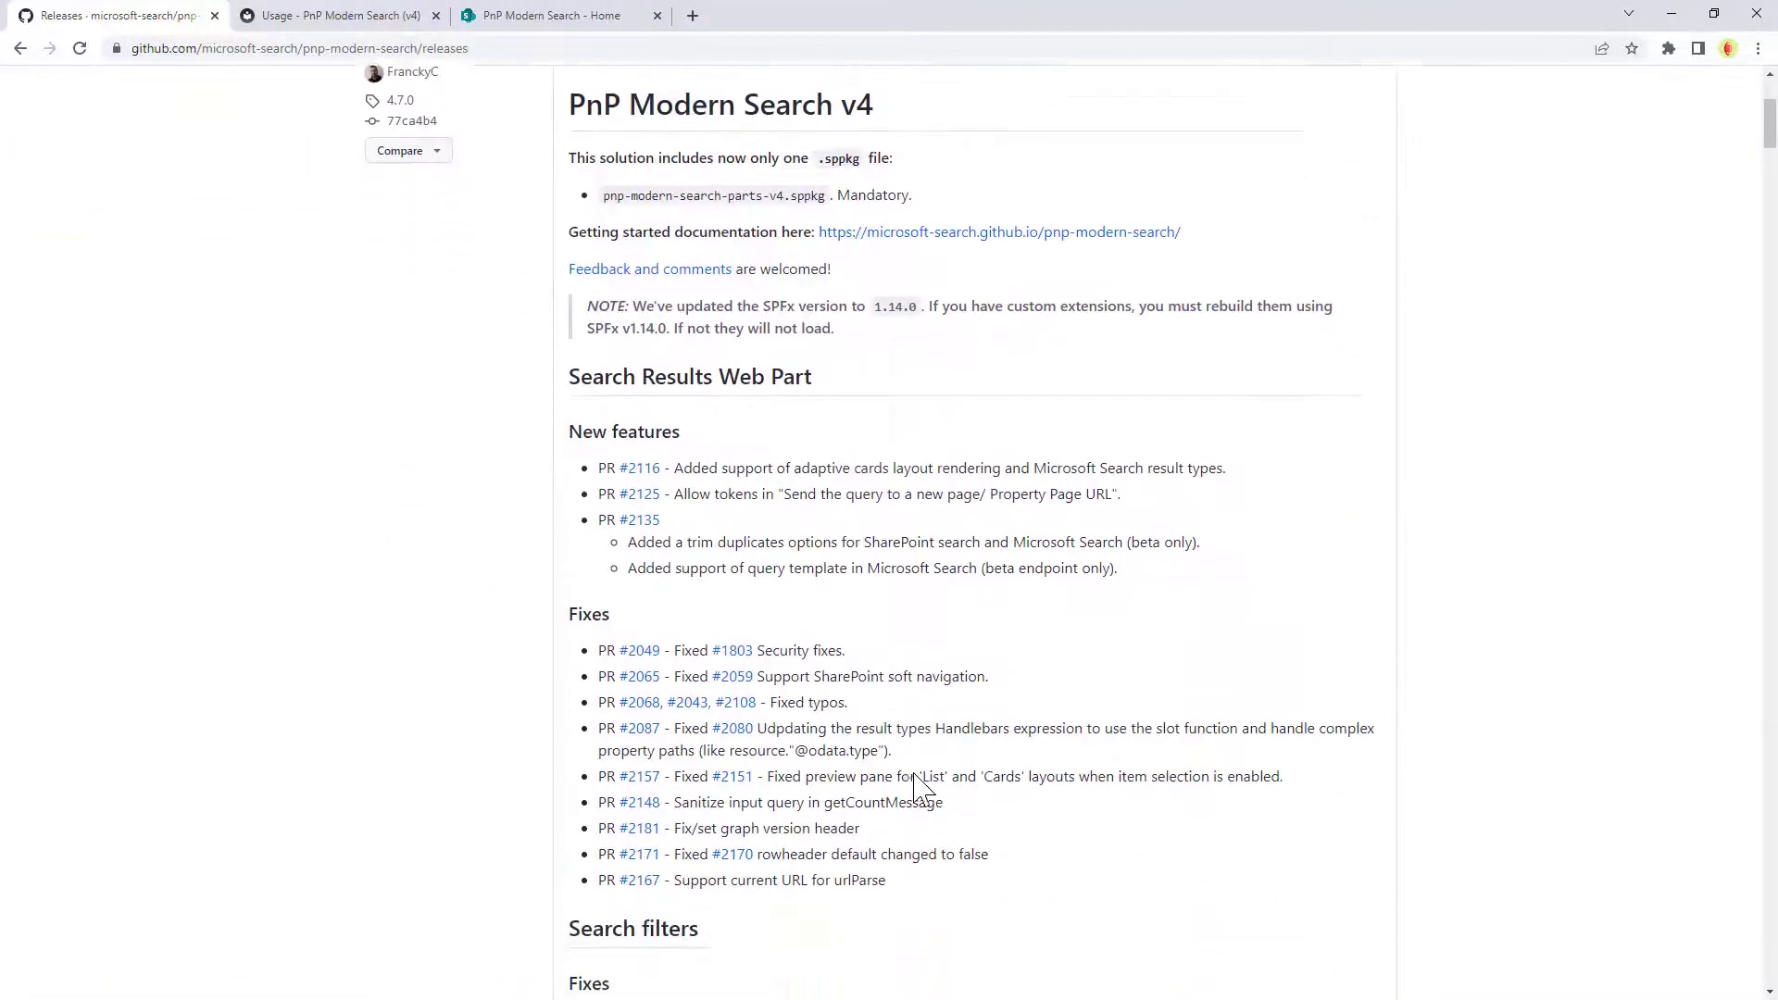
{"action": "scroll", "scroll_direction": "down", "scroll_amount": 3}
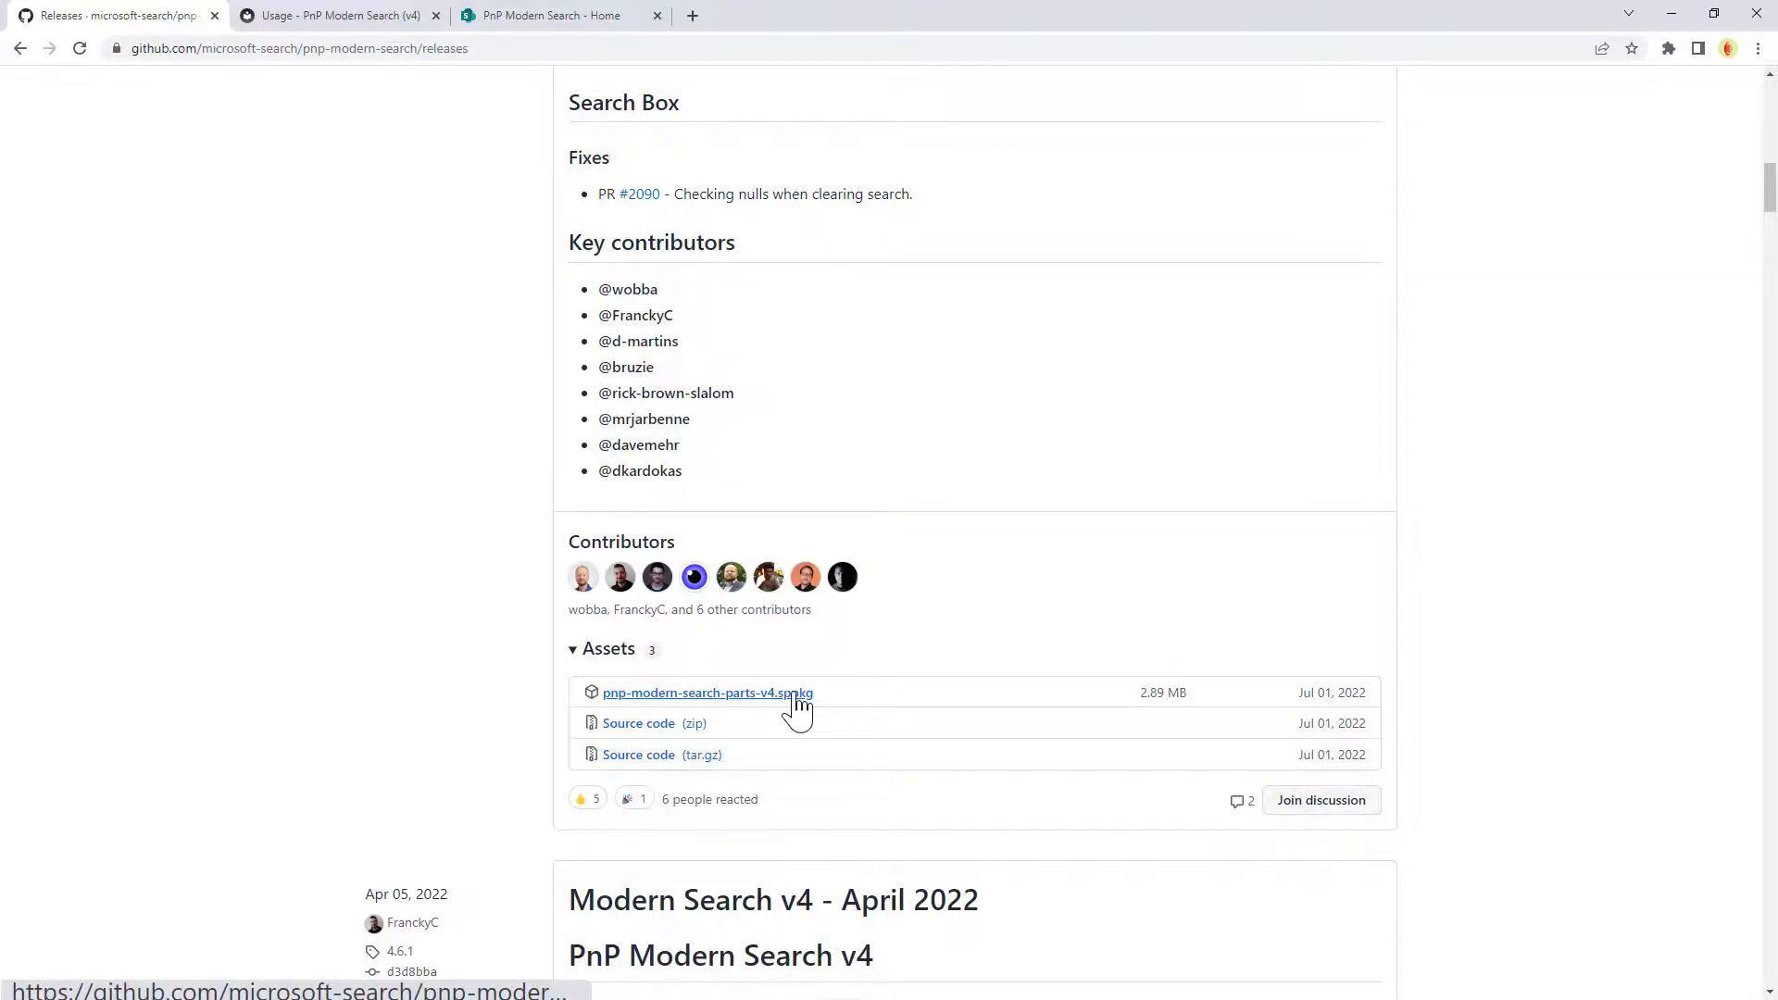
Switch to the Search Box web part usage documentation tab
{"action": "left_click", "coordinate": [330, 17]}
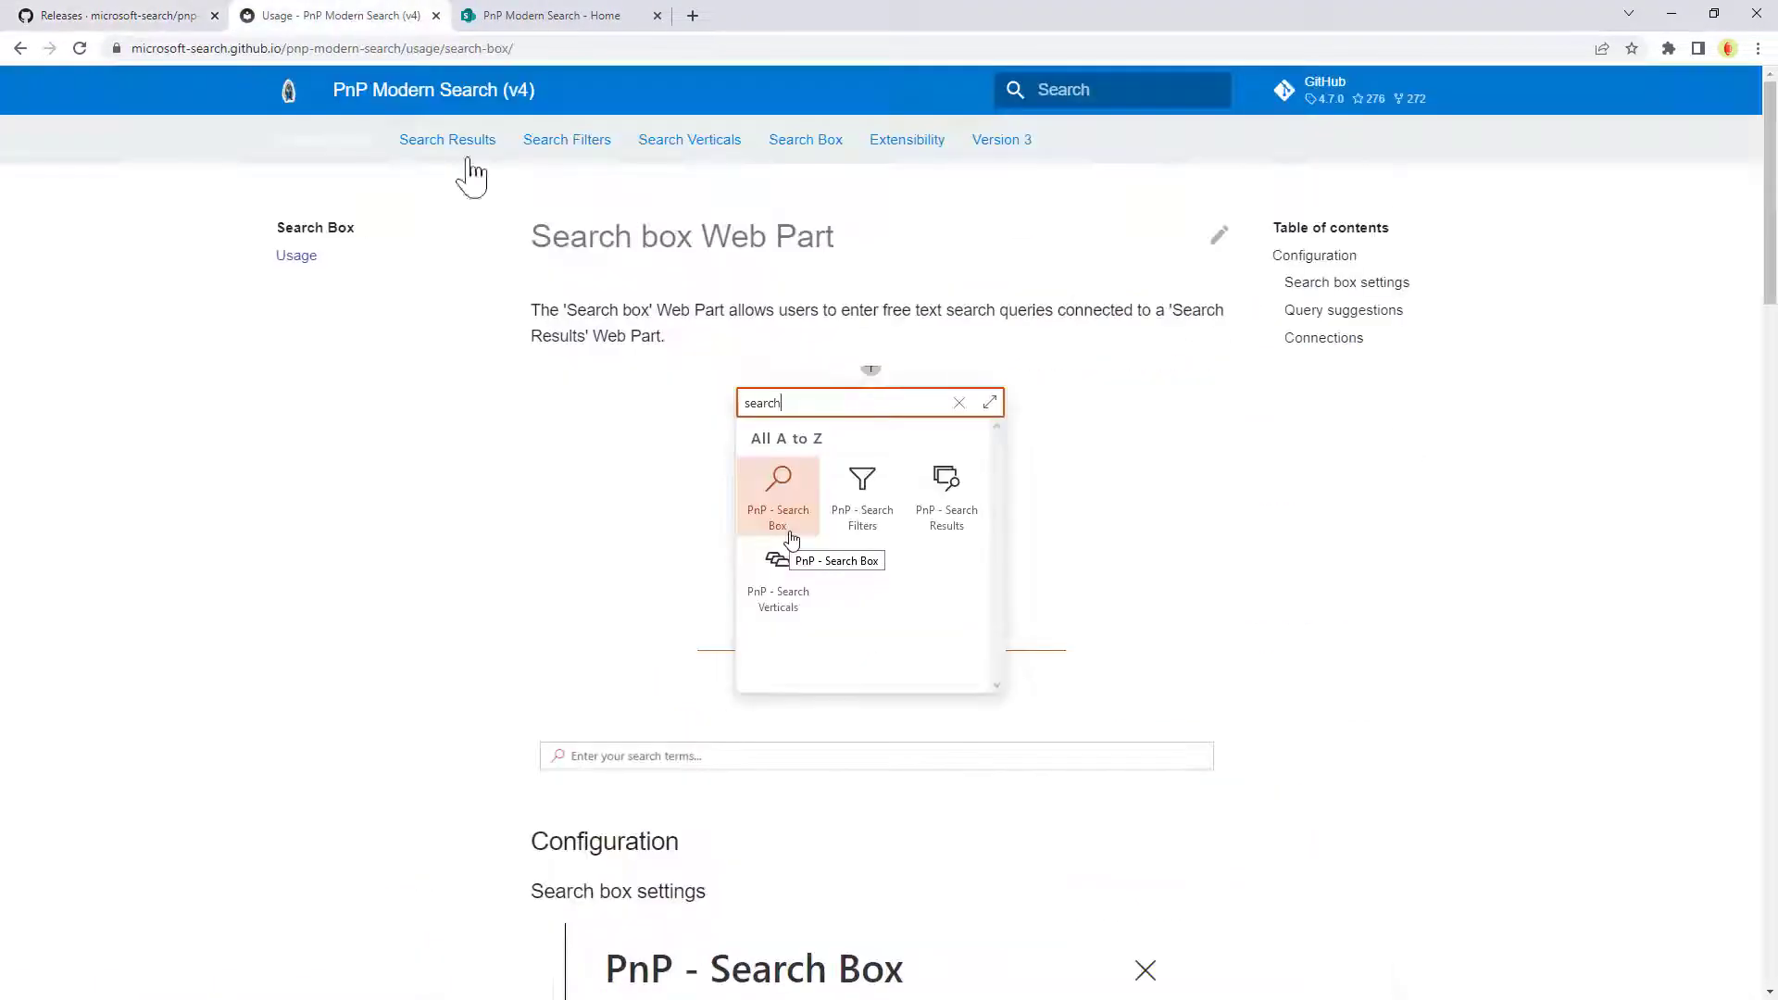
{"action": "mouse_move", "coordinate": [613, 340]}
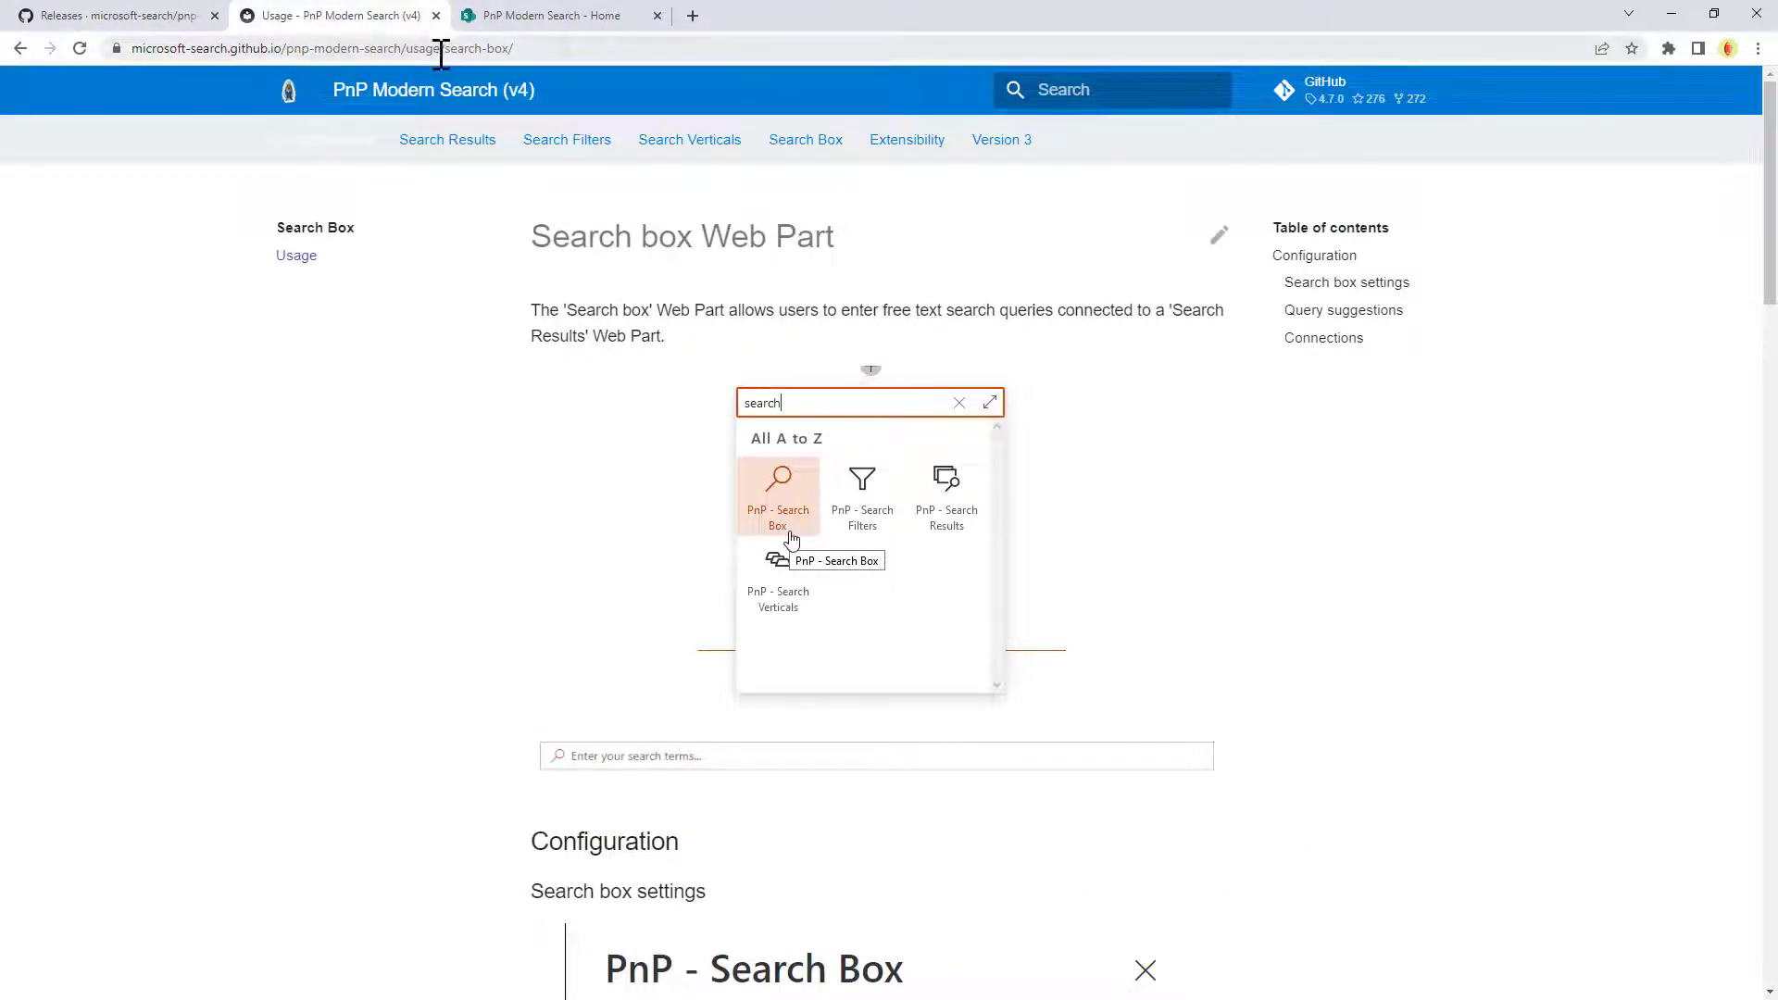
{"action": "mouse_move", "coordinate": [609, 504]}
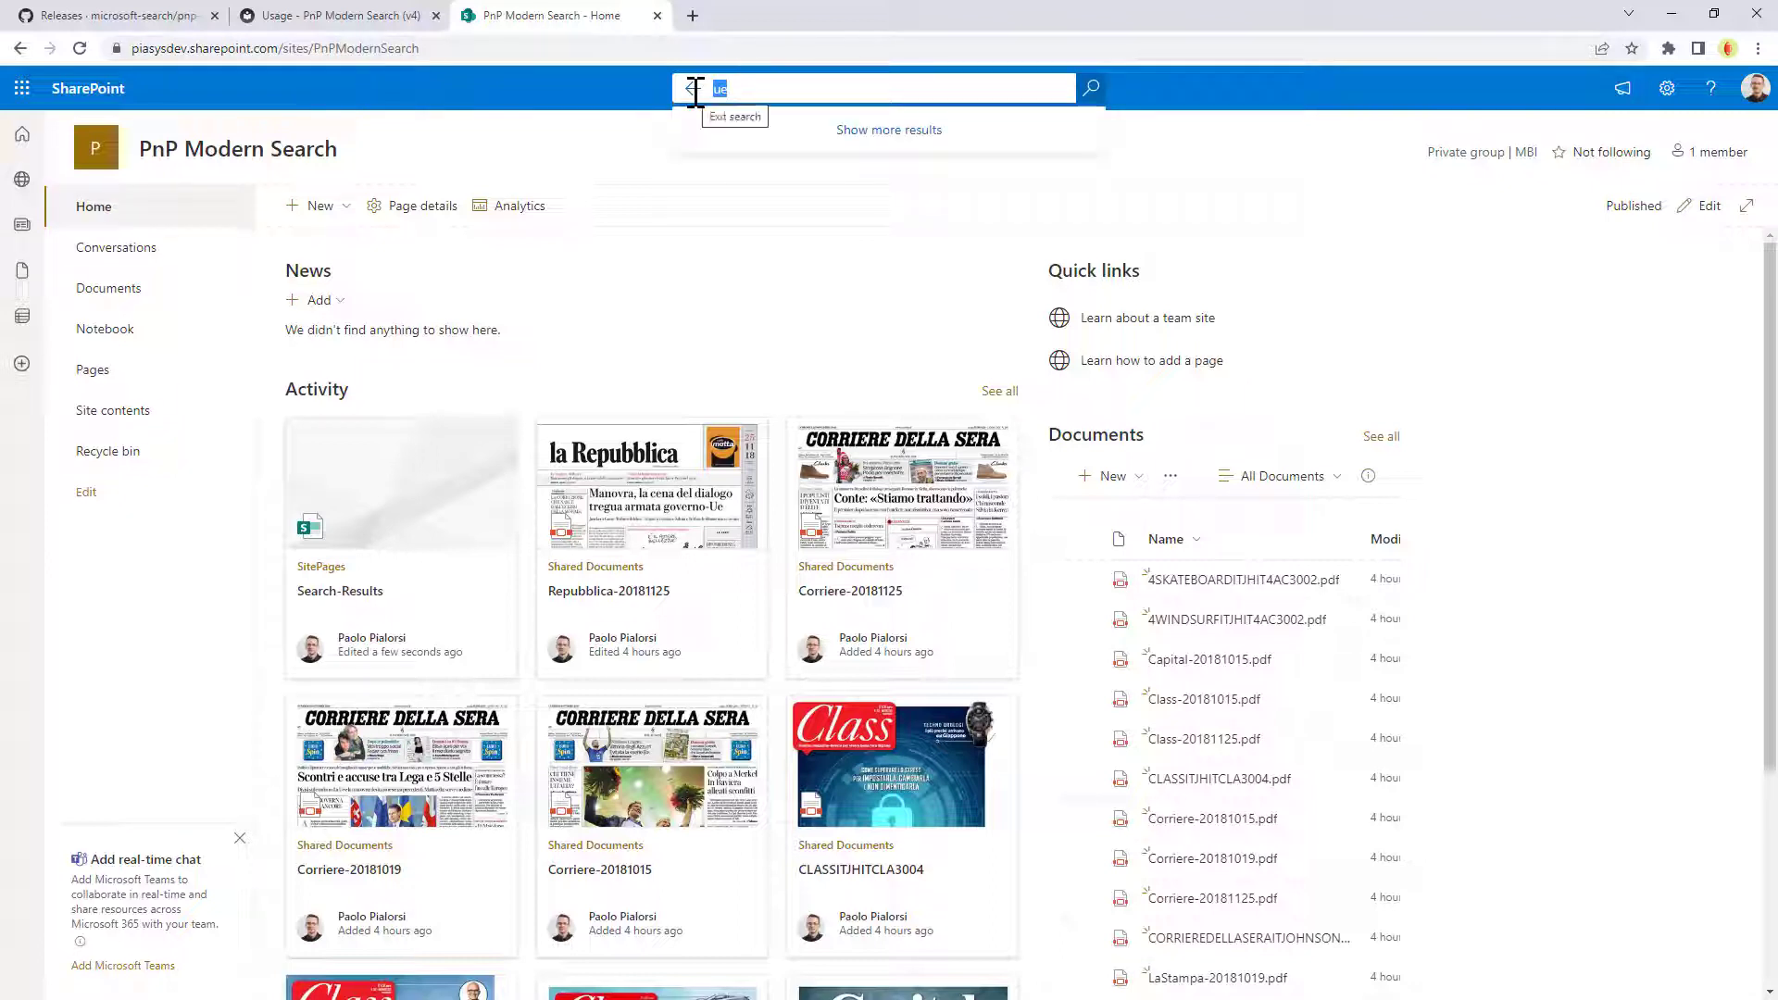
Run a site search for 'governo', landing on the Search Results page with 37 matches
{"action": "type", "text": "g"}
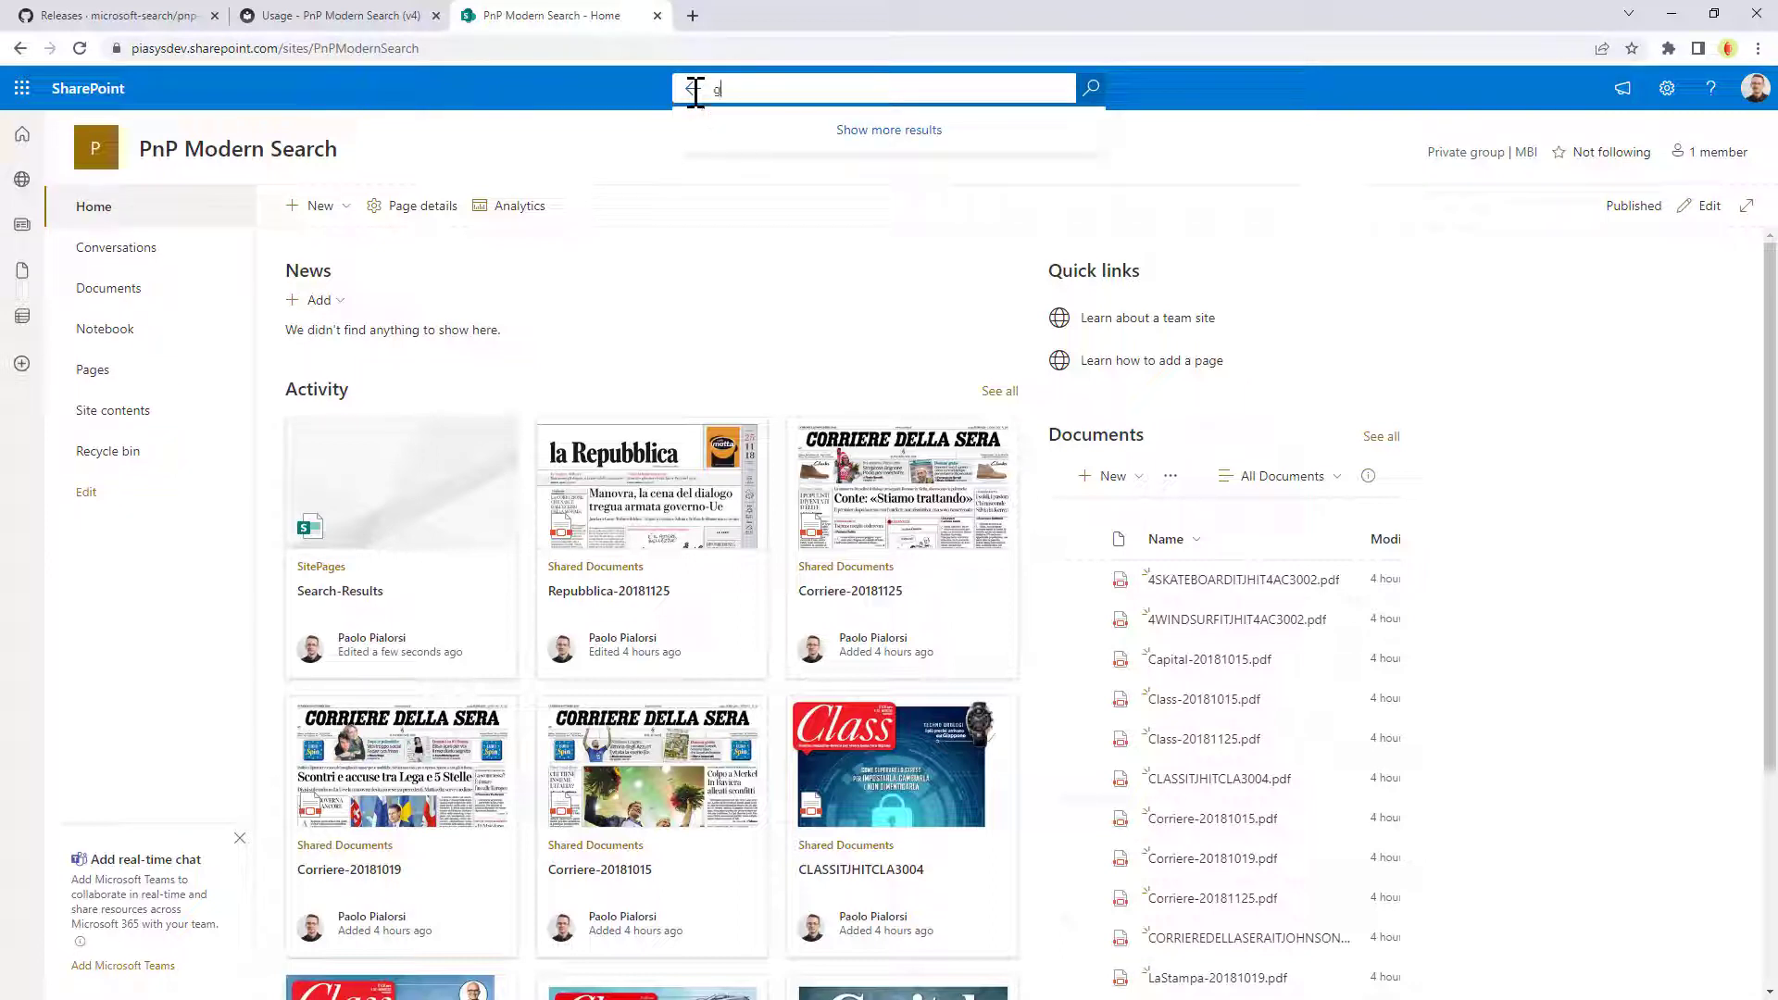
{"action": "type", "text": "overno"}
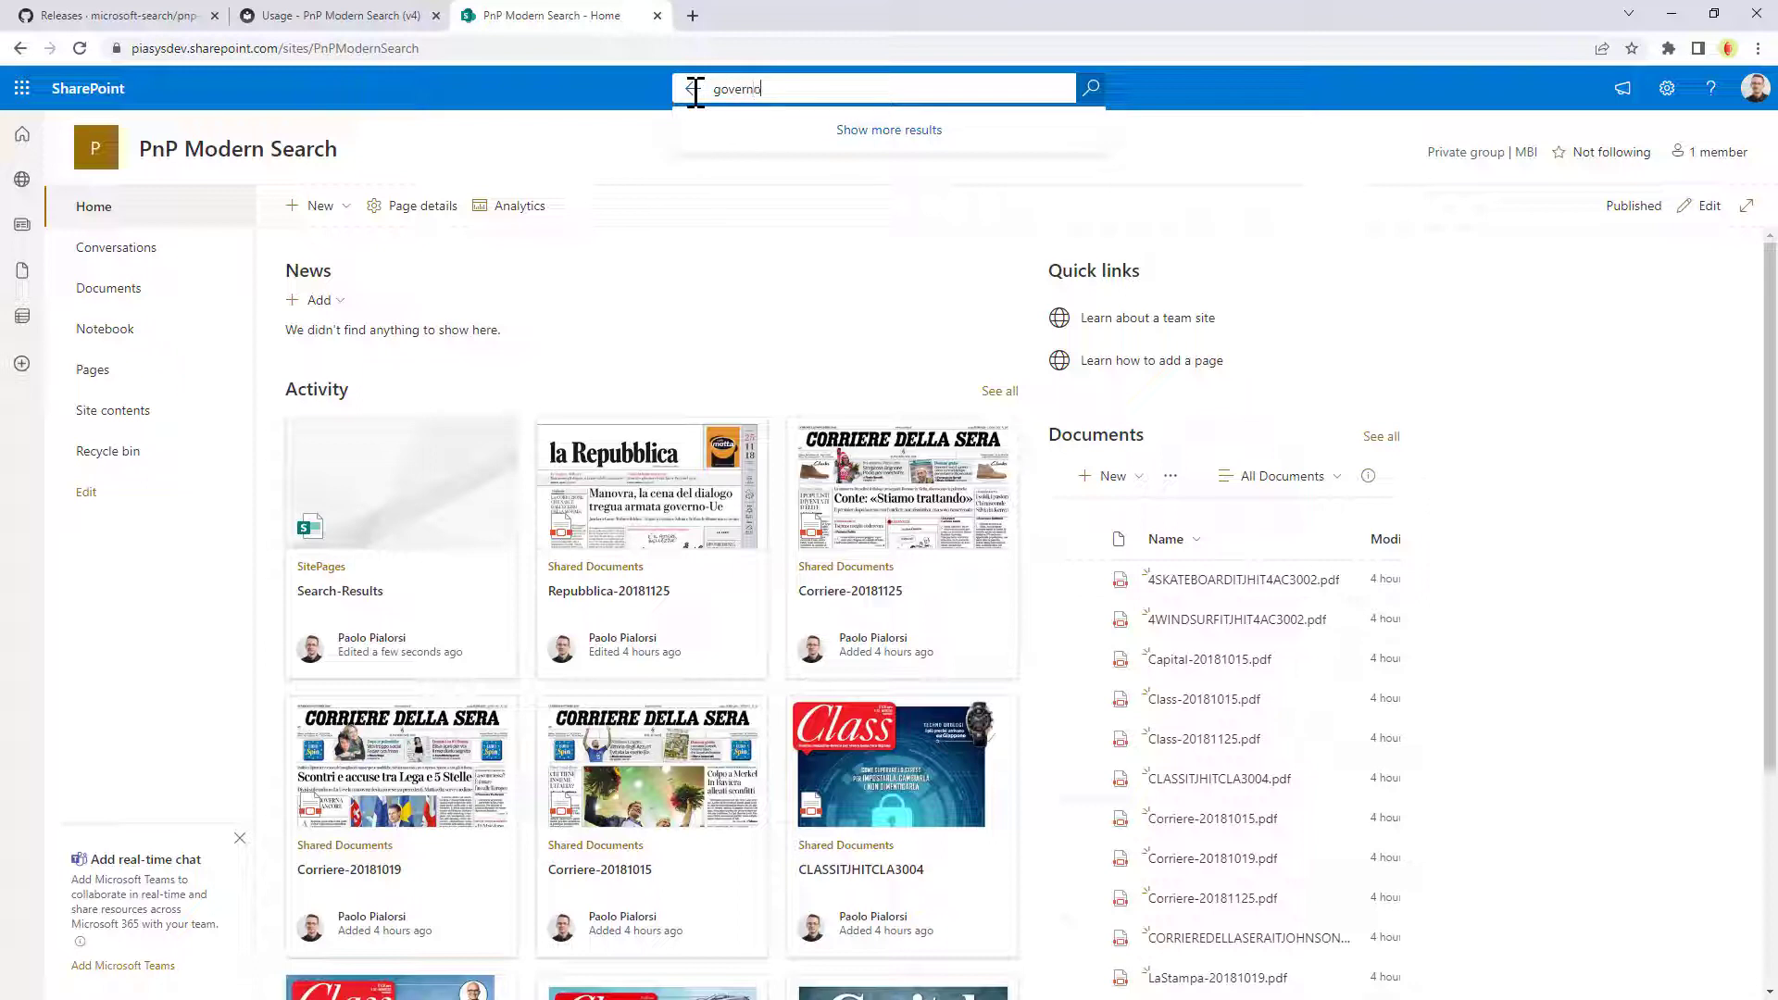
{"action": "left_click", "coordinate": [1089, 87]}
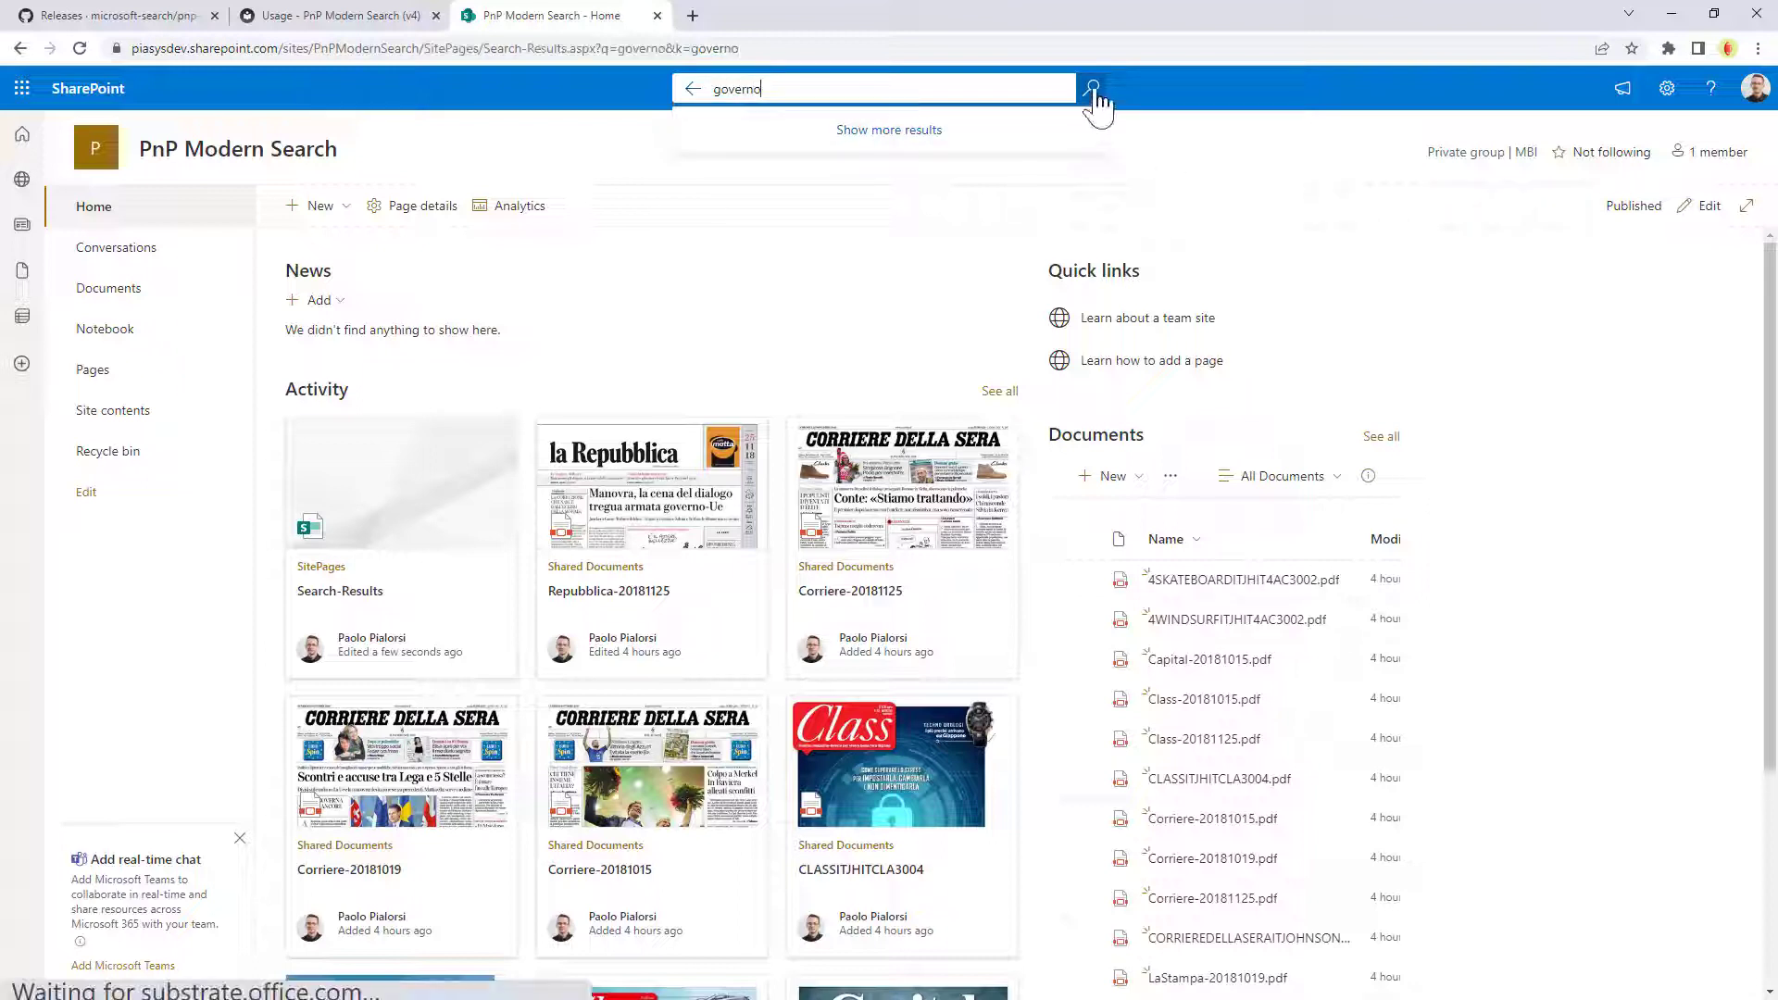
{"action": "left_click", "coordinate": [1093, 88]}
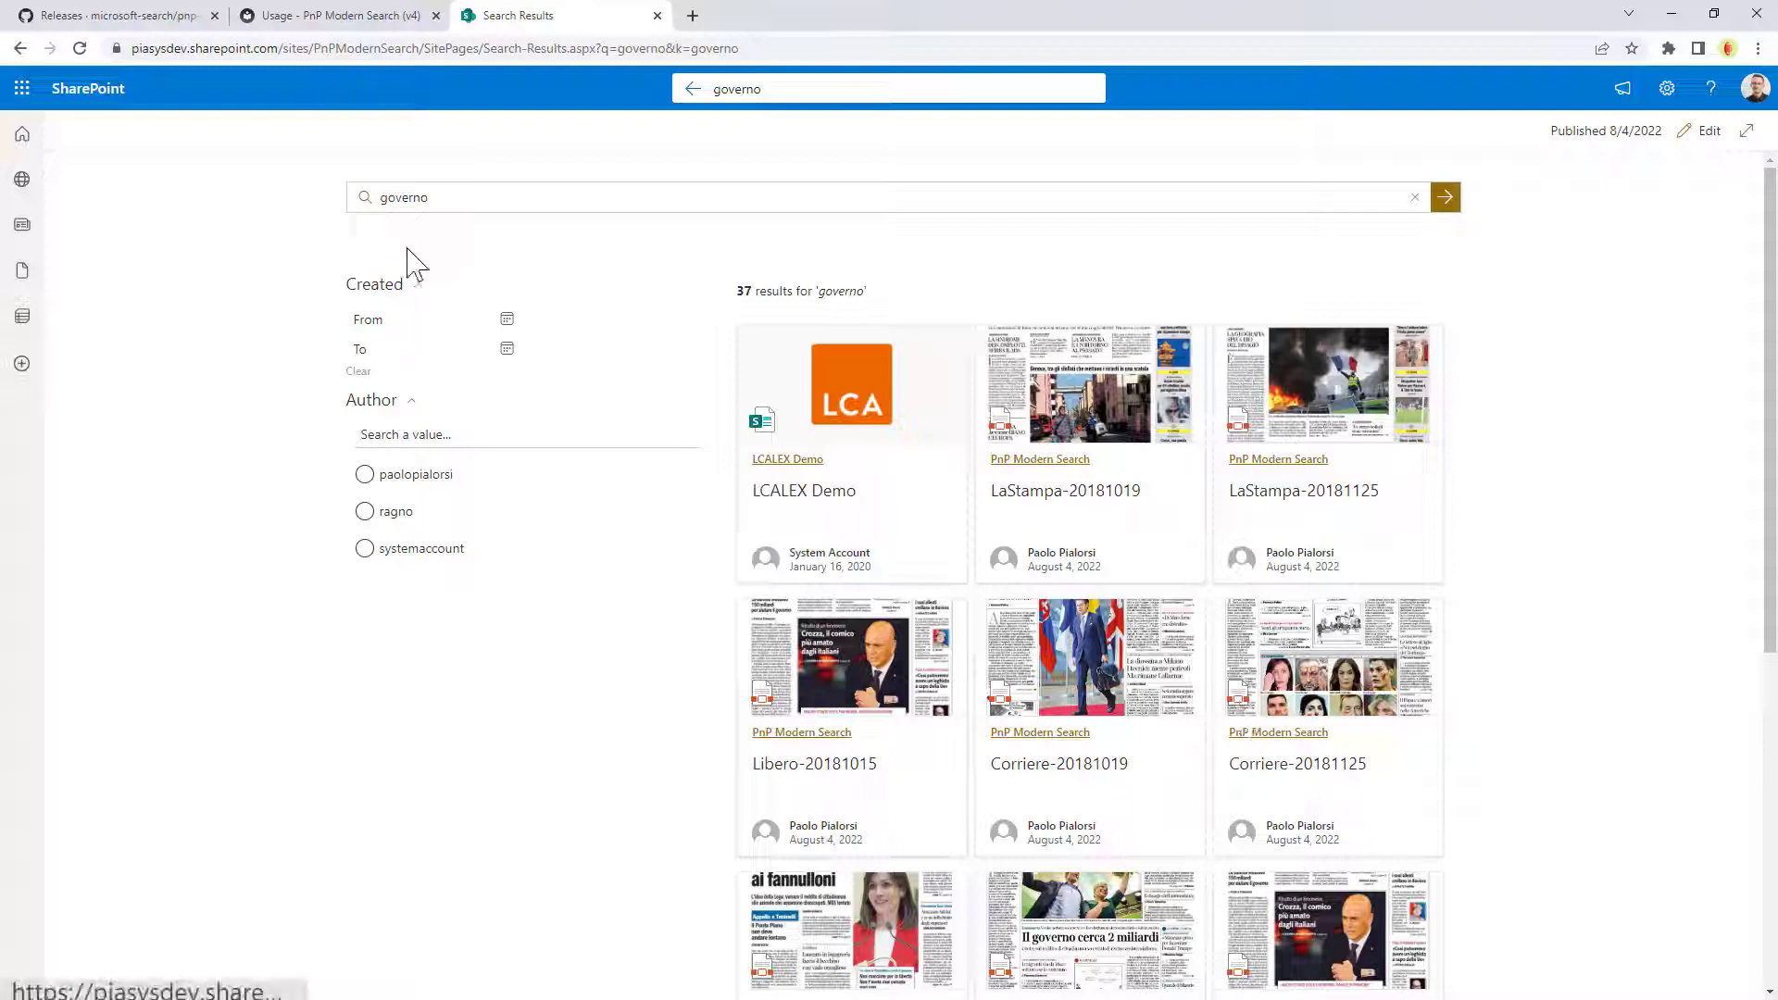
{"action": "mouse_move", "coordinate": [1684, 159]}
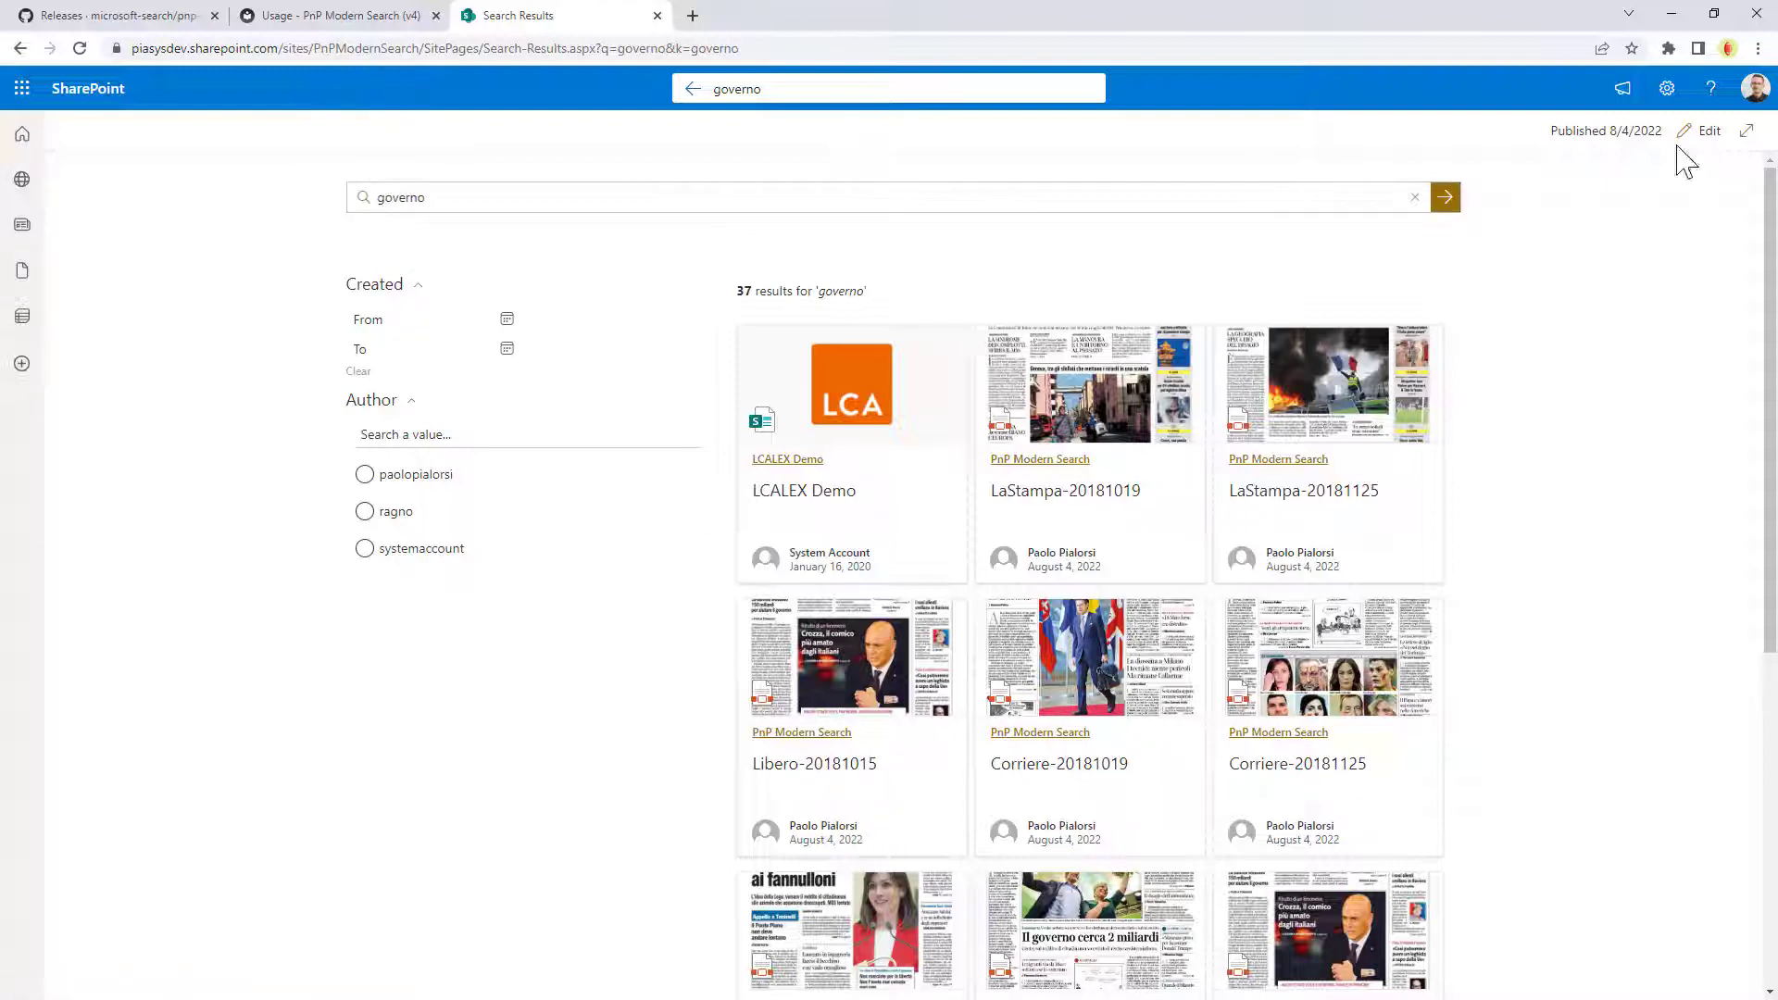
Put the Search Results page into edit mode
{"action": "left_click", "coordinate": [1709, 129]}
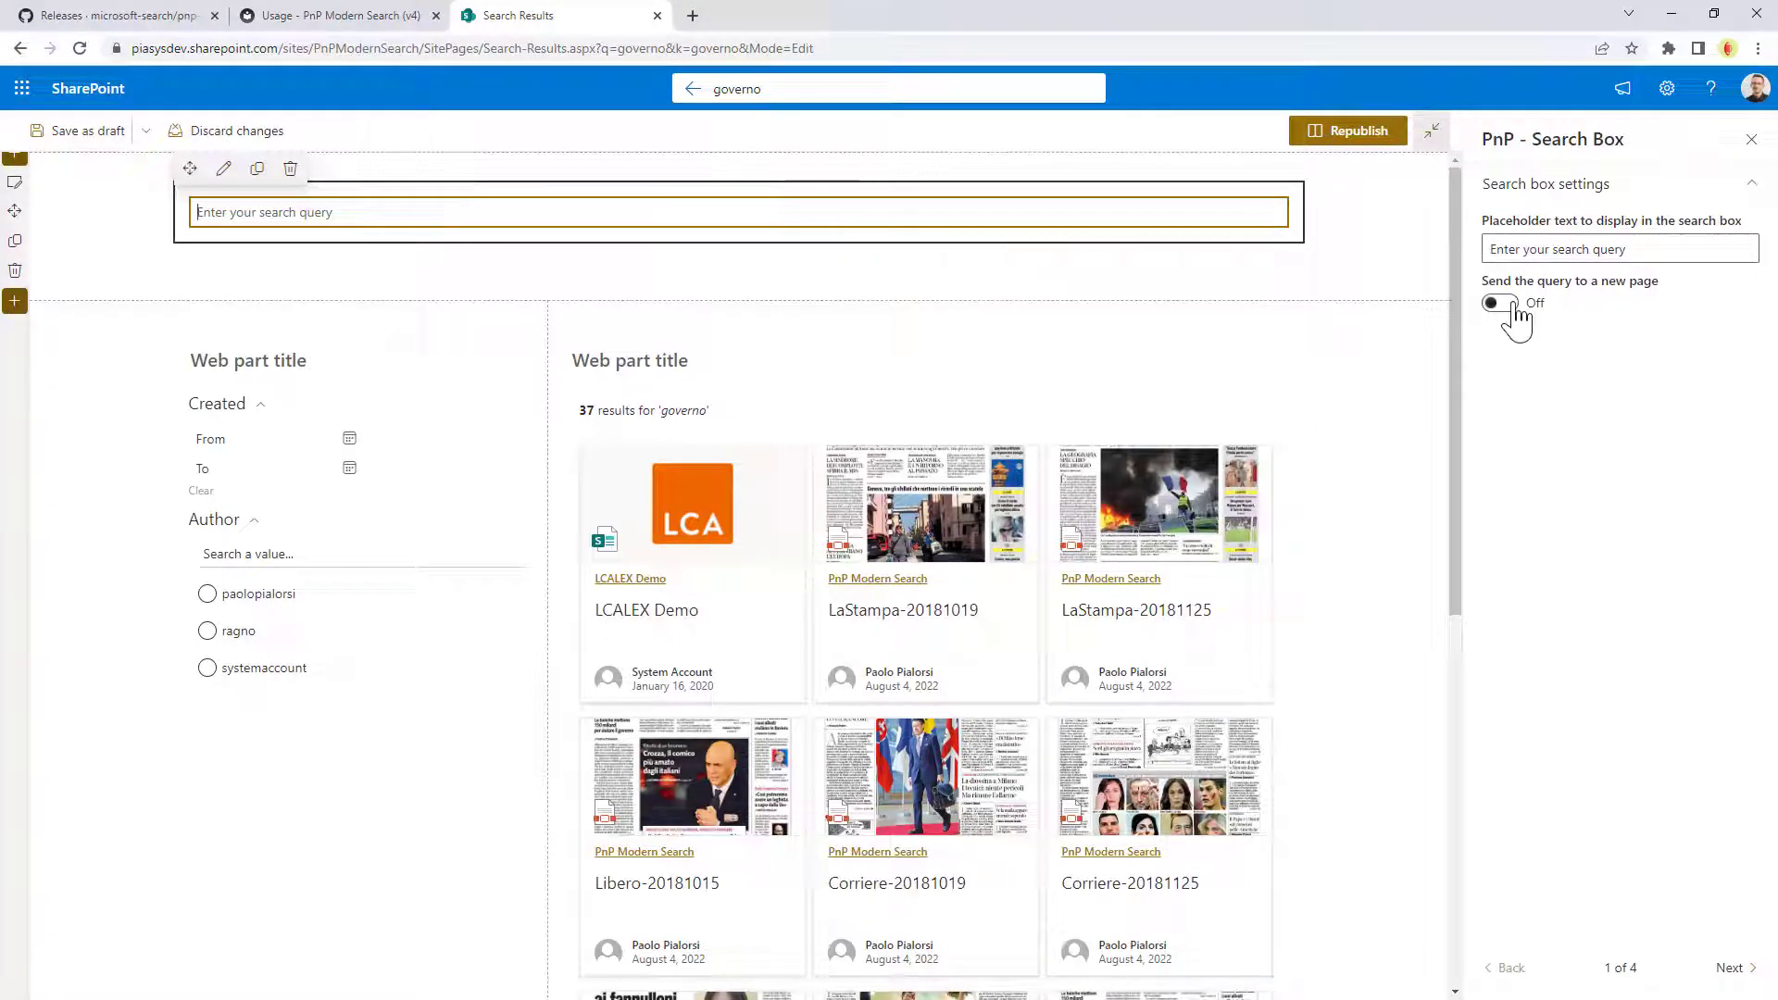
{"action": "left_click", "coordinate": [1498, 302]}
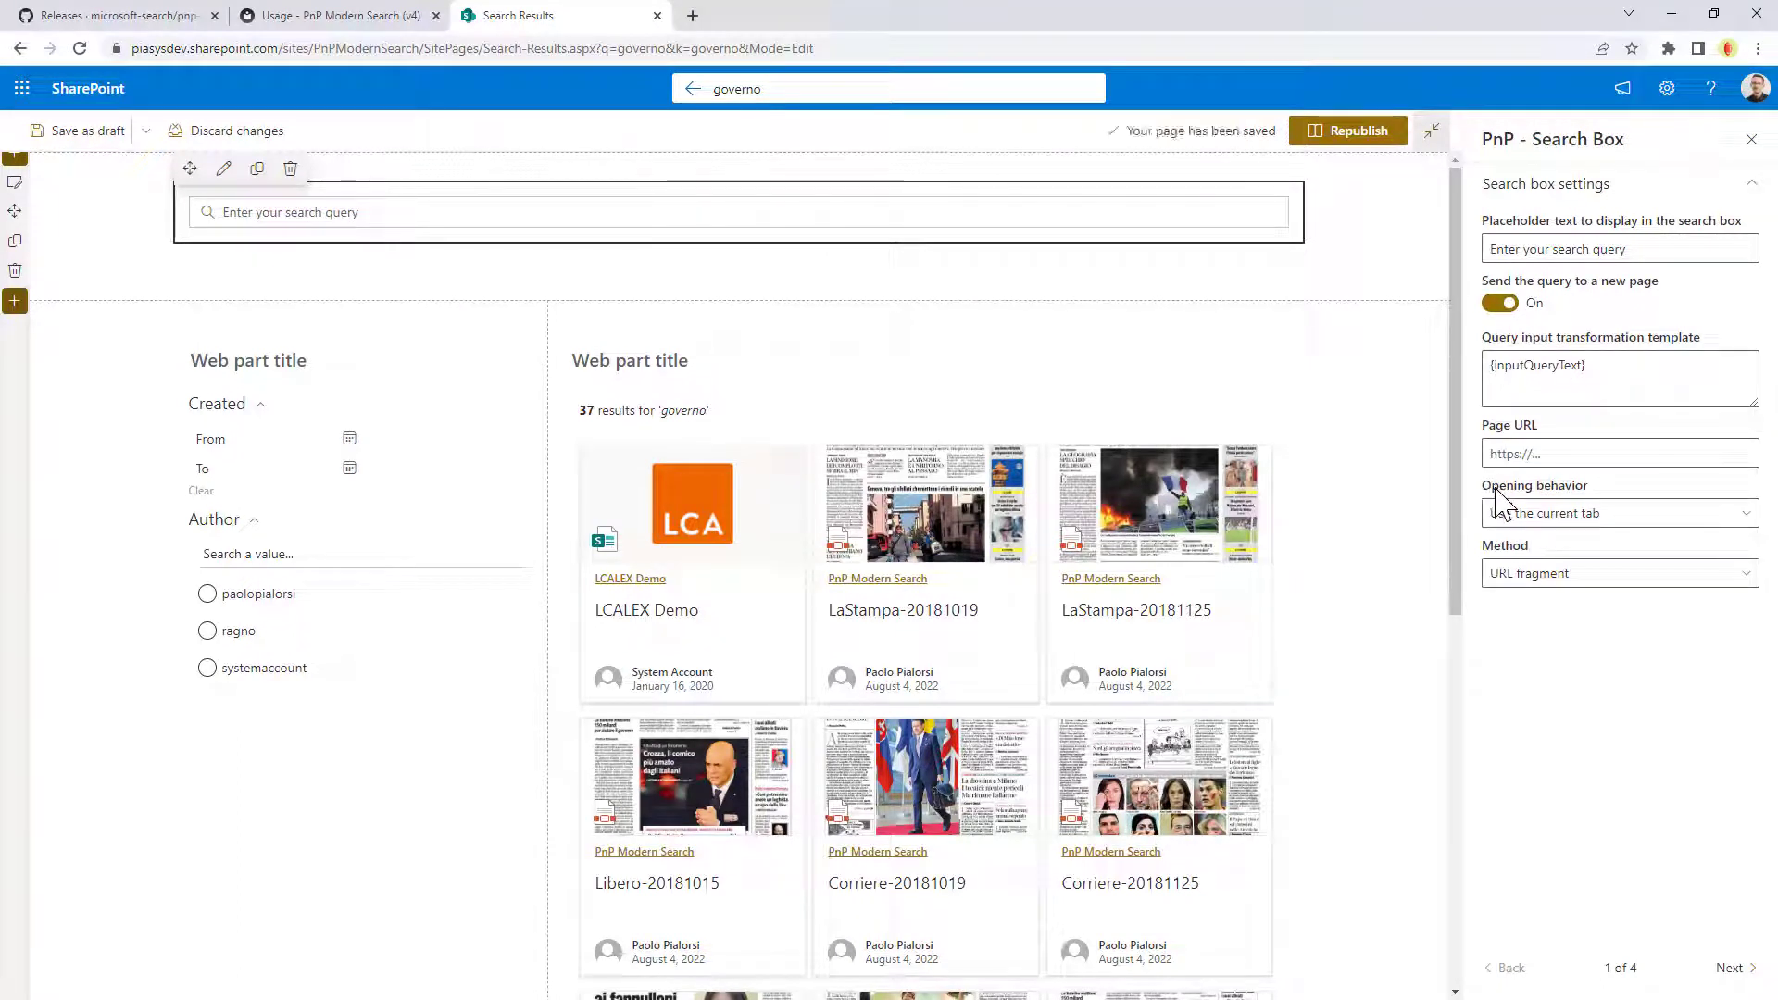
{"action": "mouse_move", "coordinate": [1582, 452]}
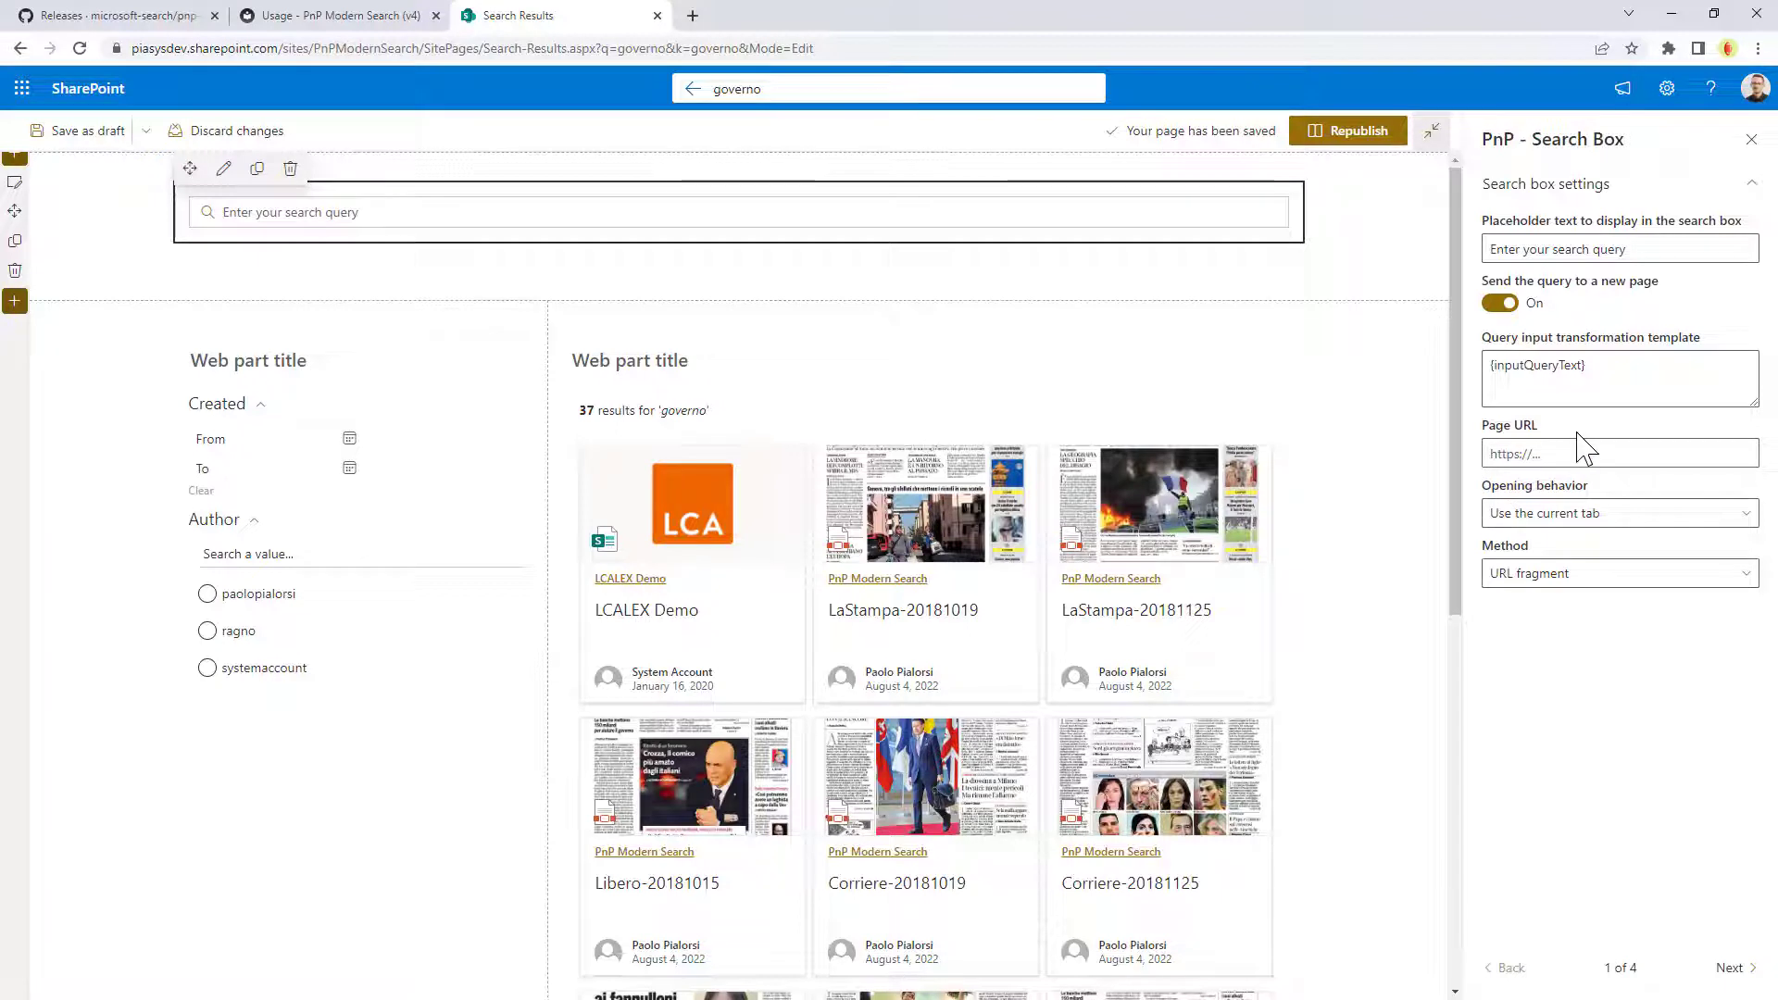
{"action": "left_click", "coordinate": [737, 211]}
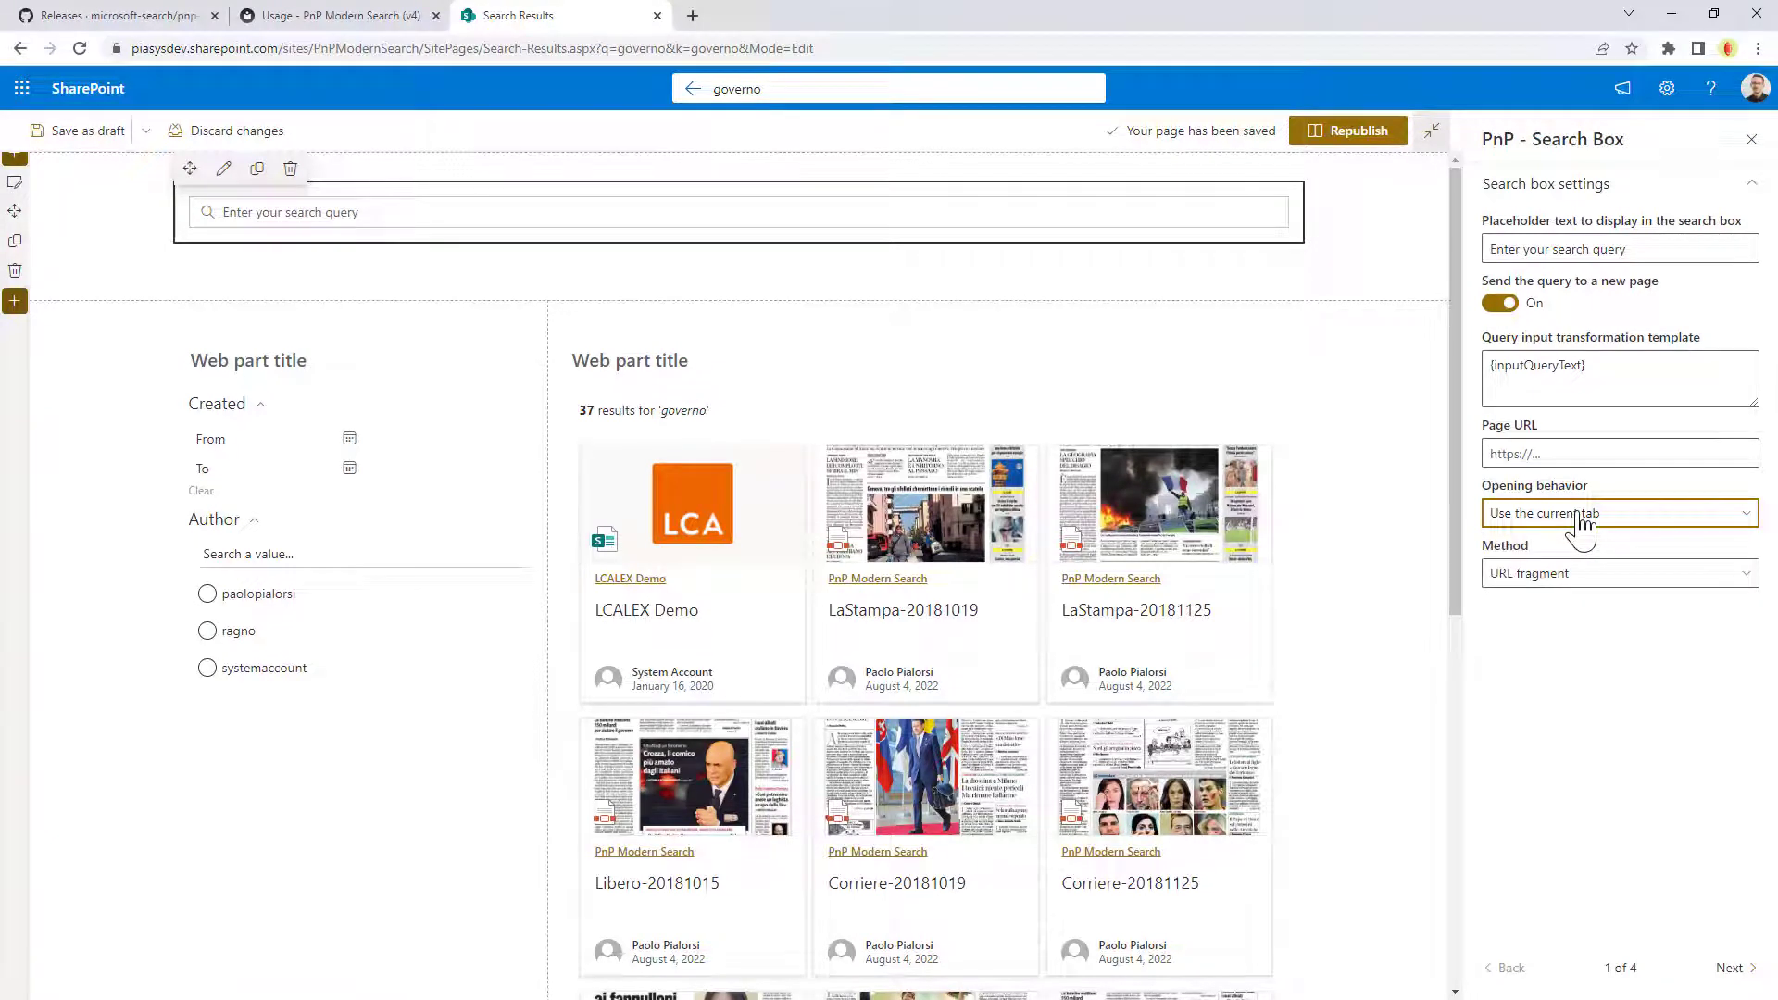
{"action": "mouse_move", "coordinate": [1572, 594]}
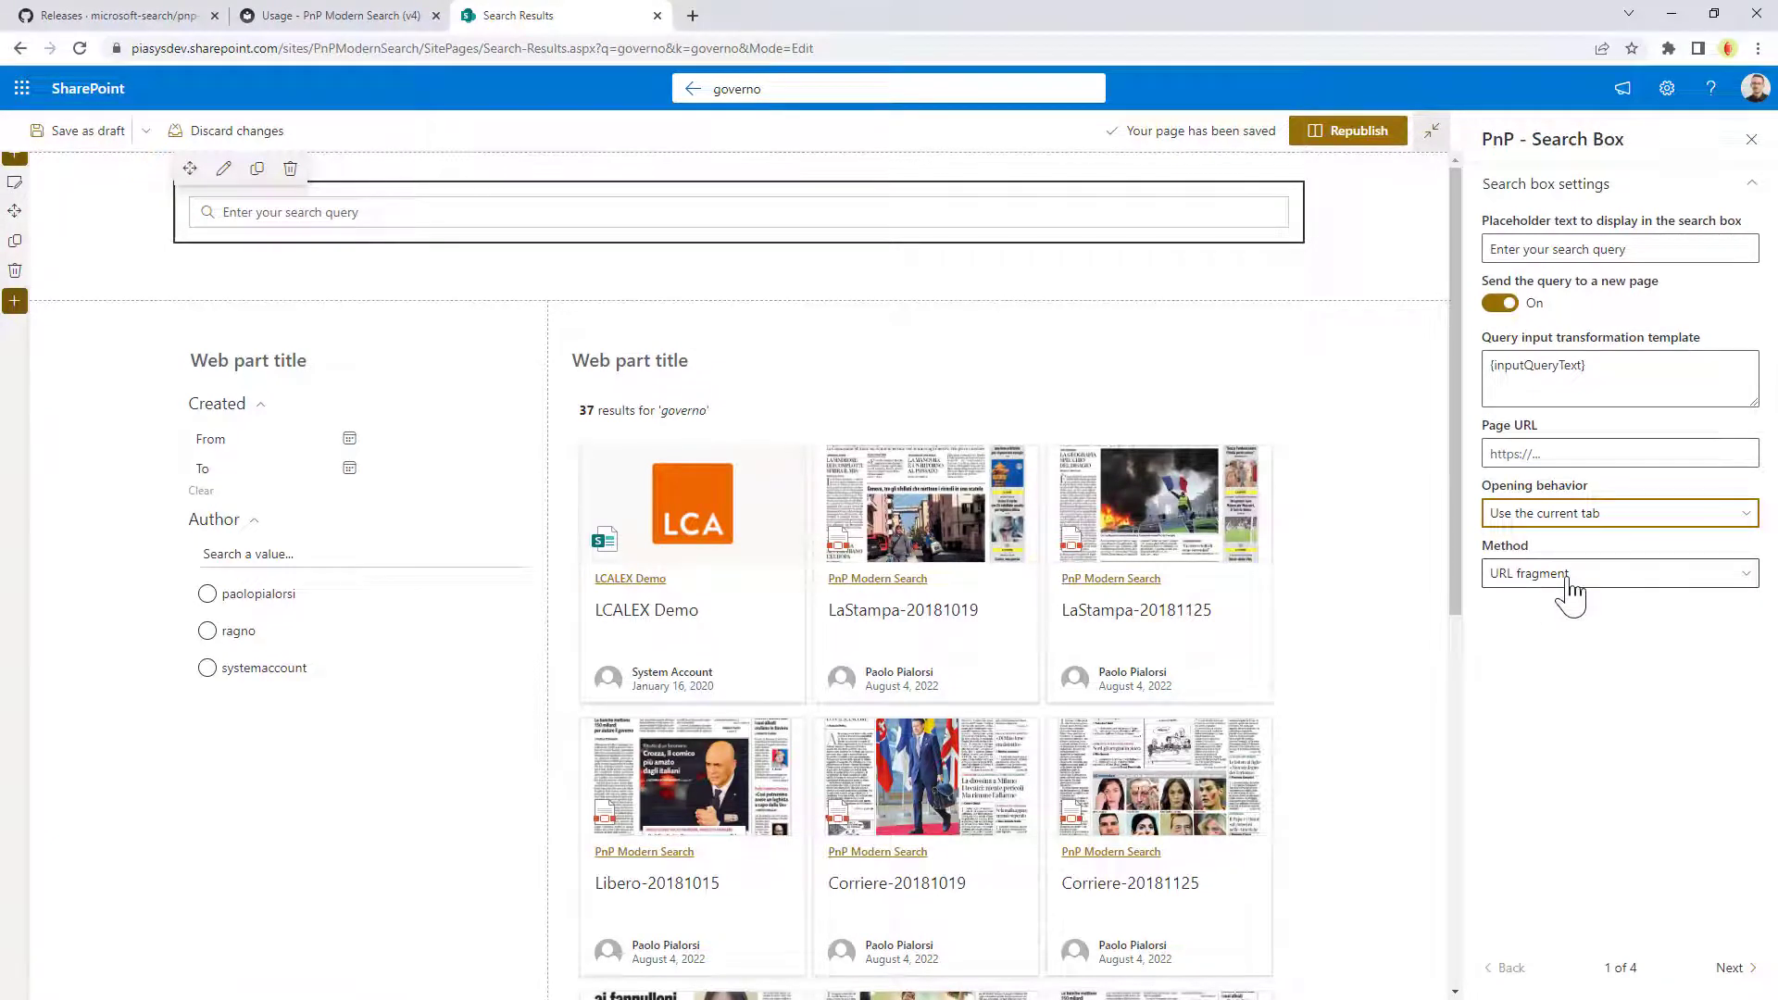
{"action": "left_click", "coordinate": [1619, 572]}
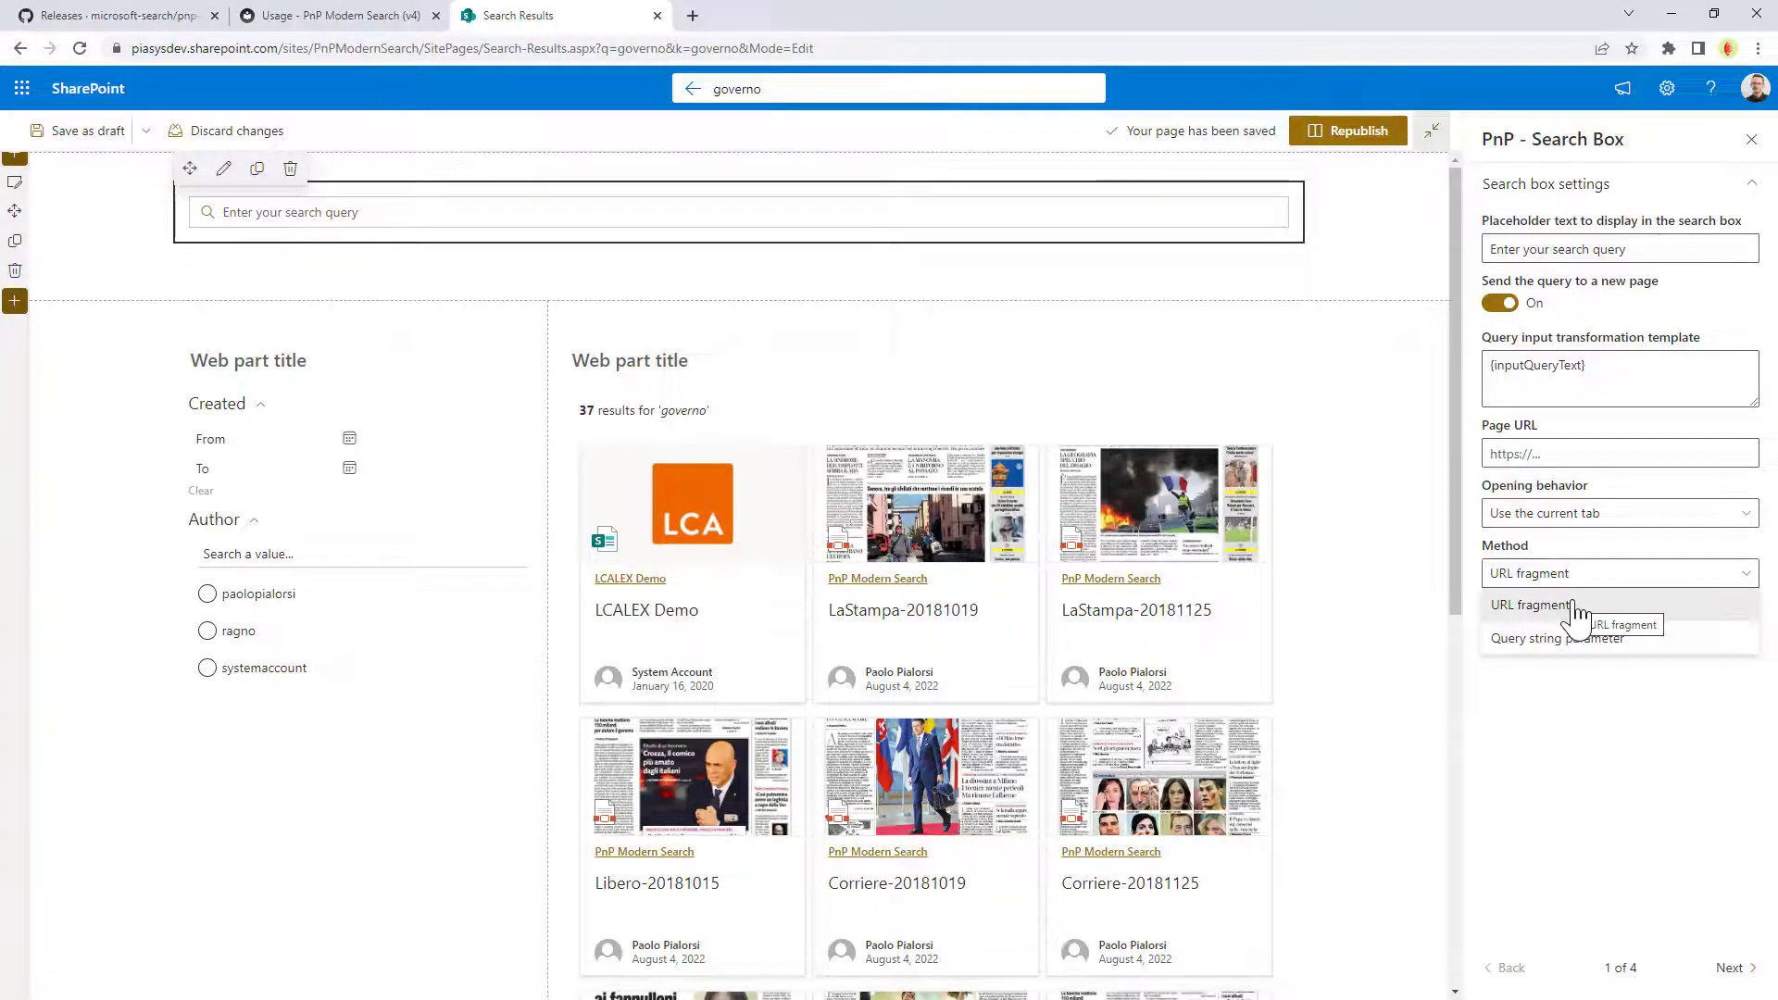
{"action": "left_click", "coordinate": [1537, 603]}
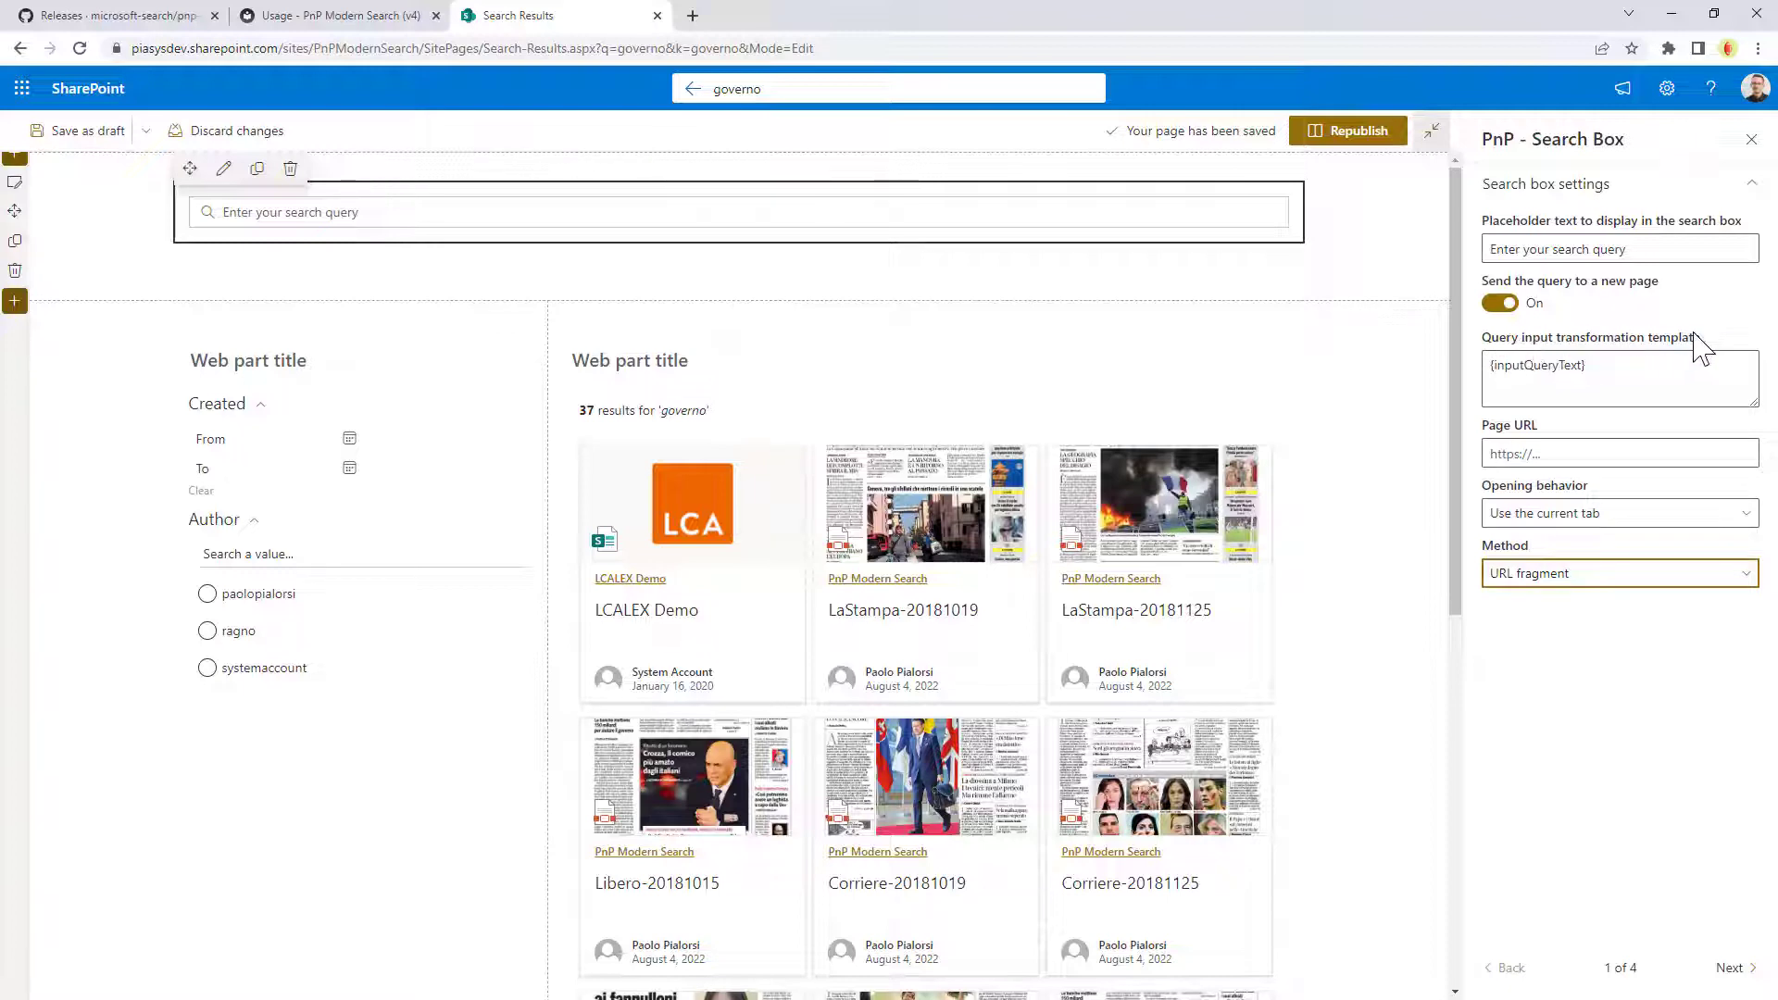
{"action": "mouse_move", "coordinate": [1585, 431]}
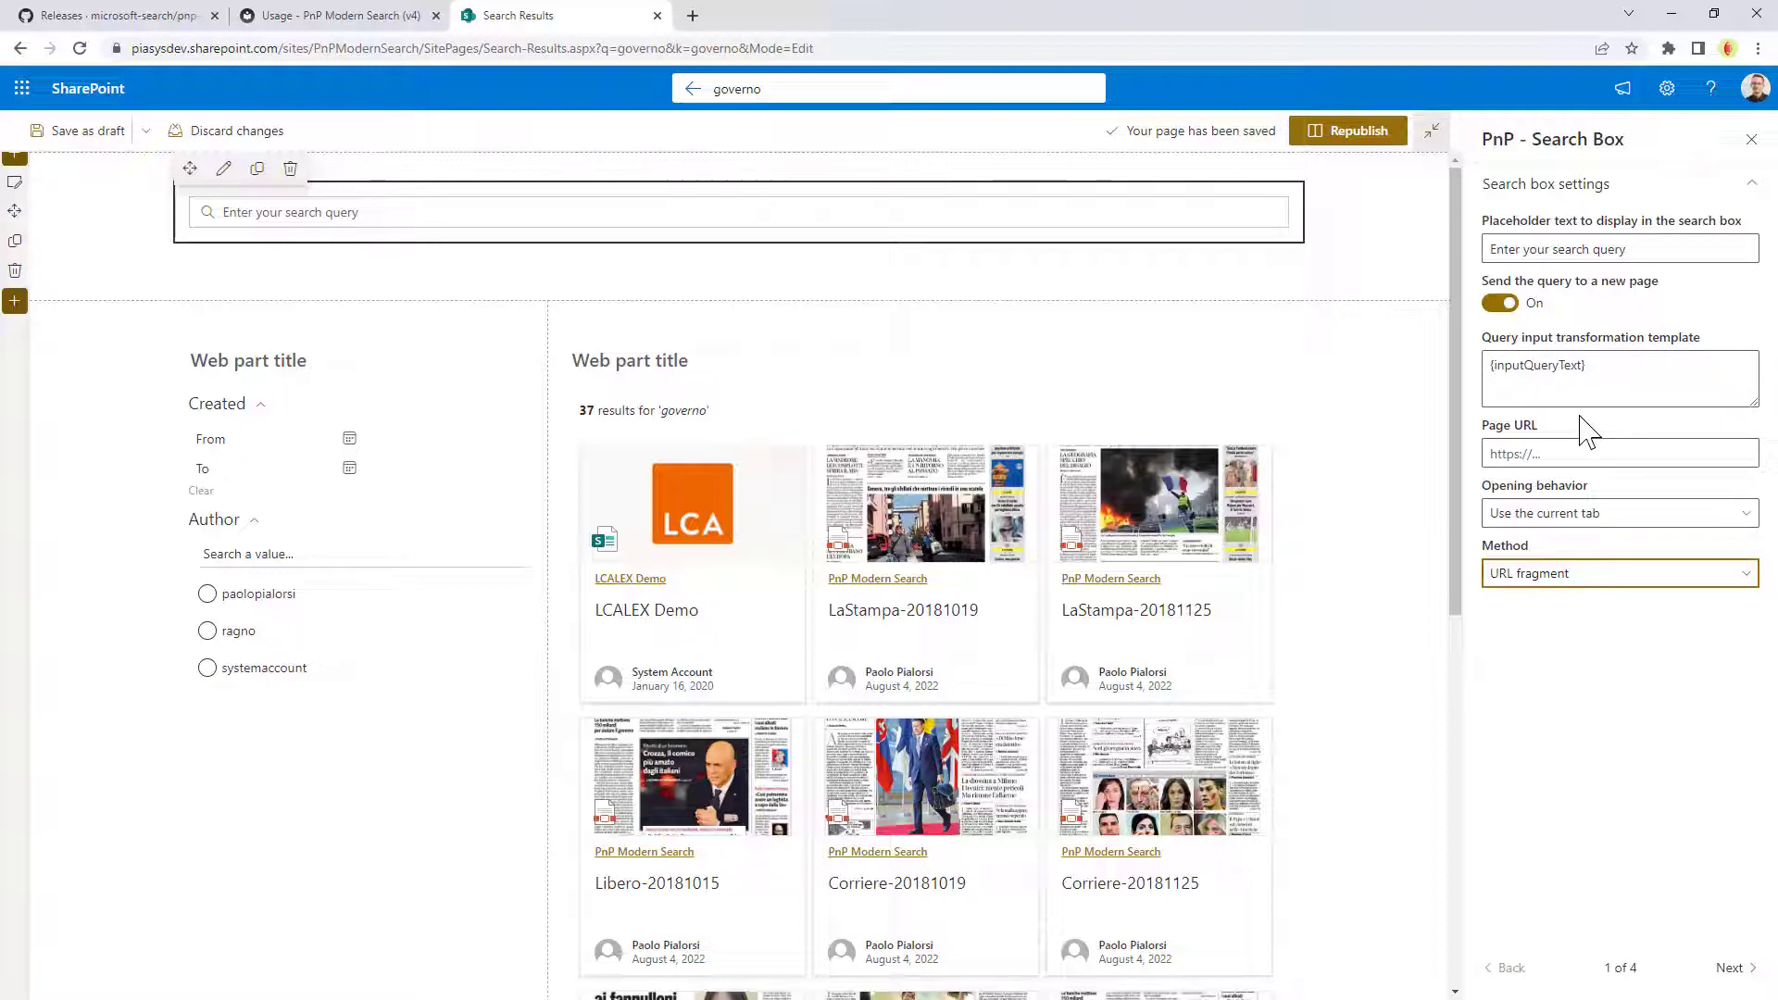
{"action": "mouse_move", "coordinate": [1598, 413]}
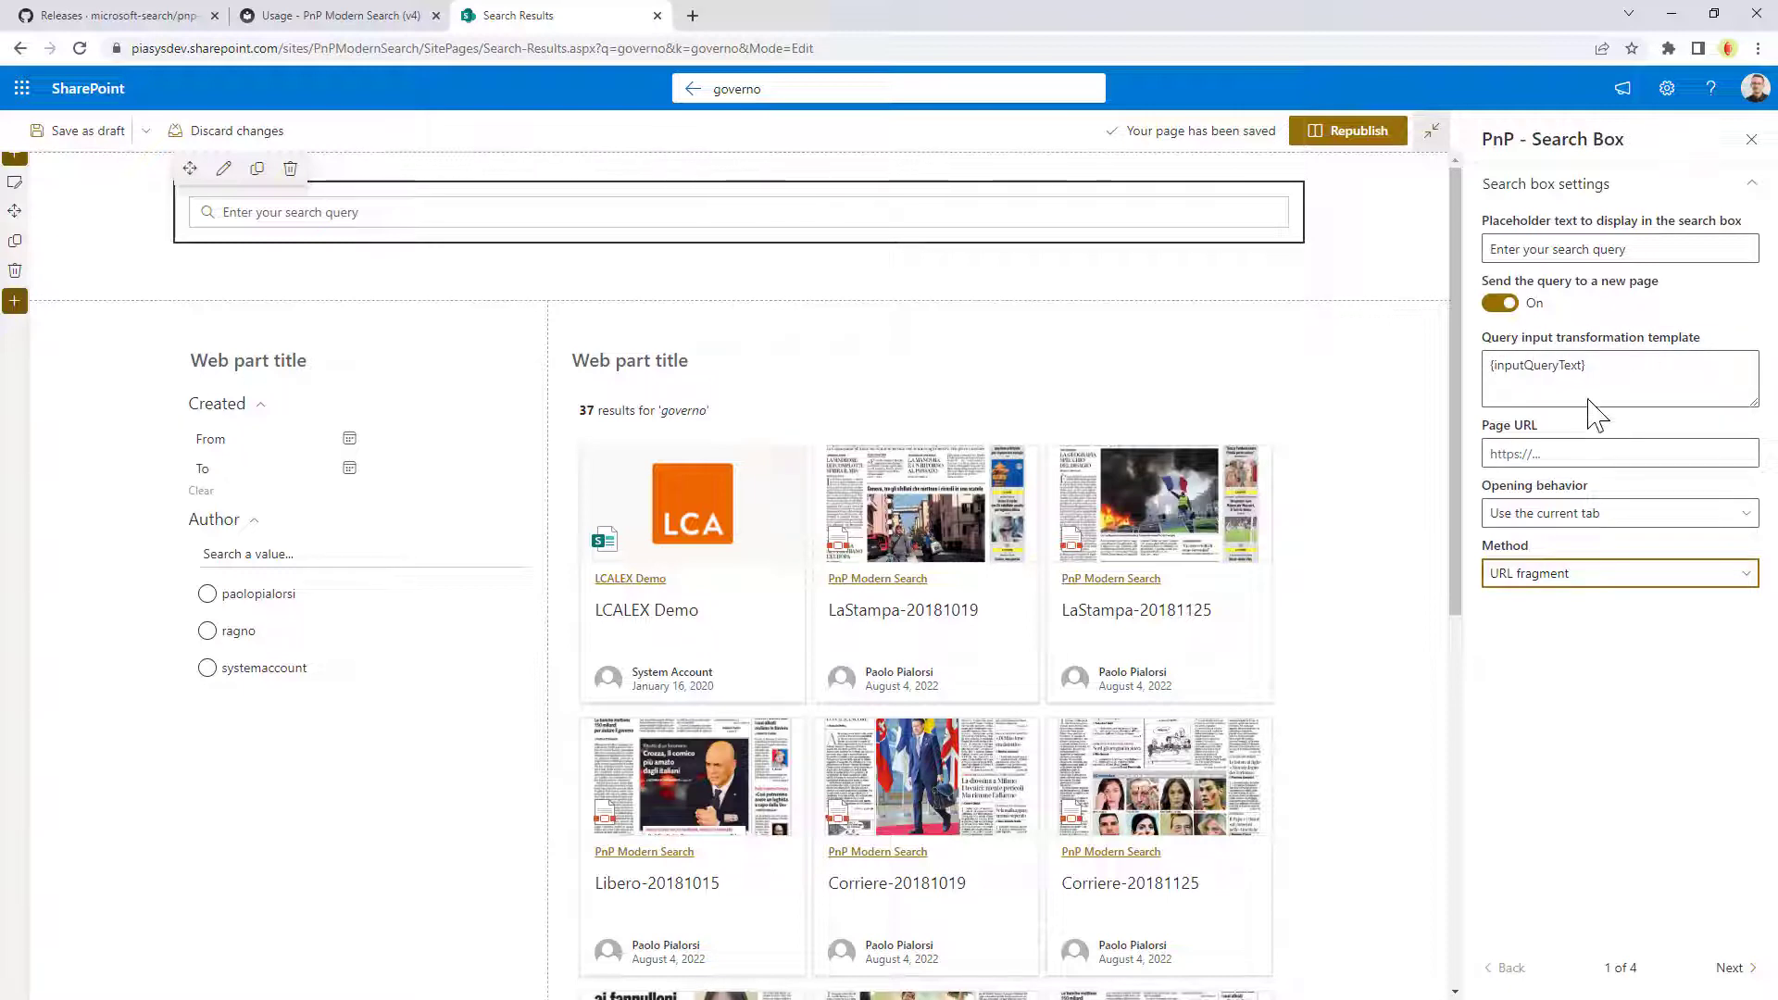
{"action": "left_click", "coordinate": [1497, 302]}
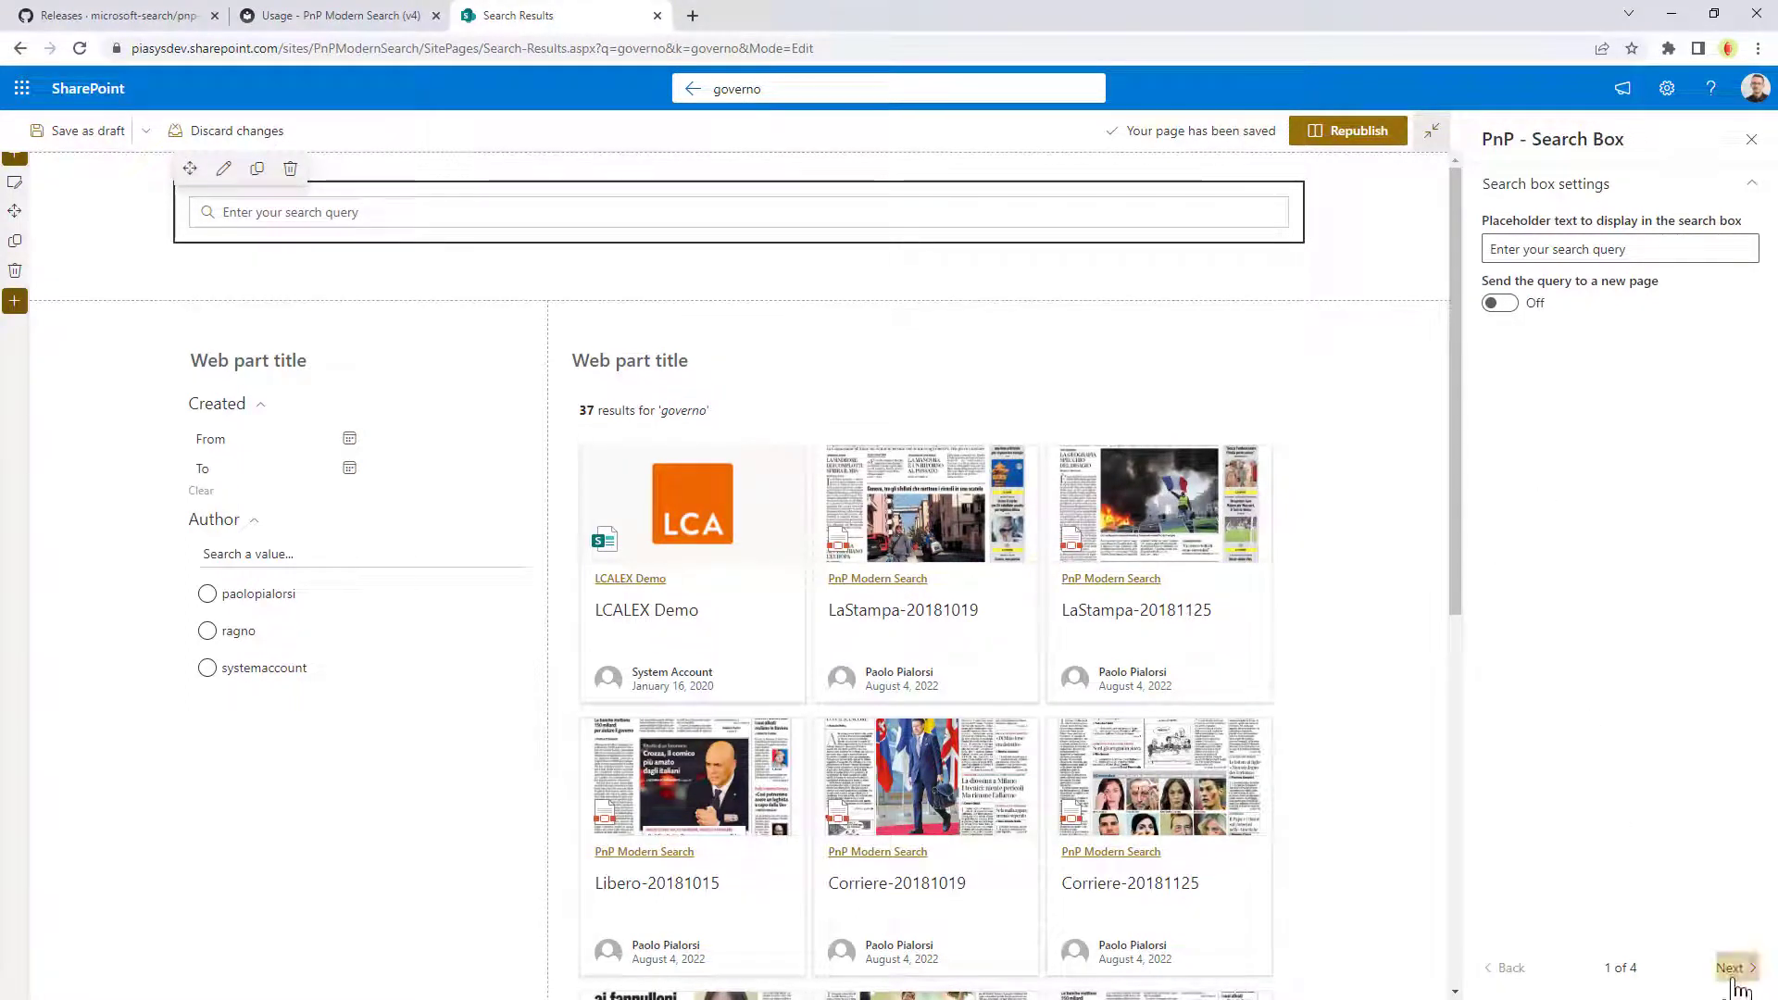
{"action": "left_click", "coordinate": [1732, 967]}
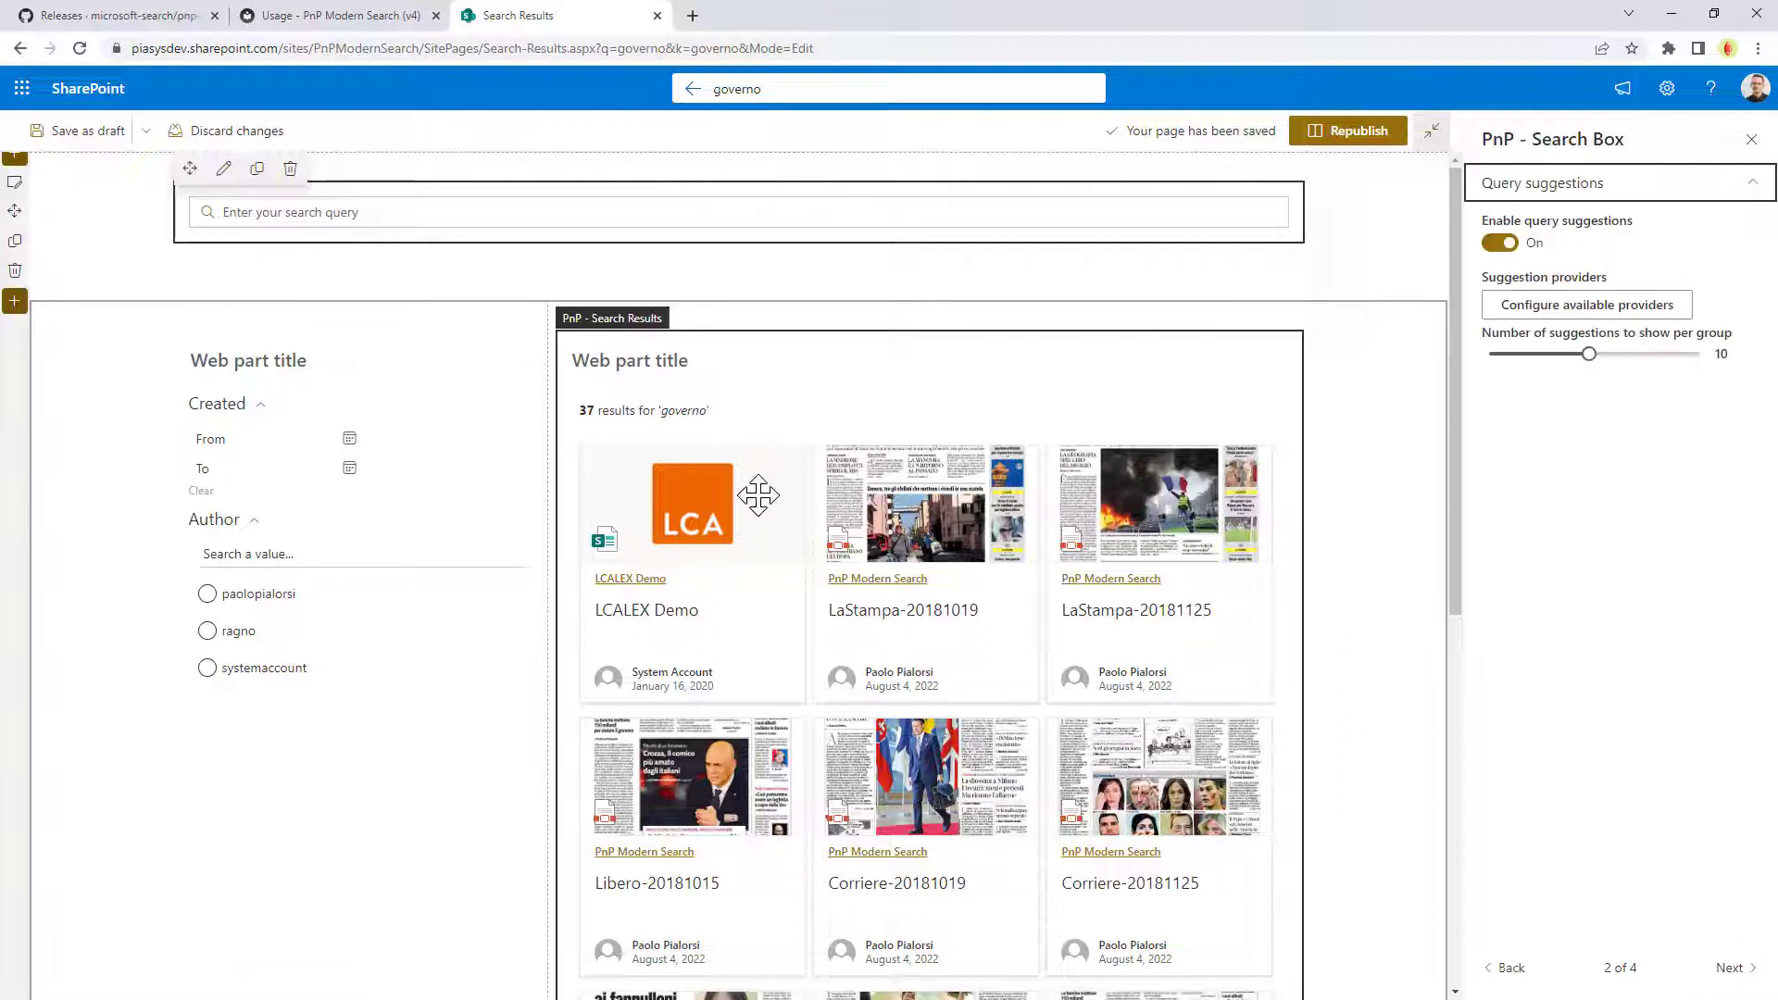
{"action": "mouse_move", "coordinate": [846, 481]}
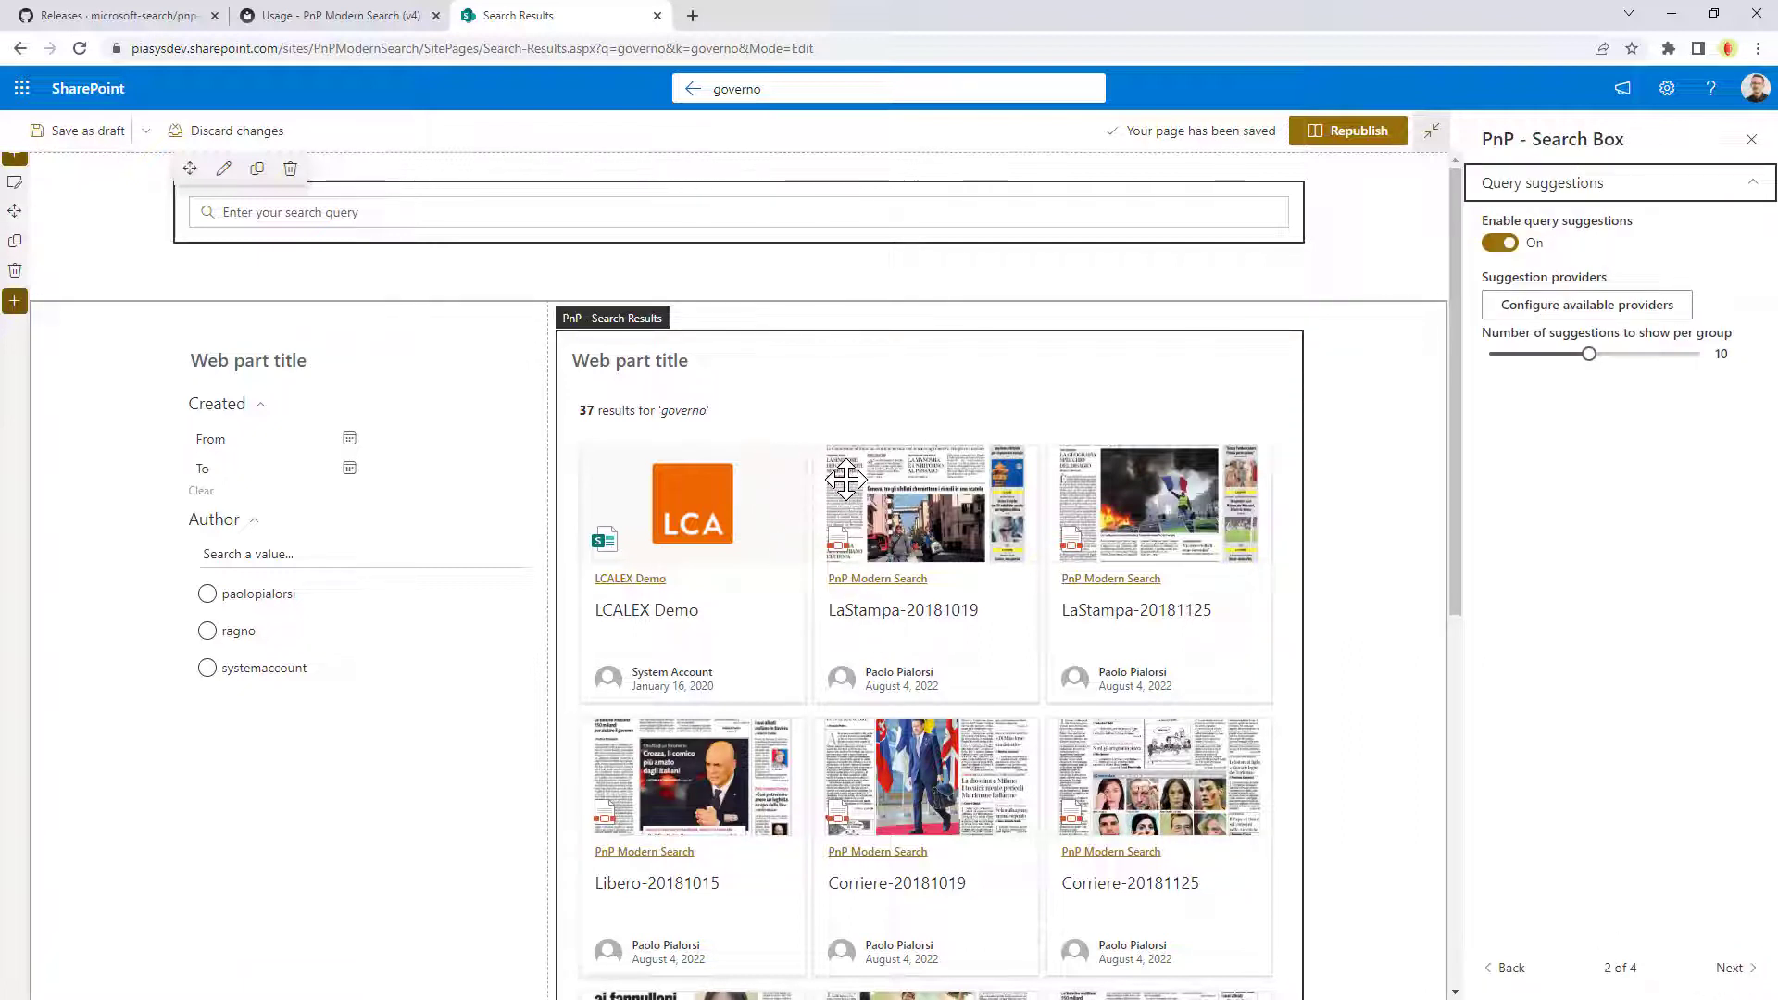
{"action": "mouse_move", "coordinate": [1572, 618]}
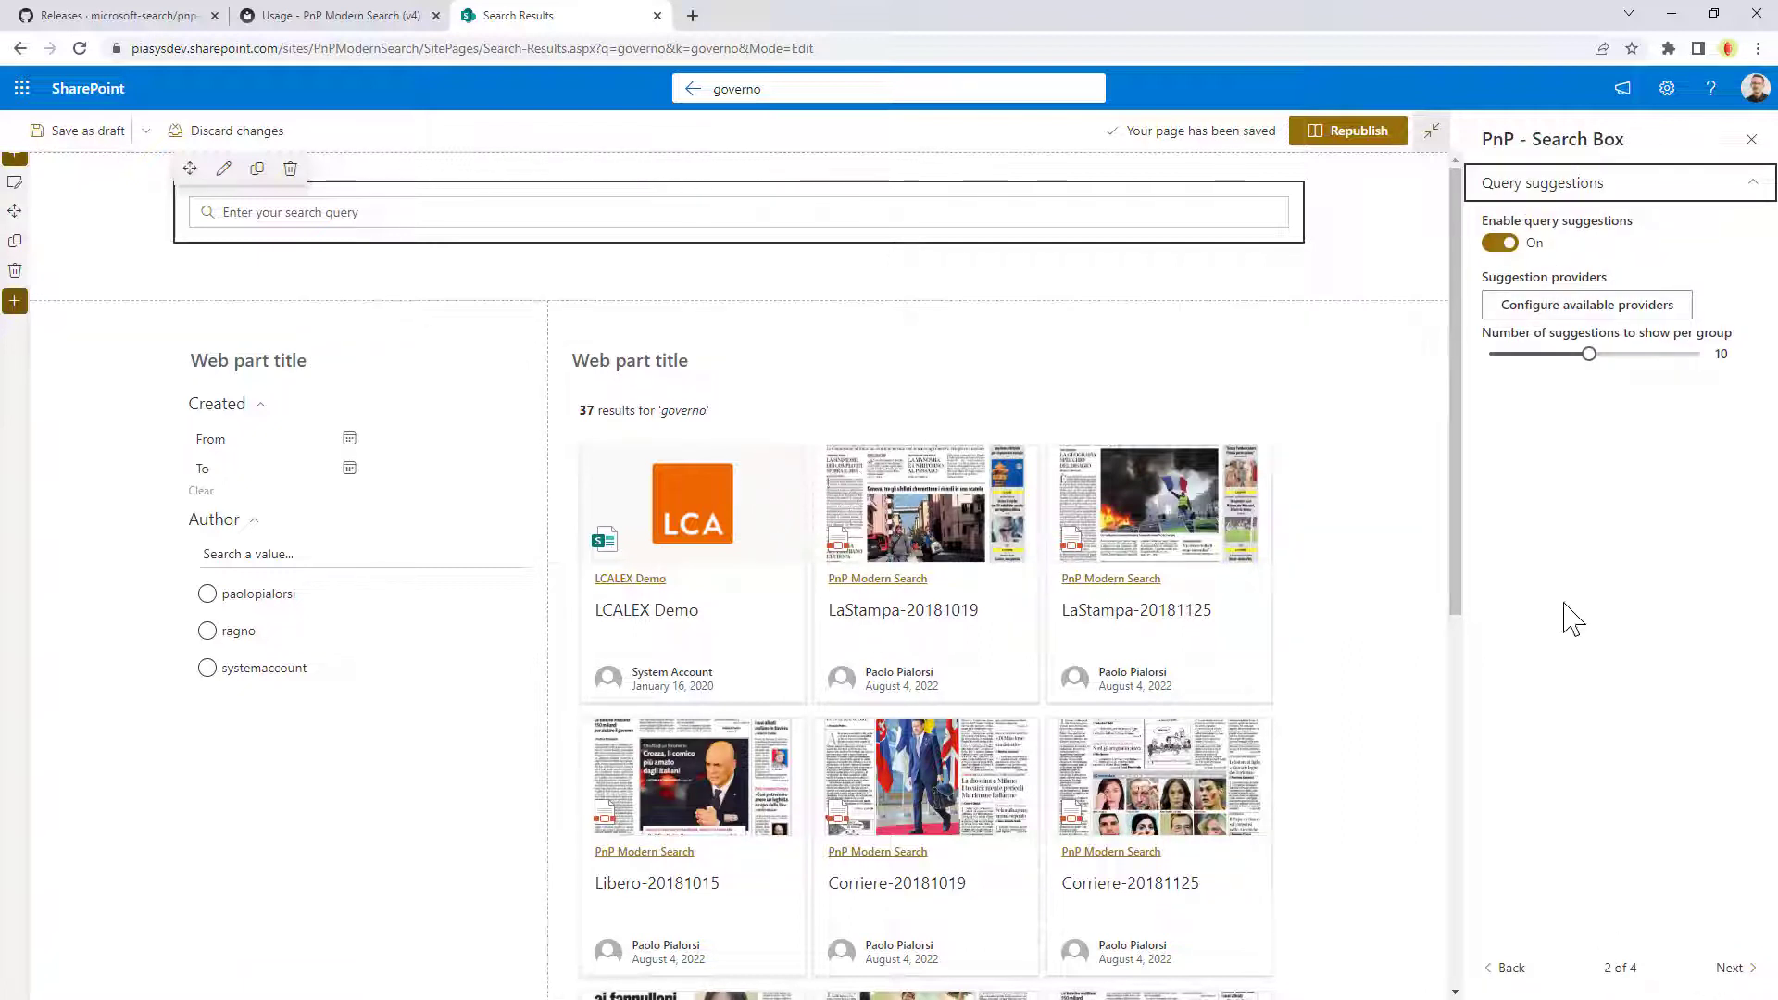
{"action": "mouse_move", "coordinate": [1614, 679]}
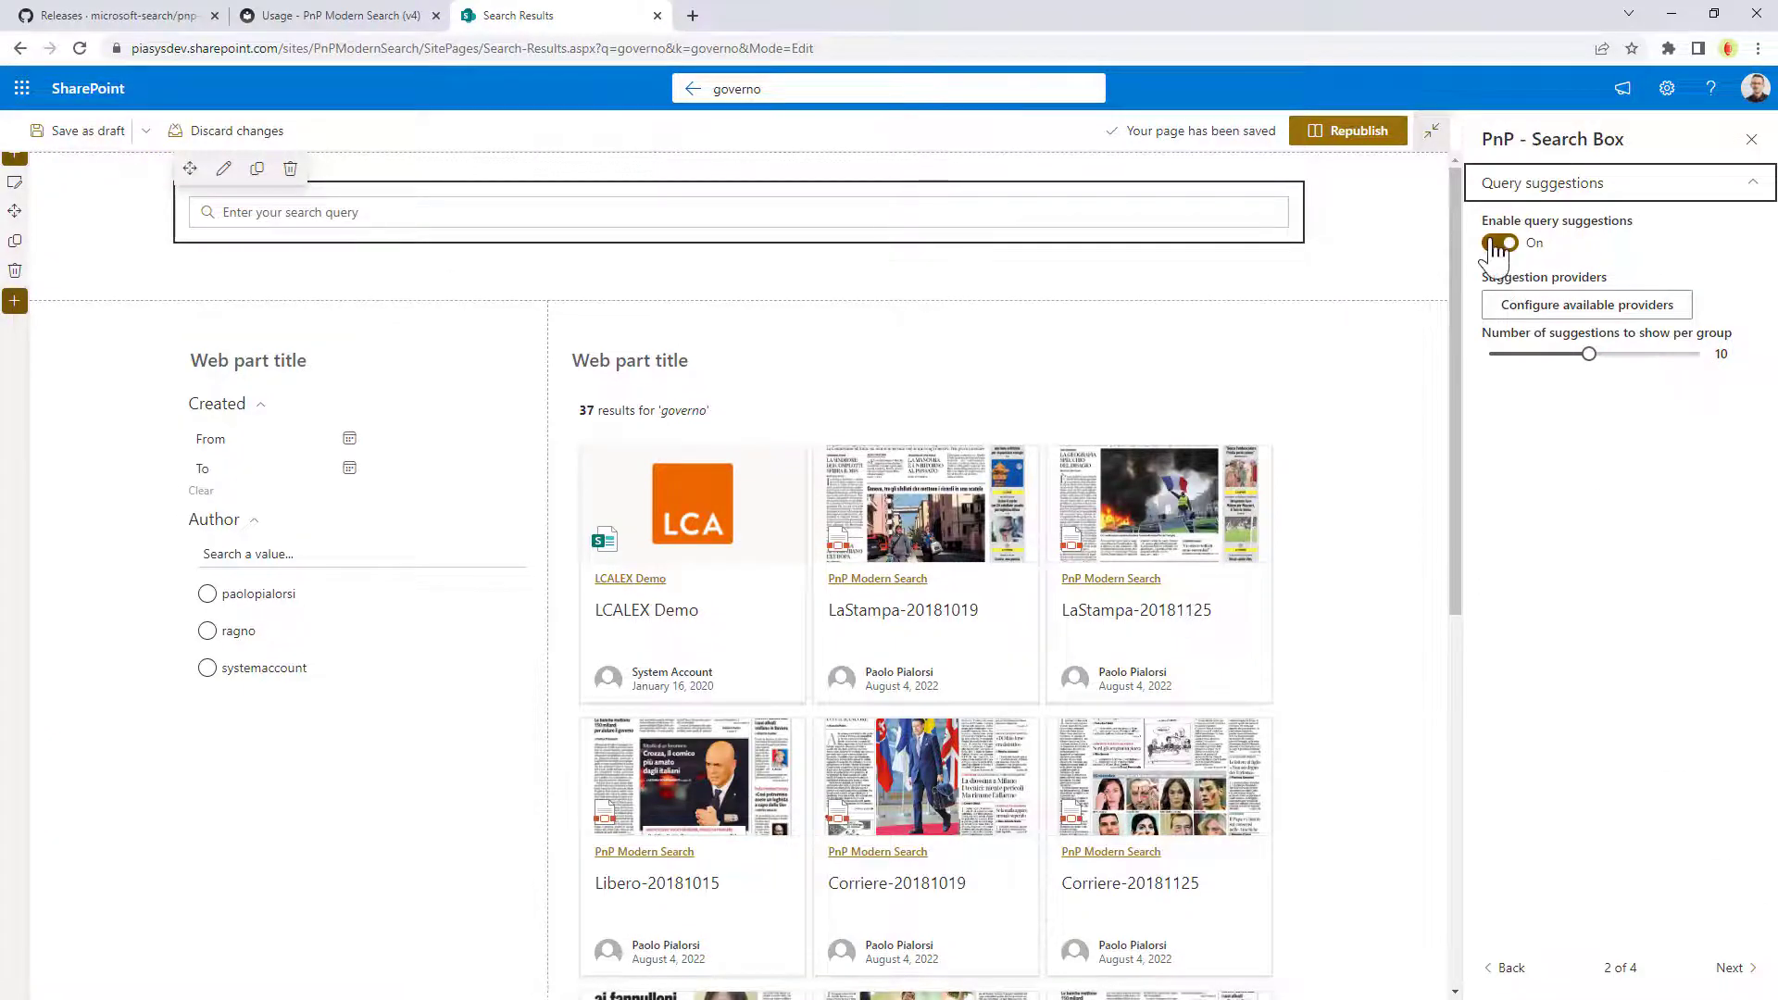
{"action": "left_click", "coordinate": [1583, 304]}
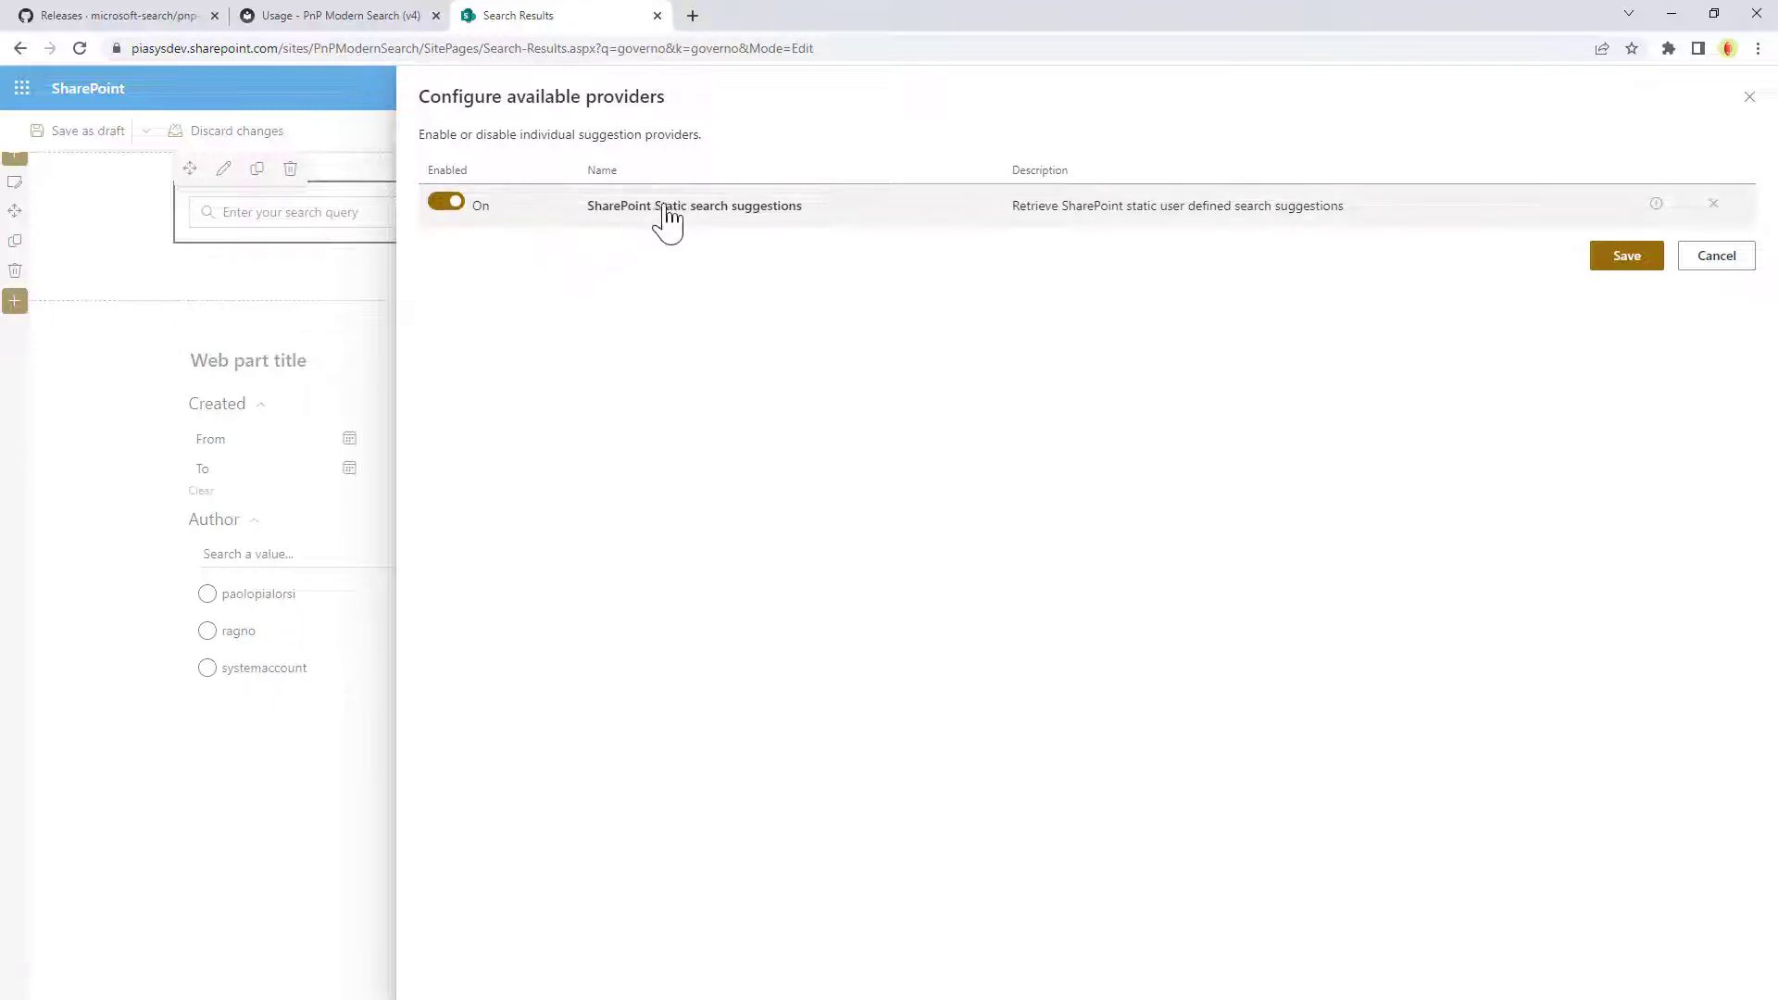
{"action": "mouse_move", "coordinate": [754, 226]}
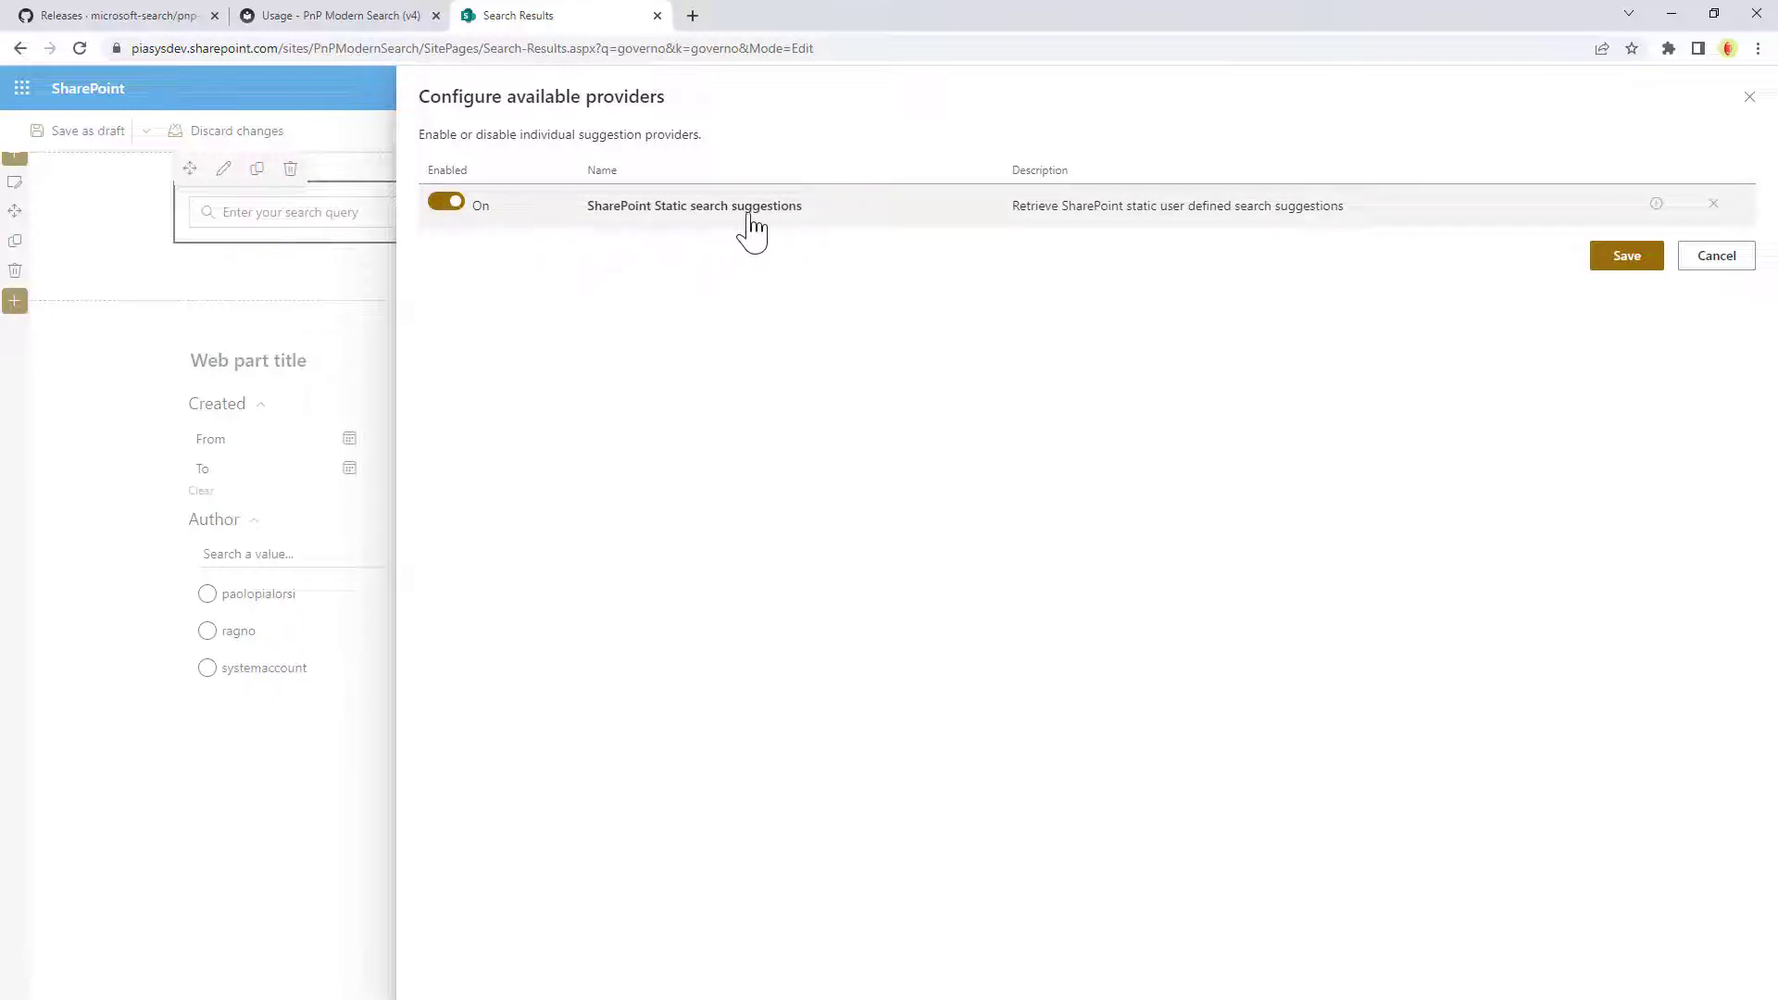
{"action": "mouse_move", "coordinate": [563, 229]}
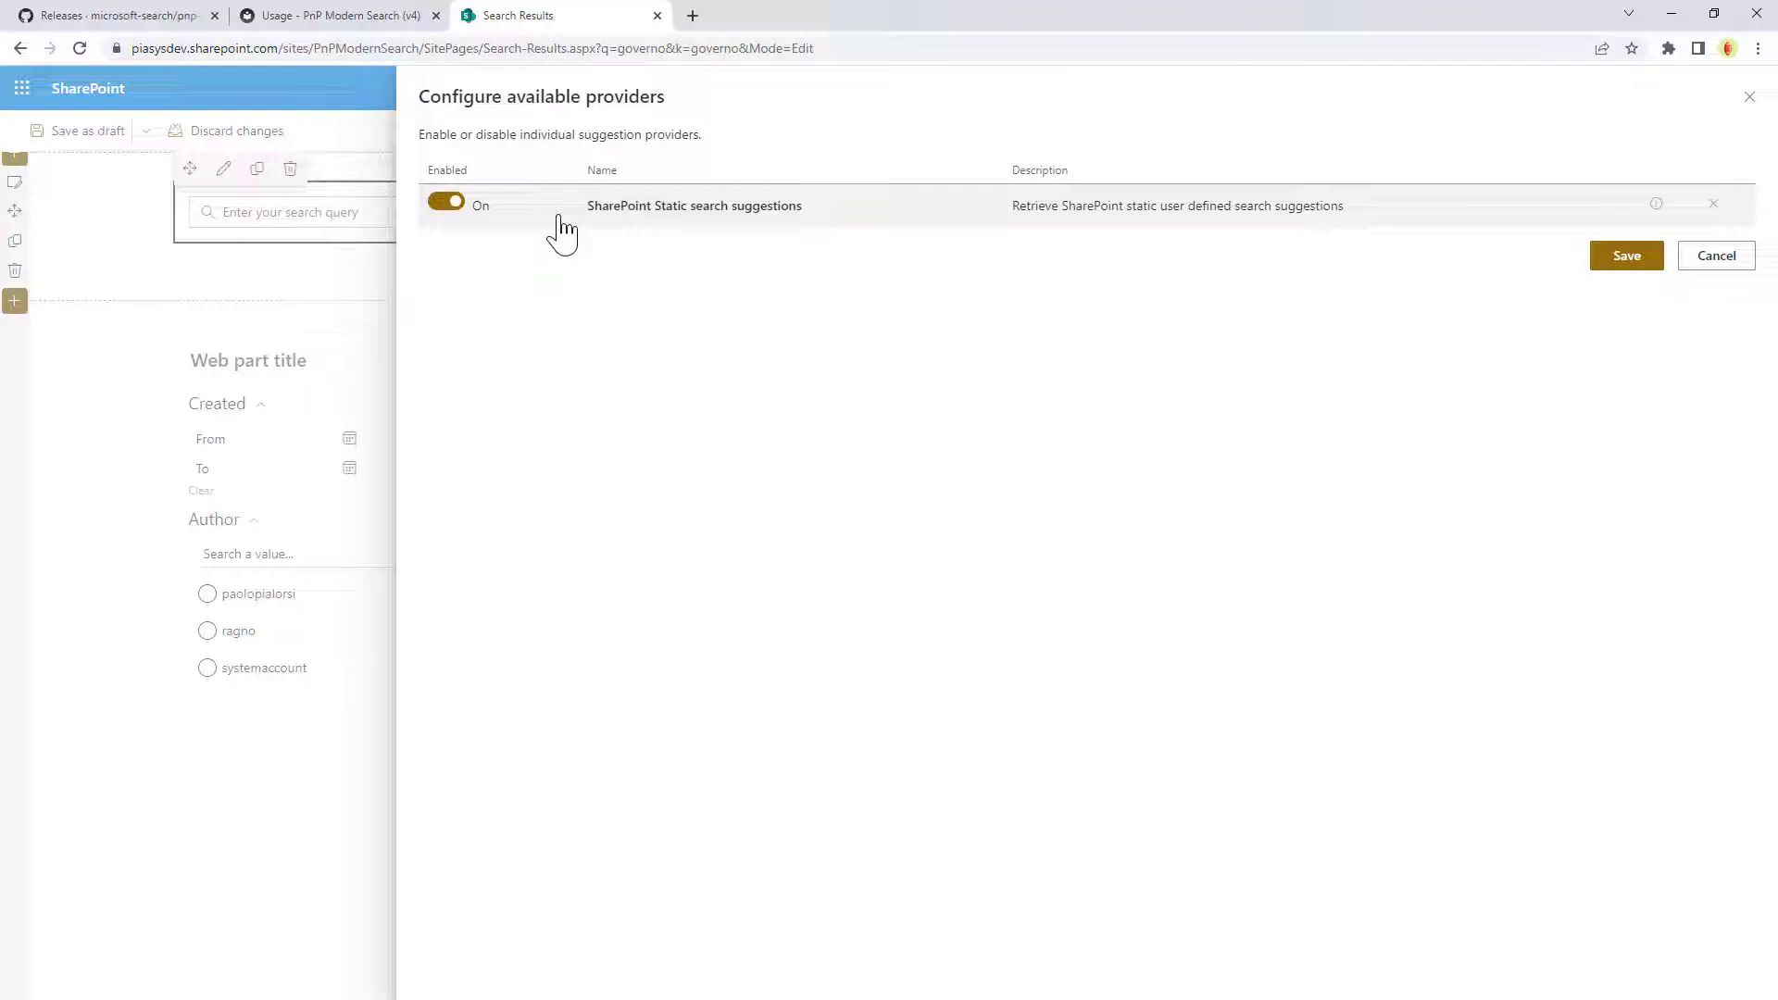
{"action": "mouse_move", "coordinate": [1767, 276]}
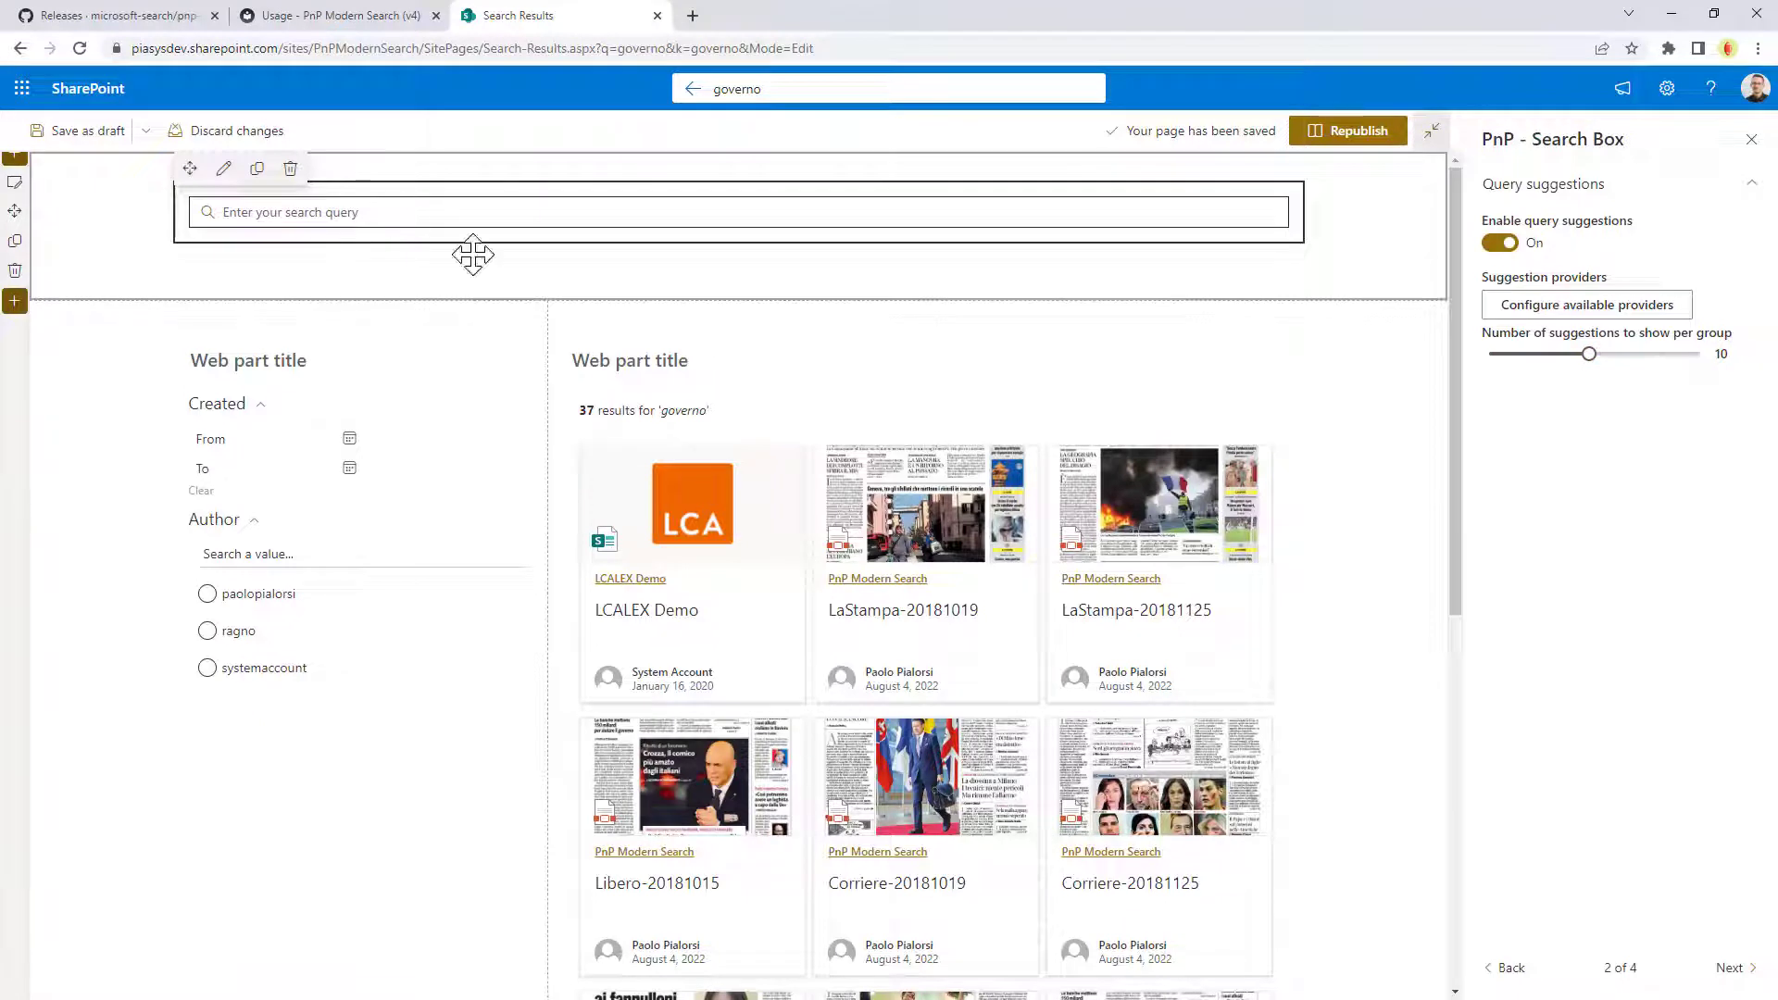
Move to the Available connections page using Page environment > Query string > q
{"action": "left_click", "coordinate": [1733, 966]}
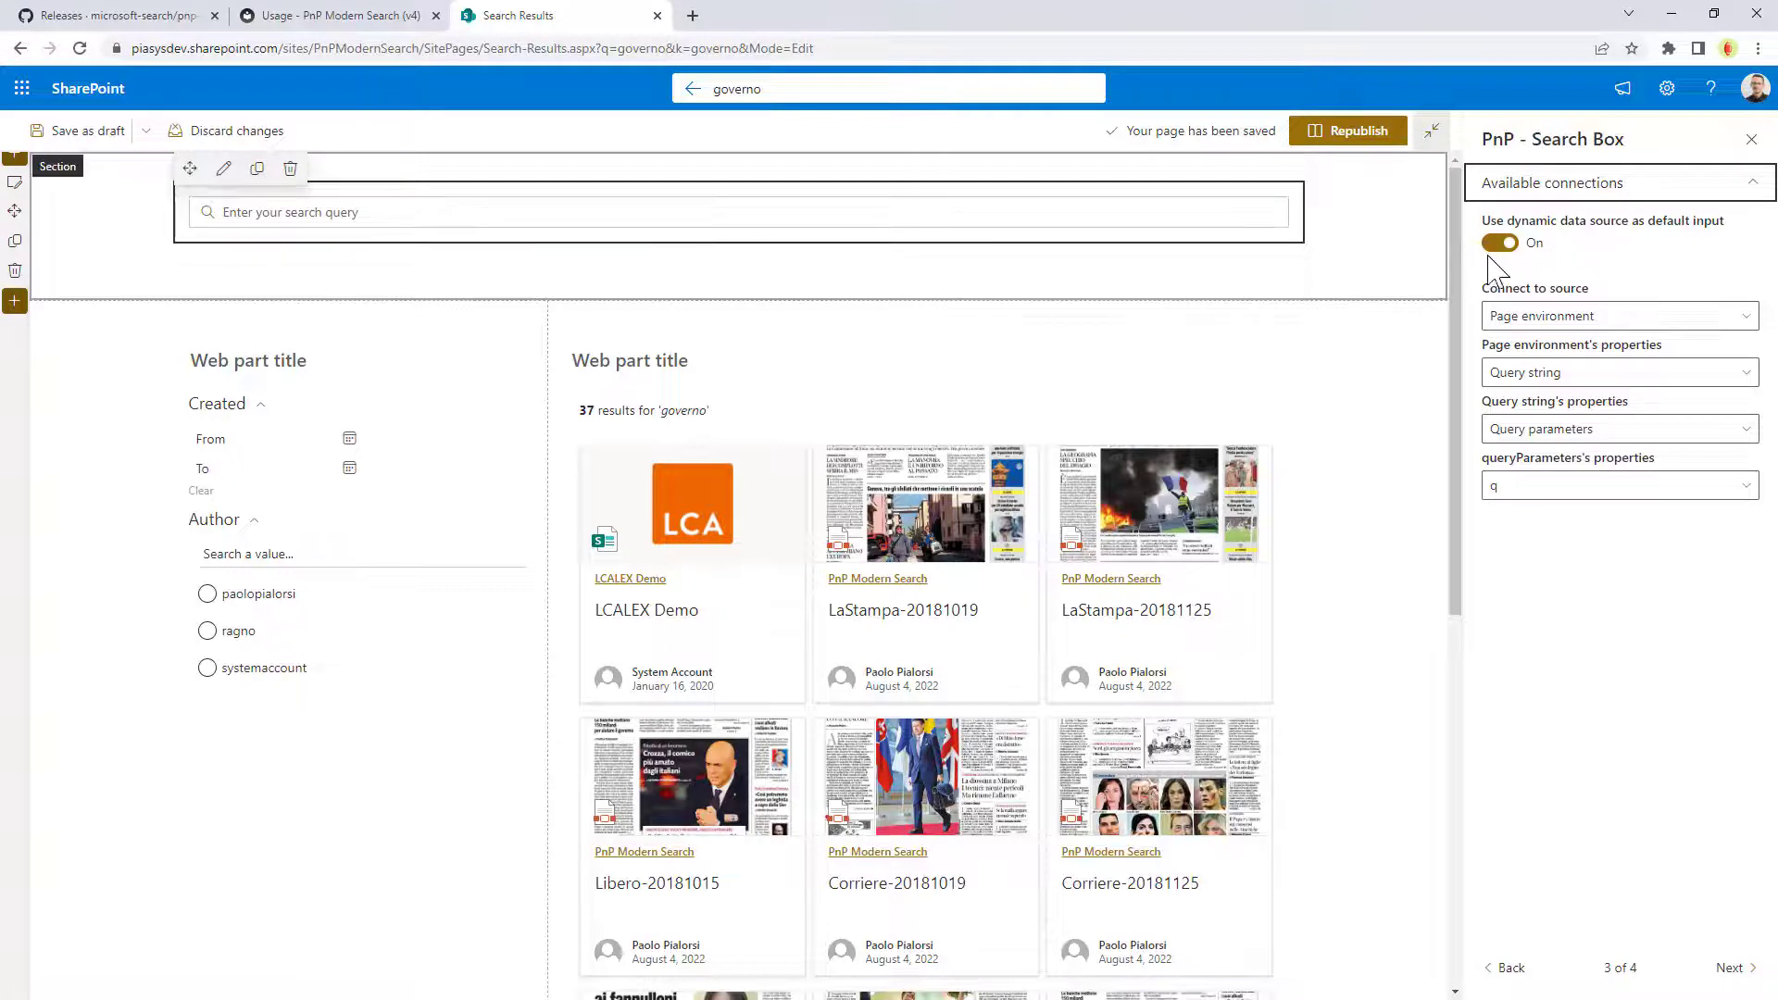
{"action": "mouse_move", "coordinate": [1550, 322]}
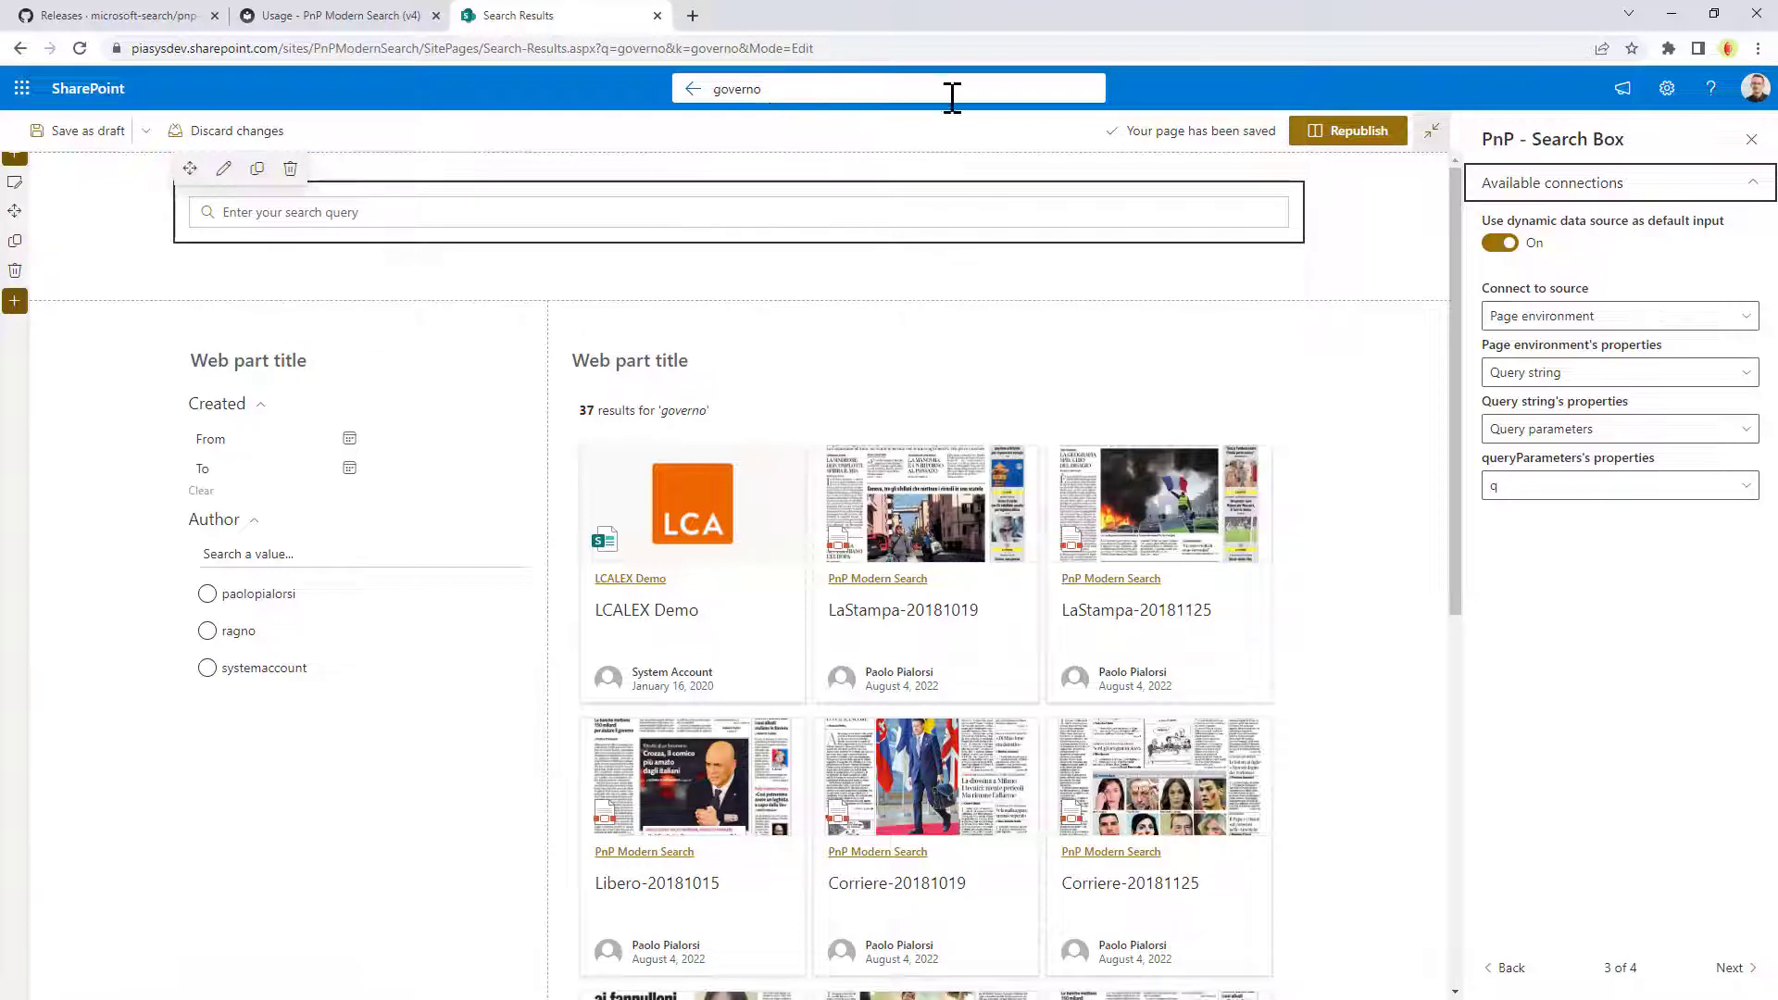
{"action": "mouse_move", "coordinate": [261, 270]}
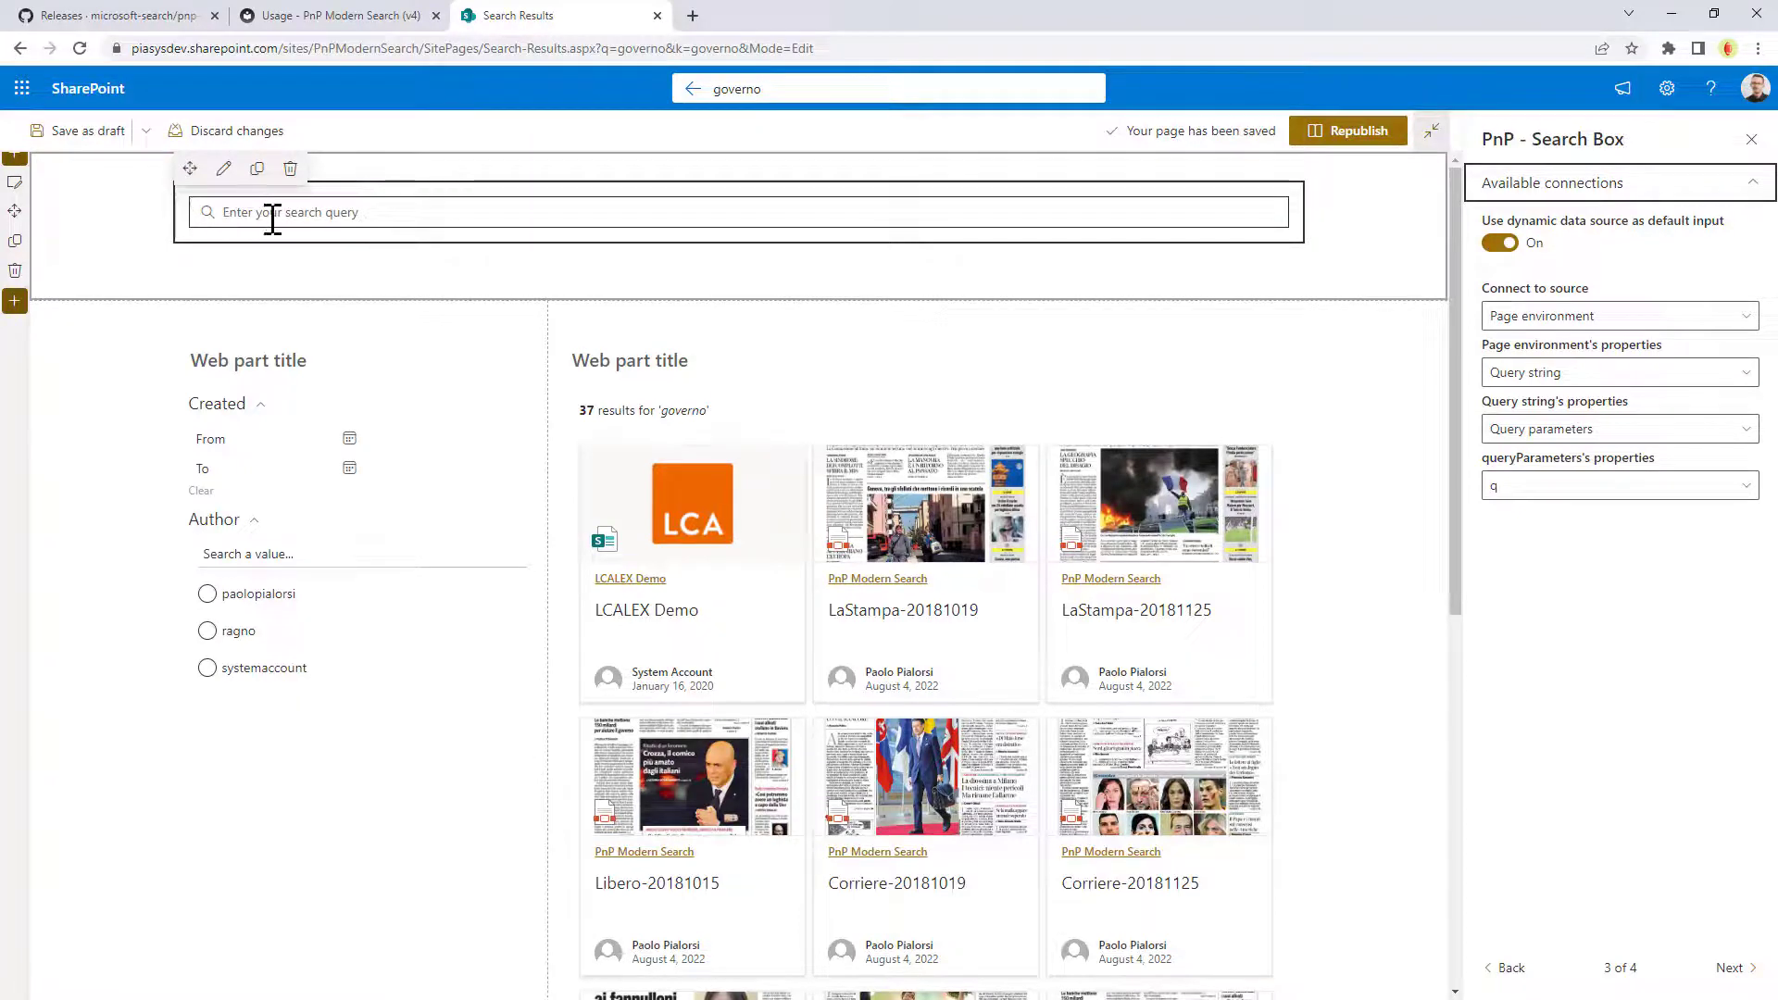
{"action": "mouse_move", "coordinate": [357, 218]}
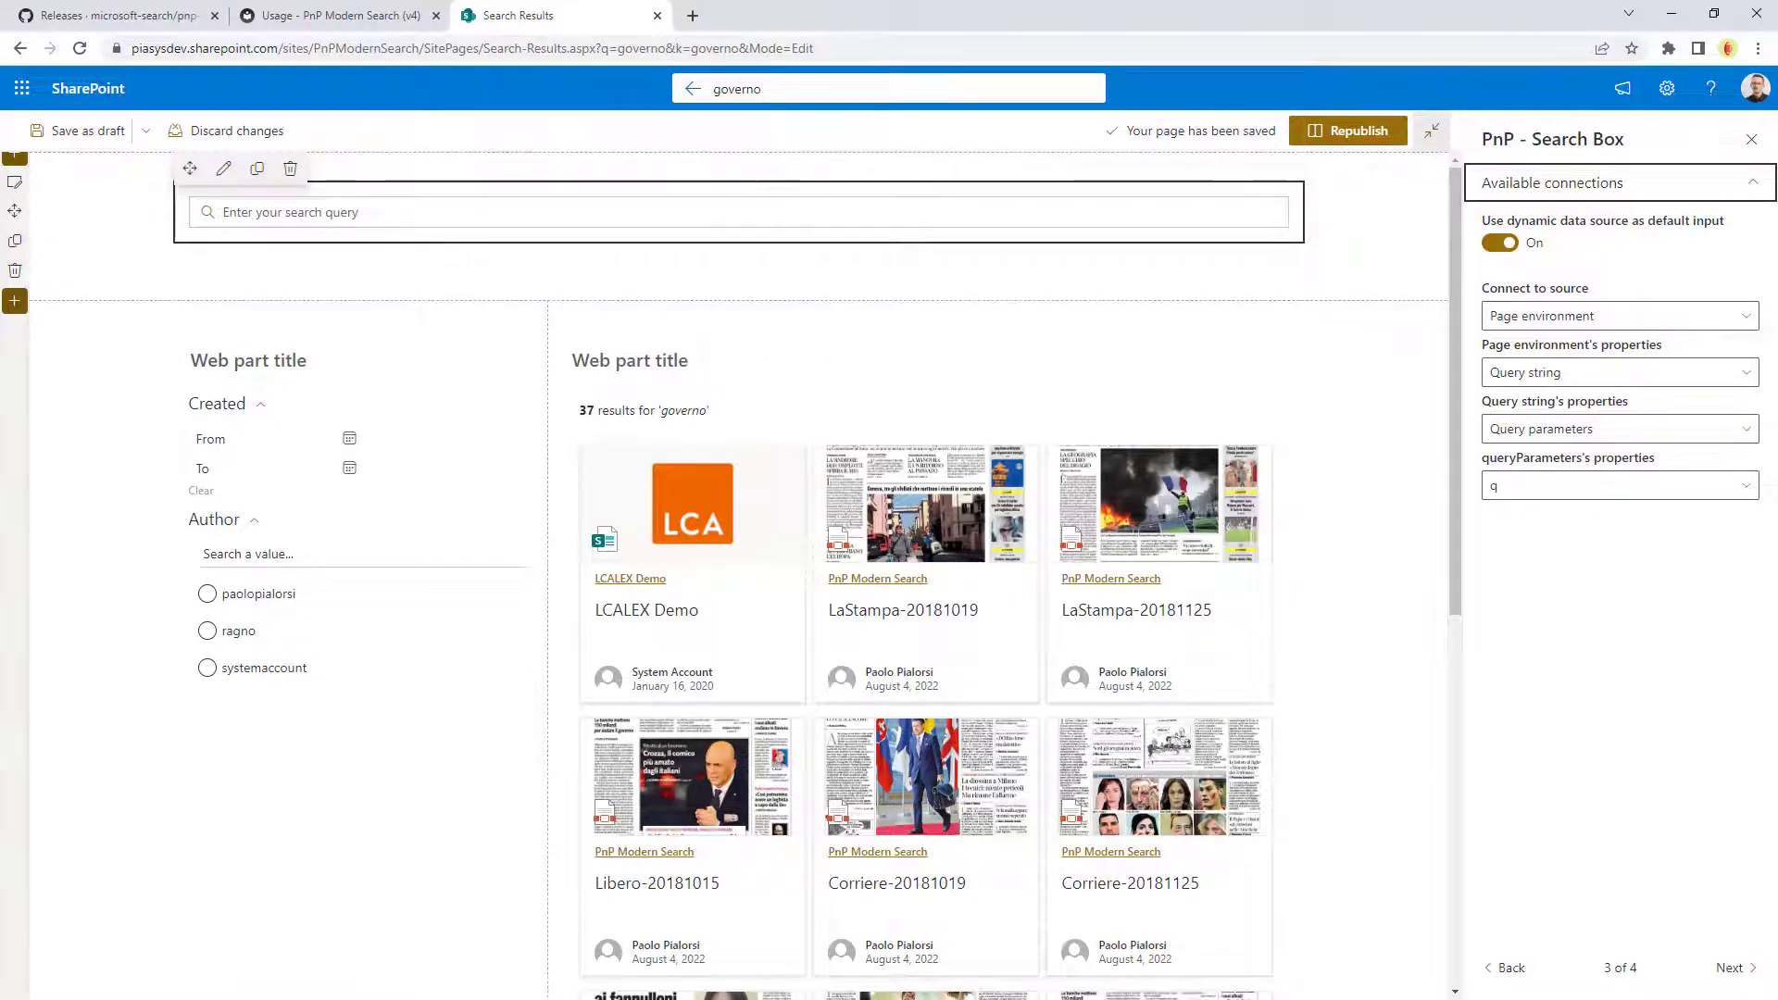
Reach the last settings page and show the extensibility libraries list with Default enabled
{"action": "left_click", "coordinate": [1731, 967]}
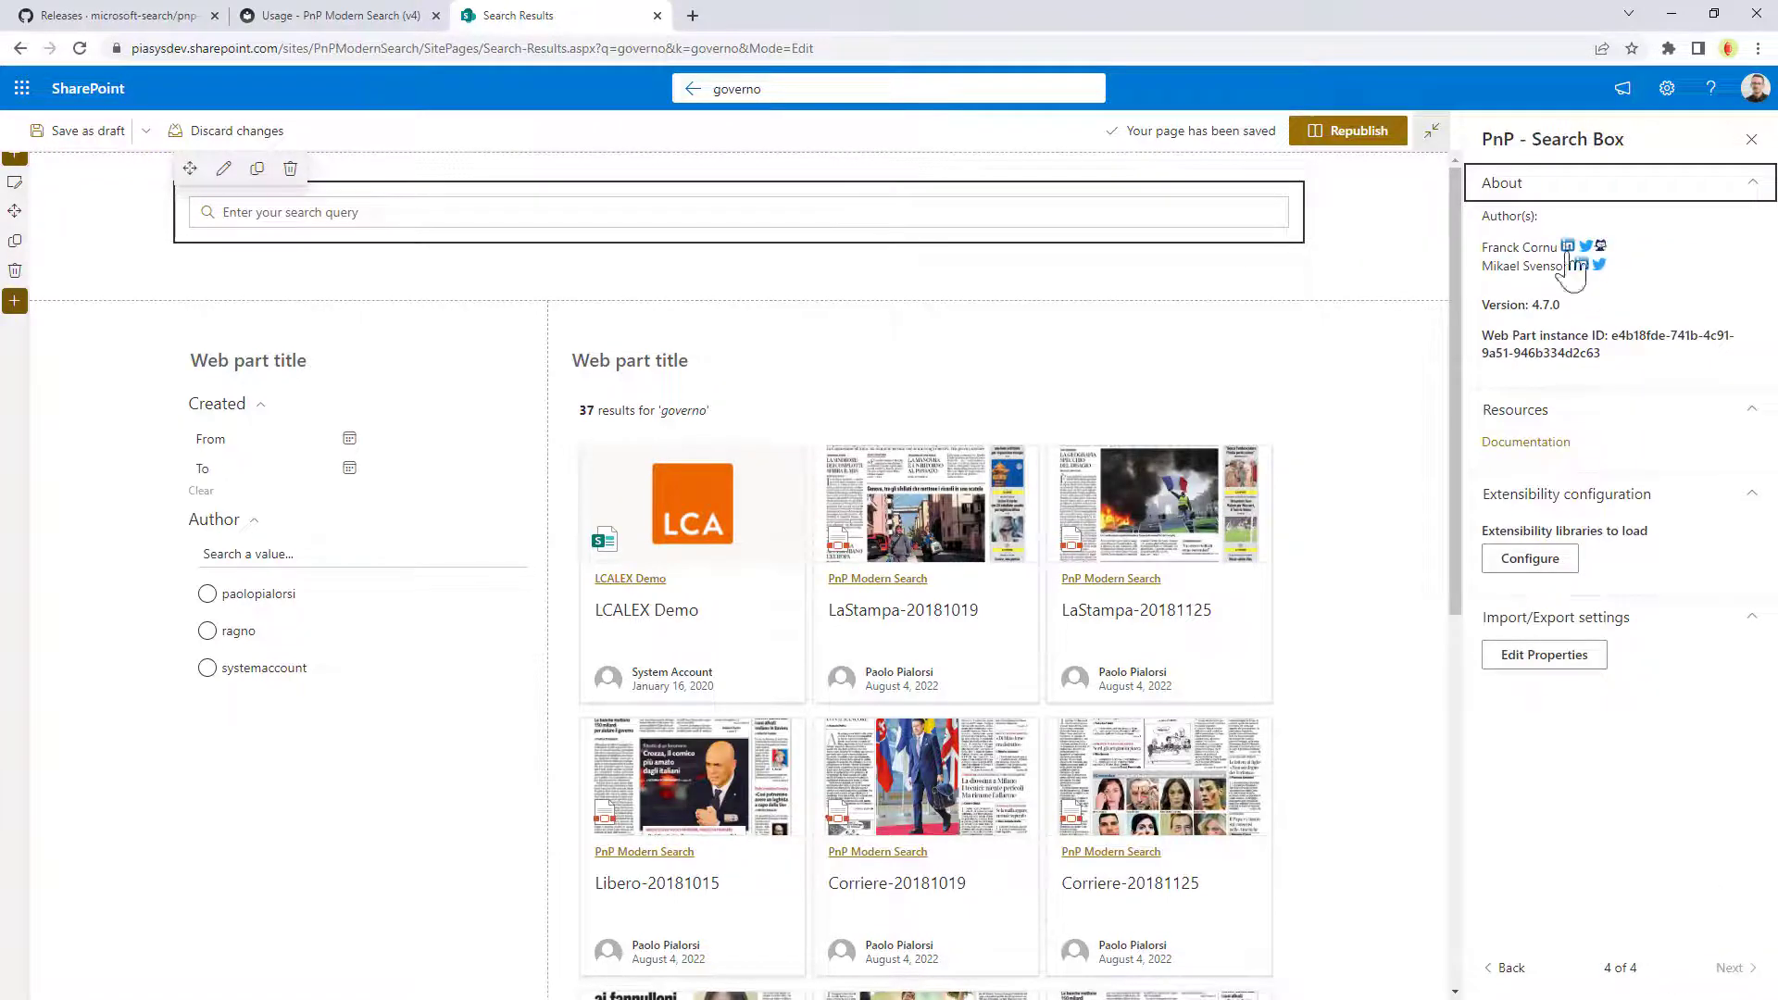
{"action": "mouse_move", "coordinate": [1533, 572]}
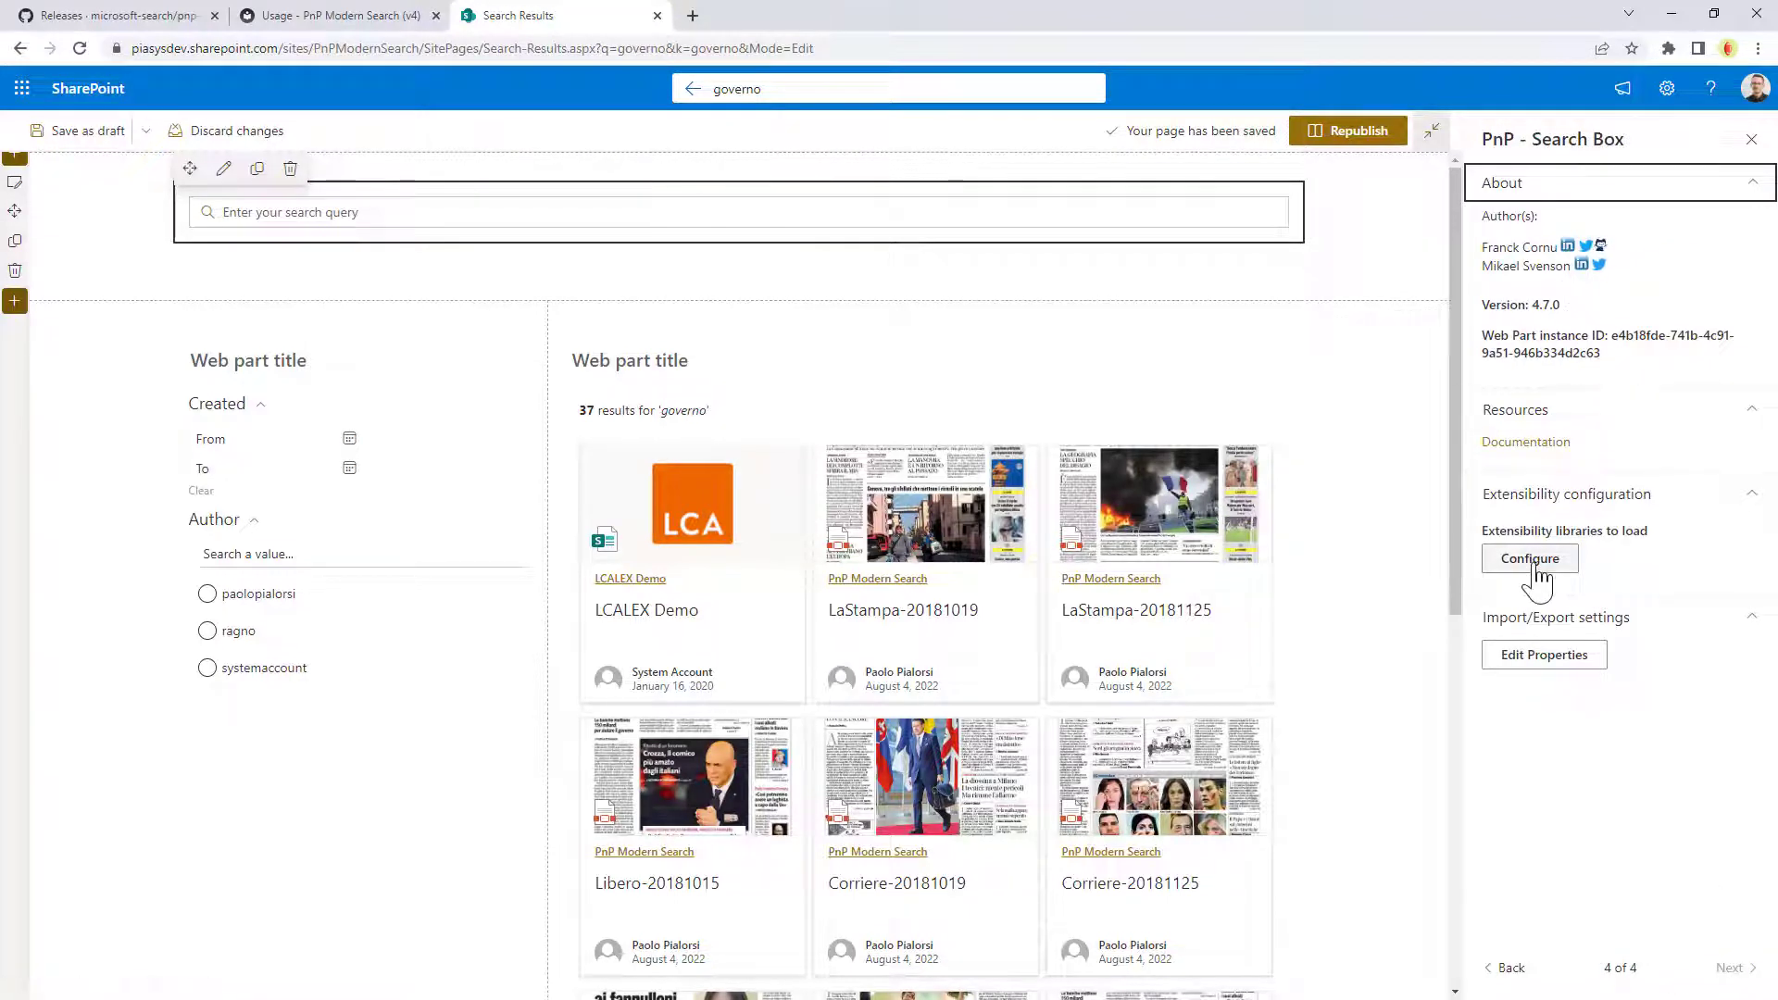
{"action": "left_click", "coordinate": [1528, 557]}
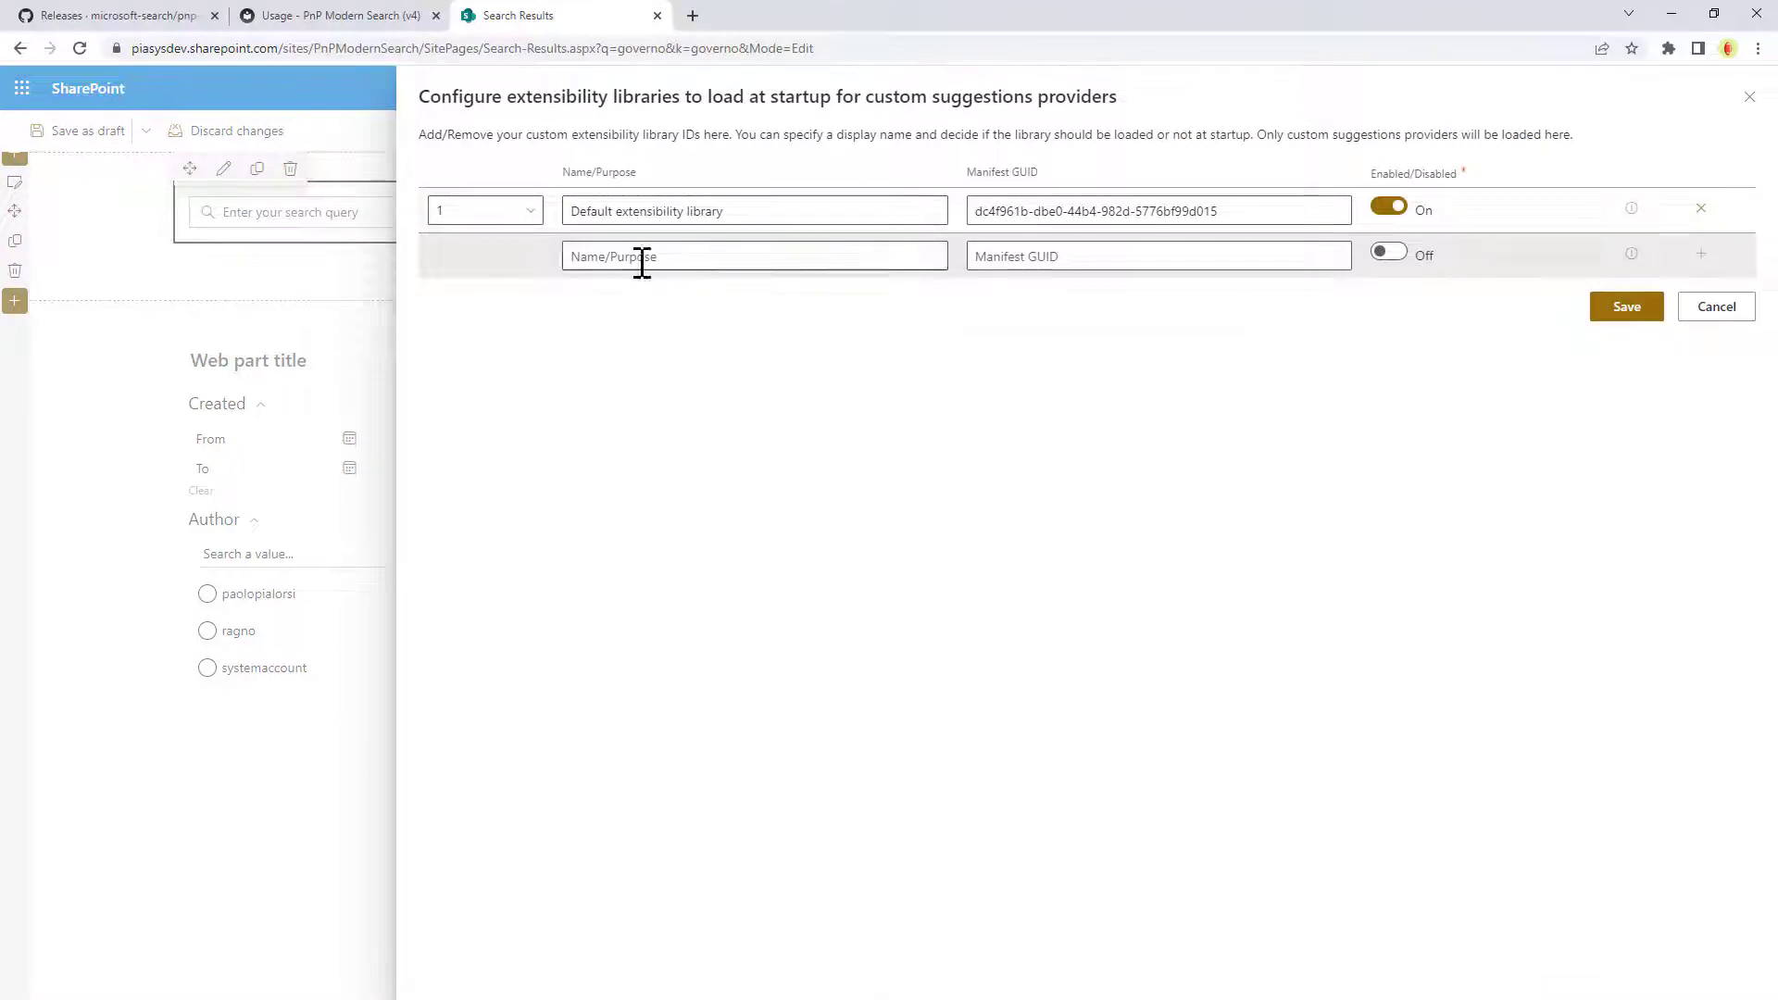
{"action": "mouse_move", "coordinate": [648, 365]}
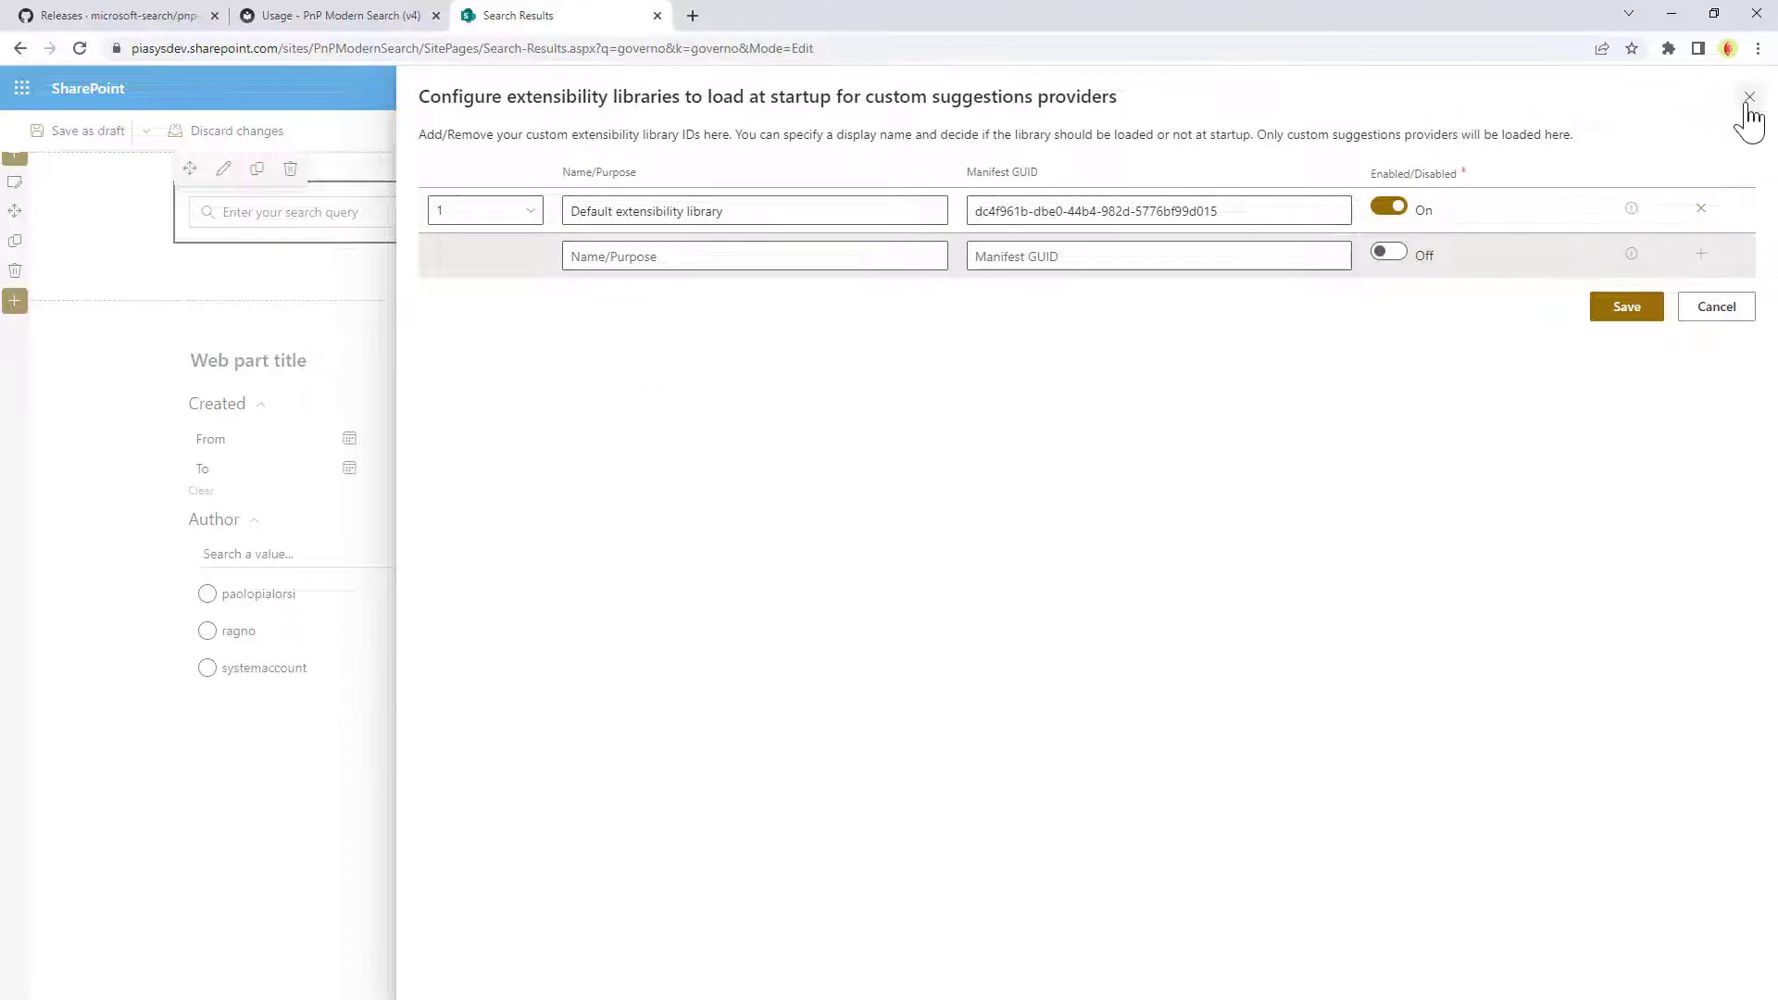
Close the extensibility libraries panel and view the web part's raw properties JSON
{"action": "left_click", "coordinate": [1748, 96]}
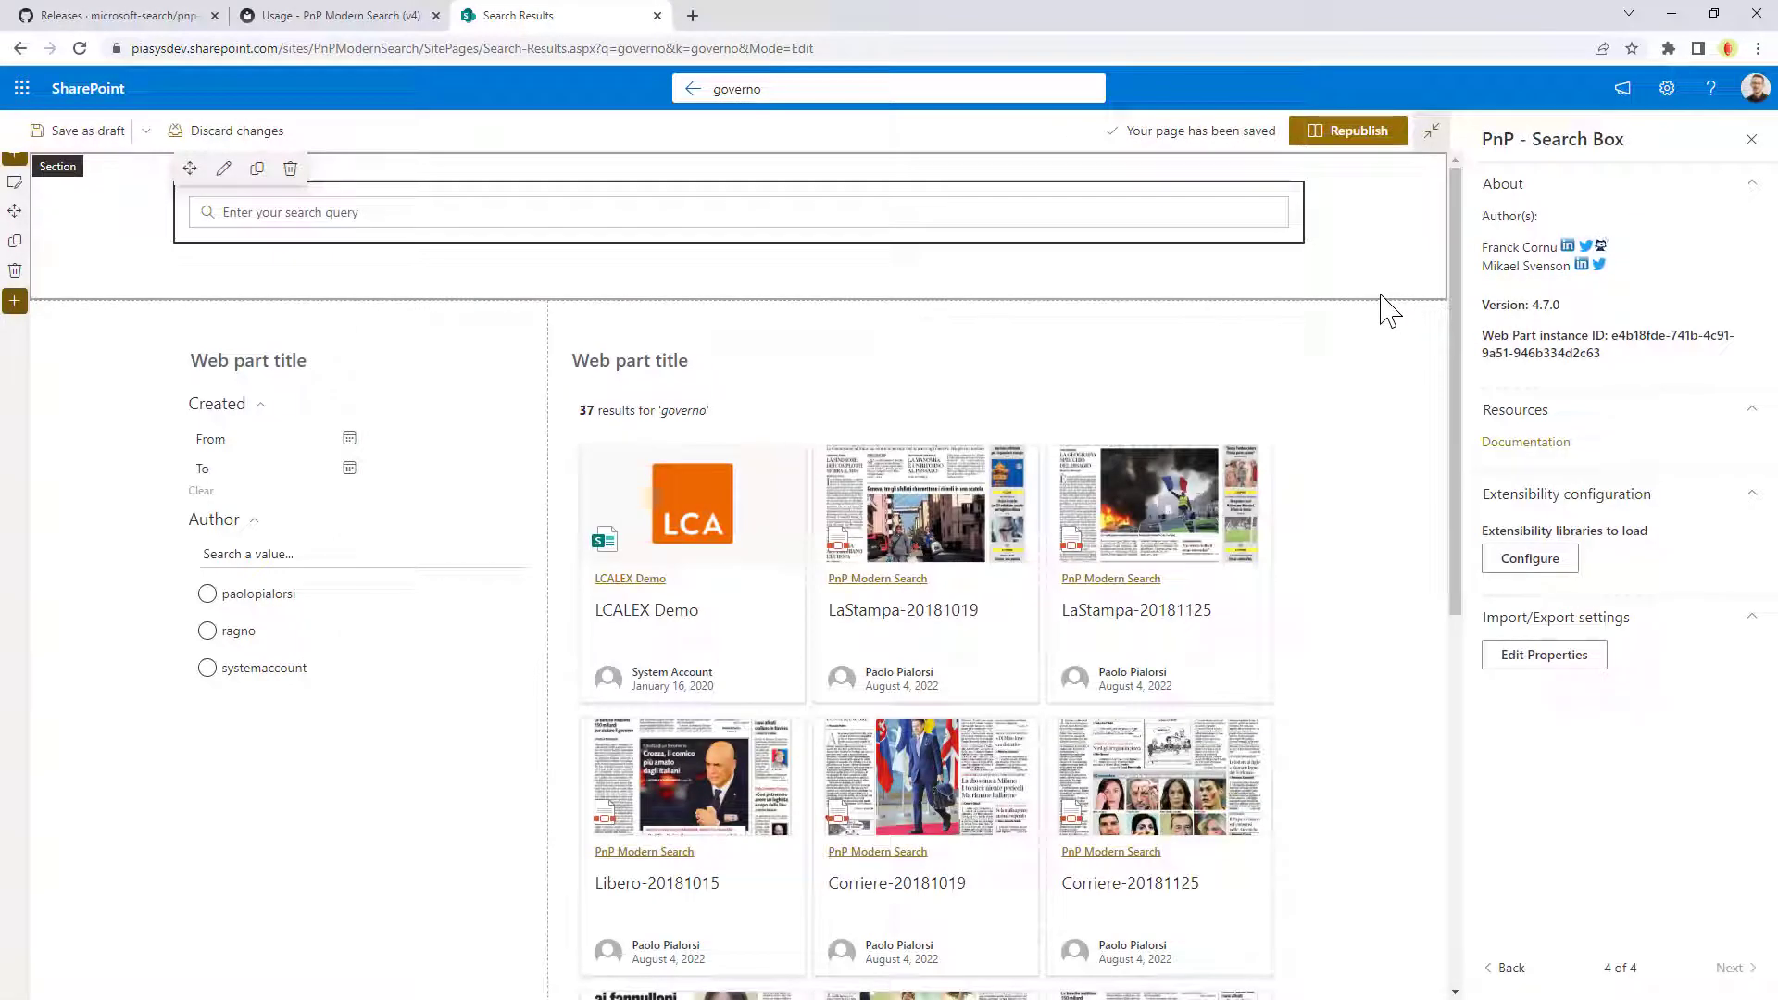
{"action": "mouse_move", "coordinate": [1543, 653]}
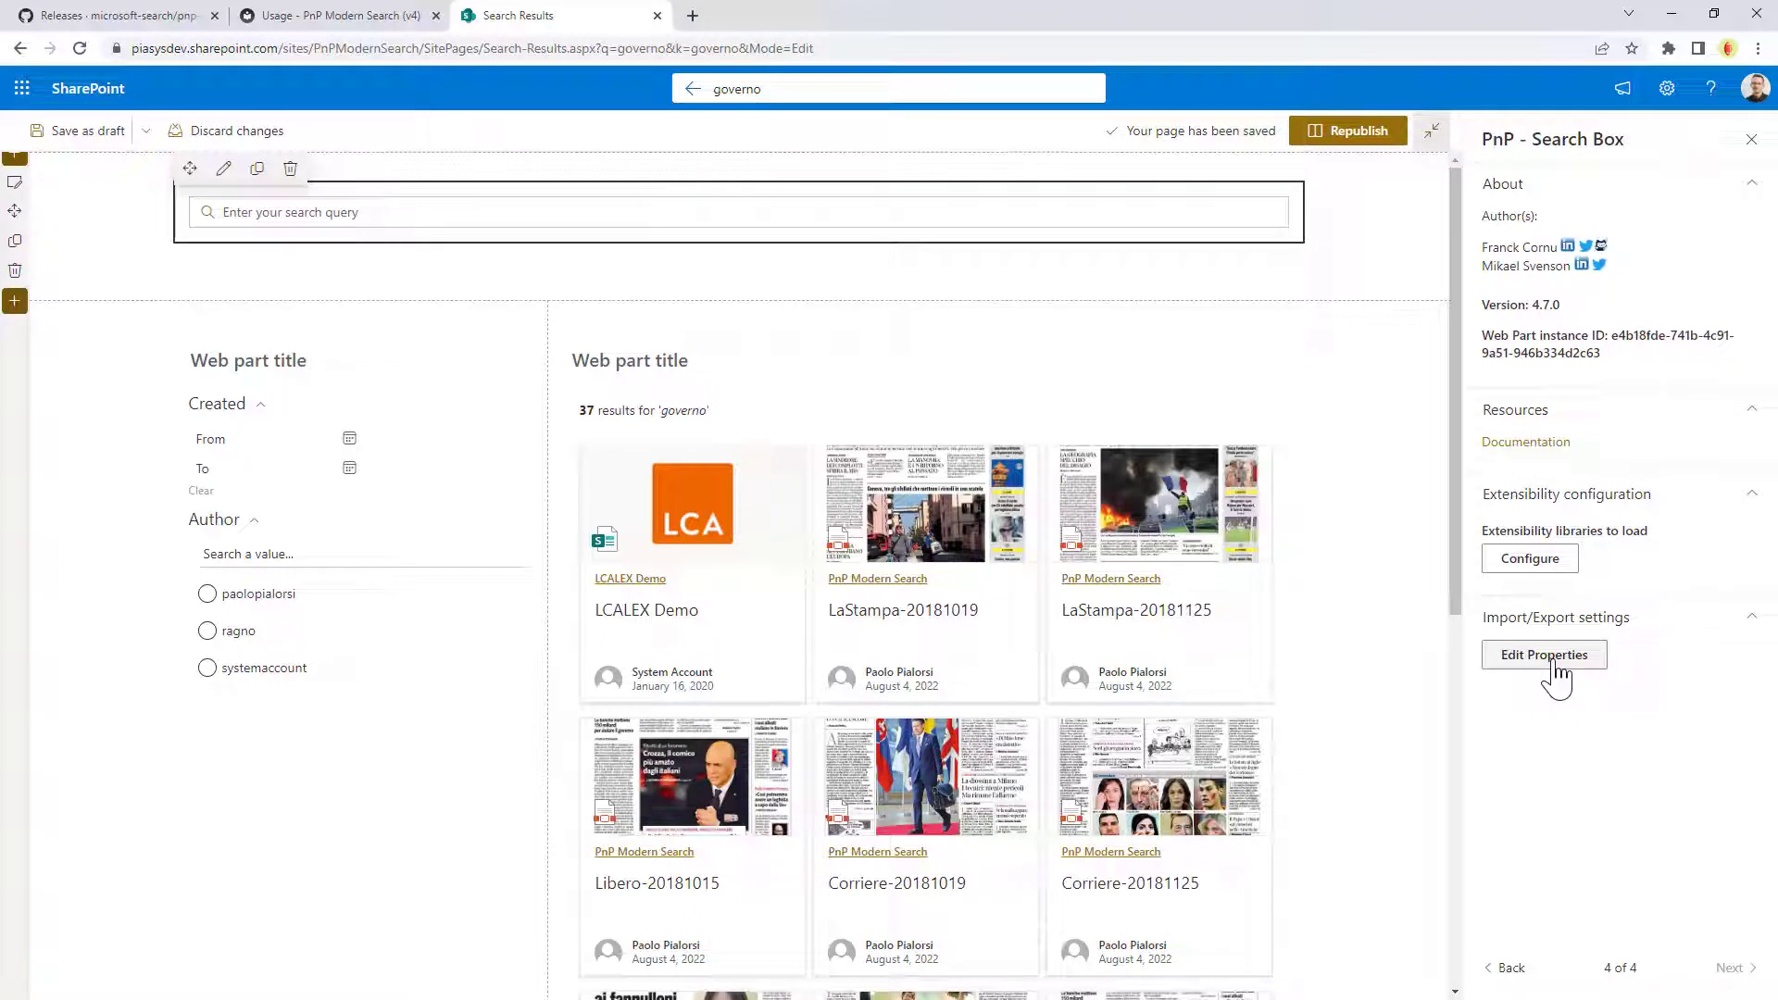
{"action": "left_click", "coordinate": [1542, 653]}
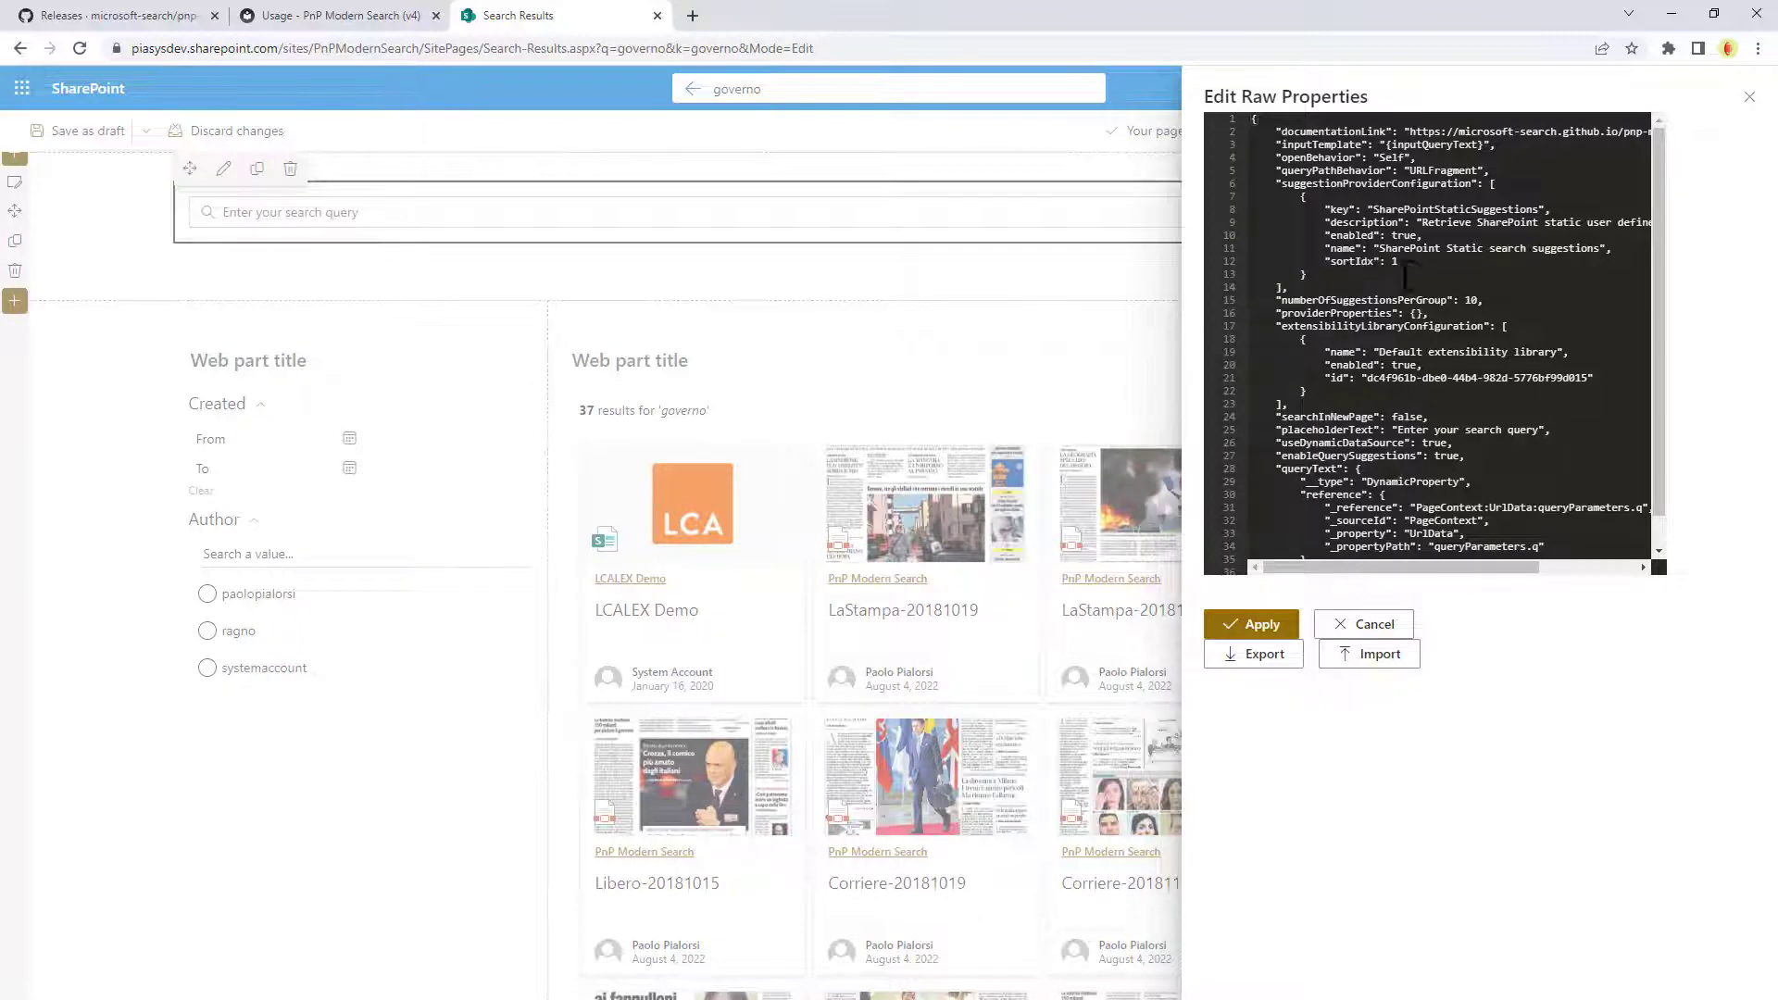
{"action": "mouse_move", "coordinate": [1748, 107]}
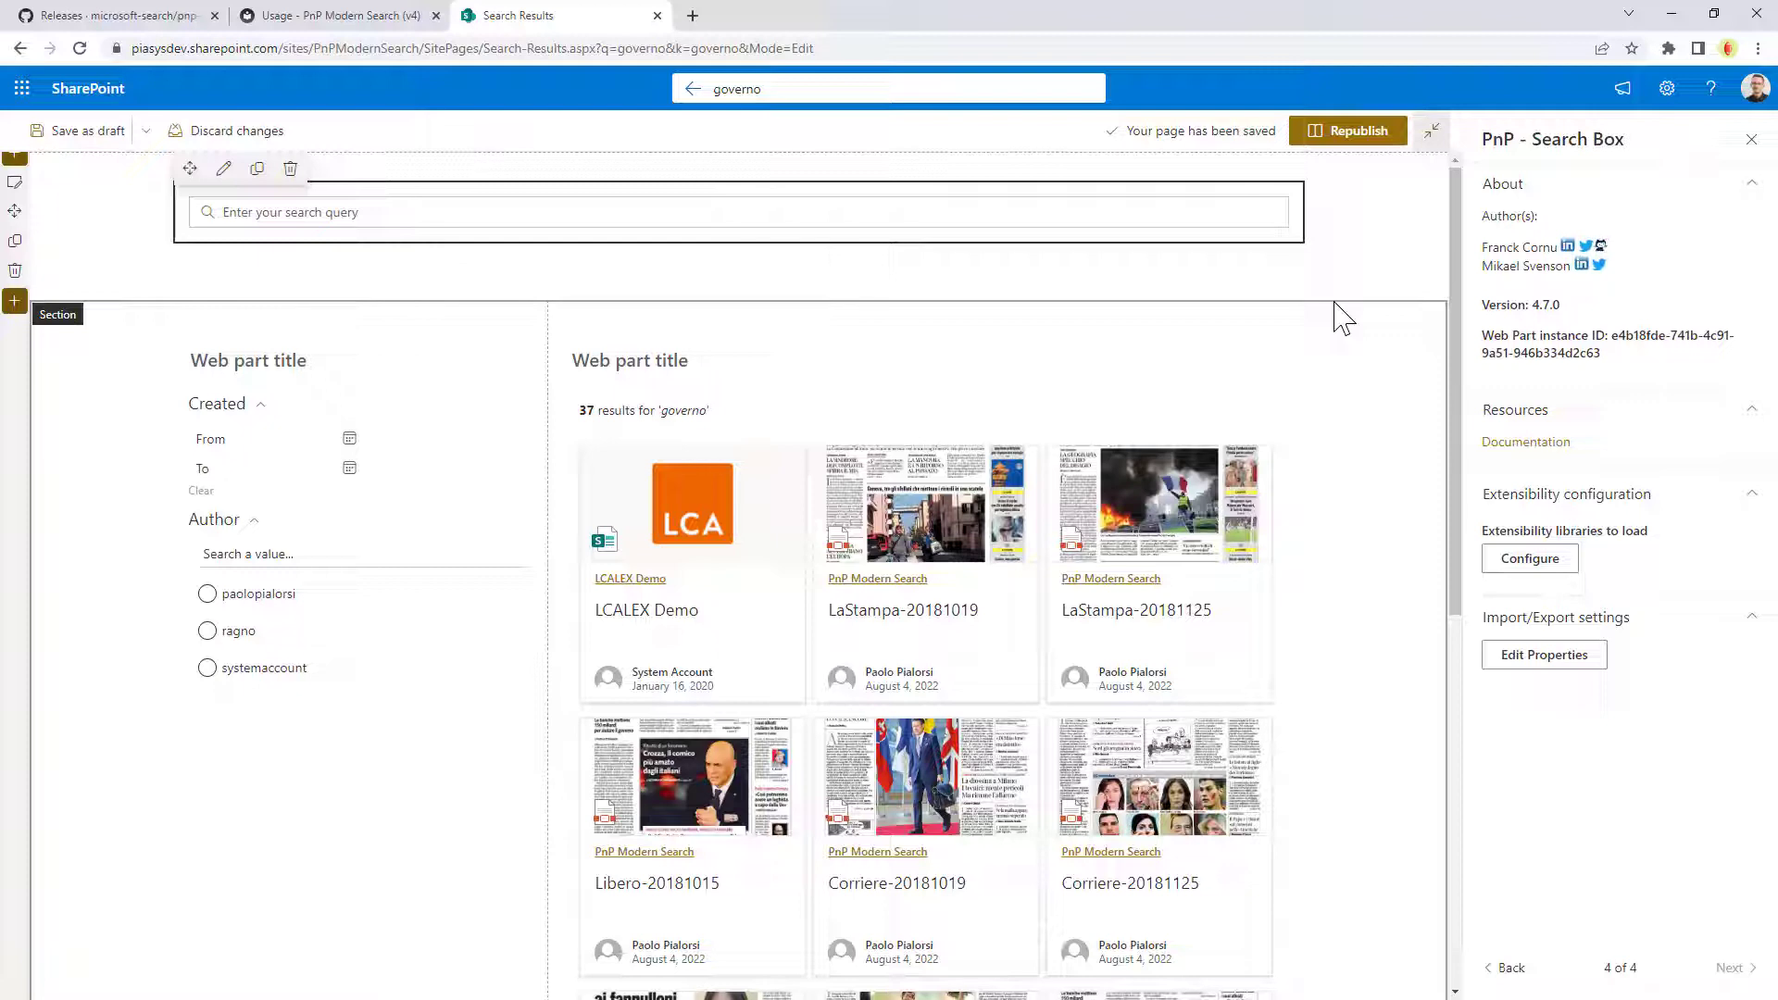
{"action": "mouse_move", "coordinate": [1479, 192]}
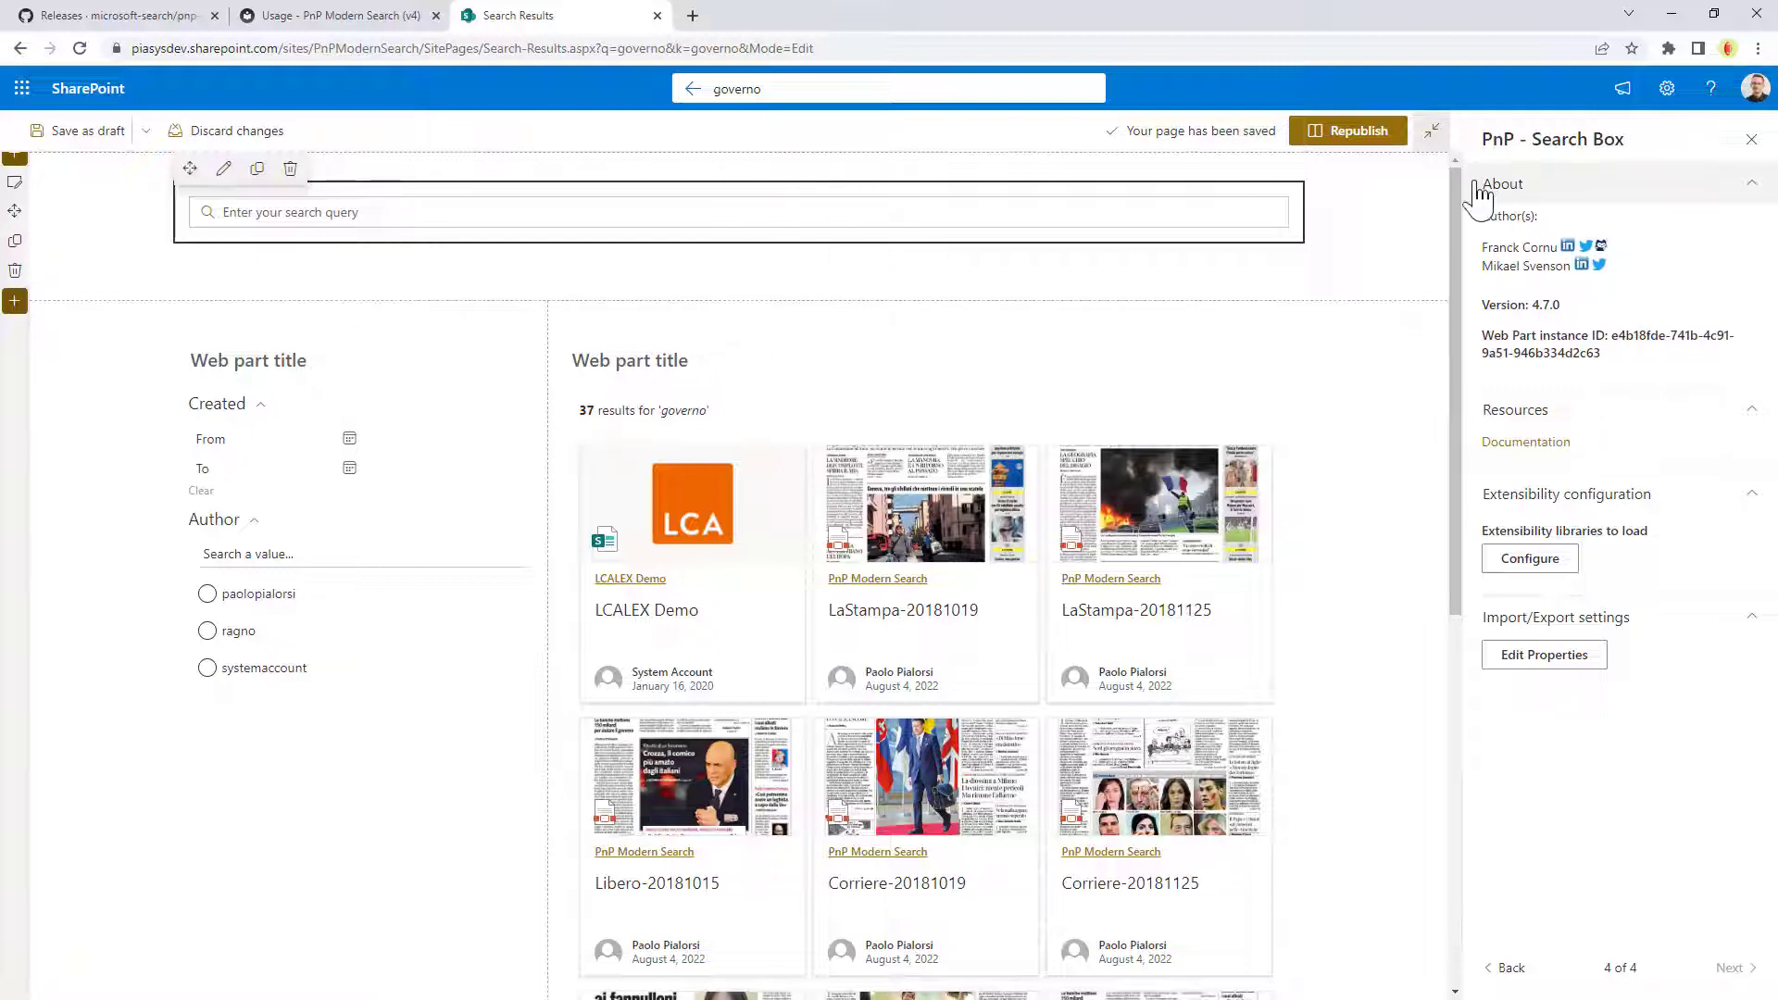
Republish the Search Results page so it shows the 37 'governo' results live
{"action": "left_click", "coordinate": [1348, 130]}
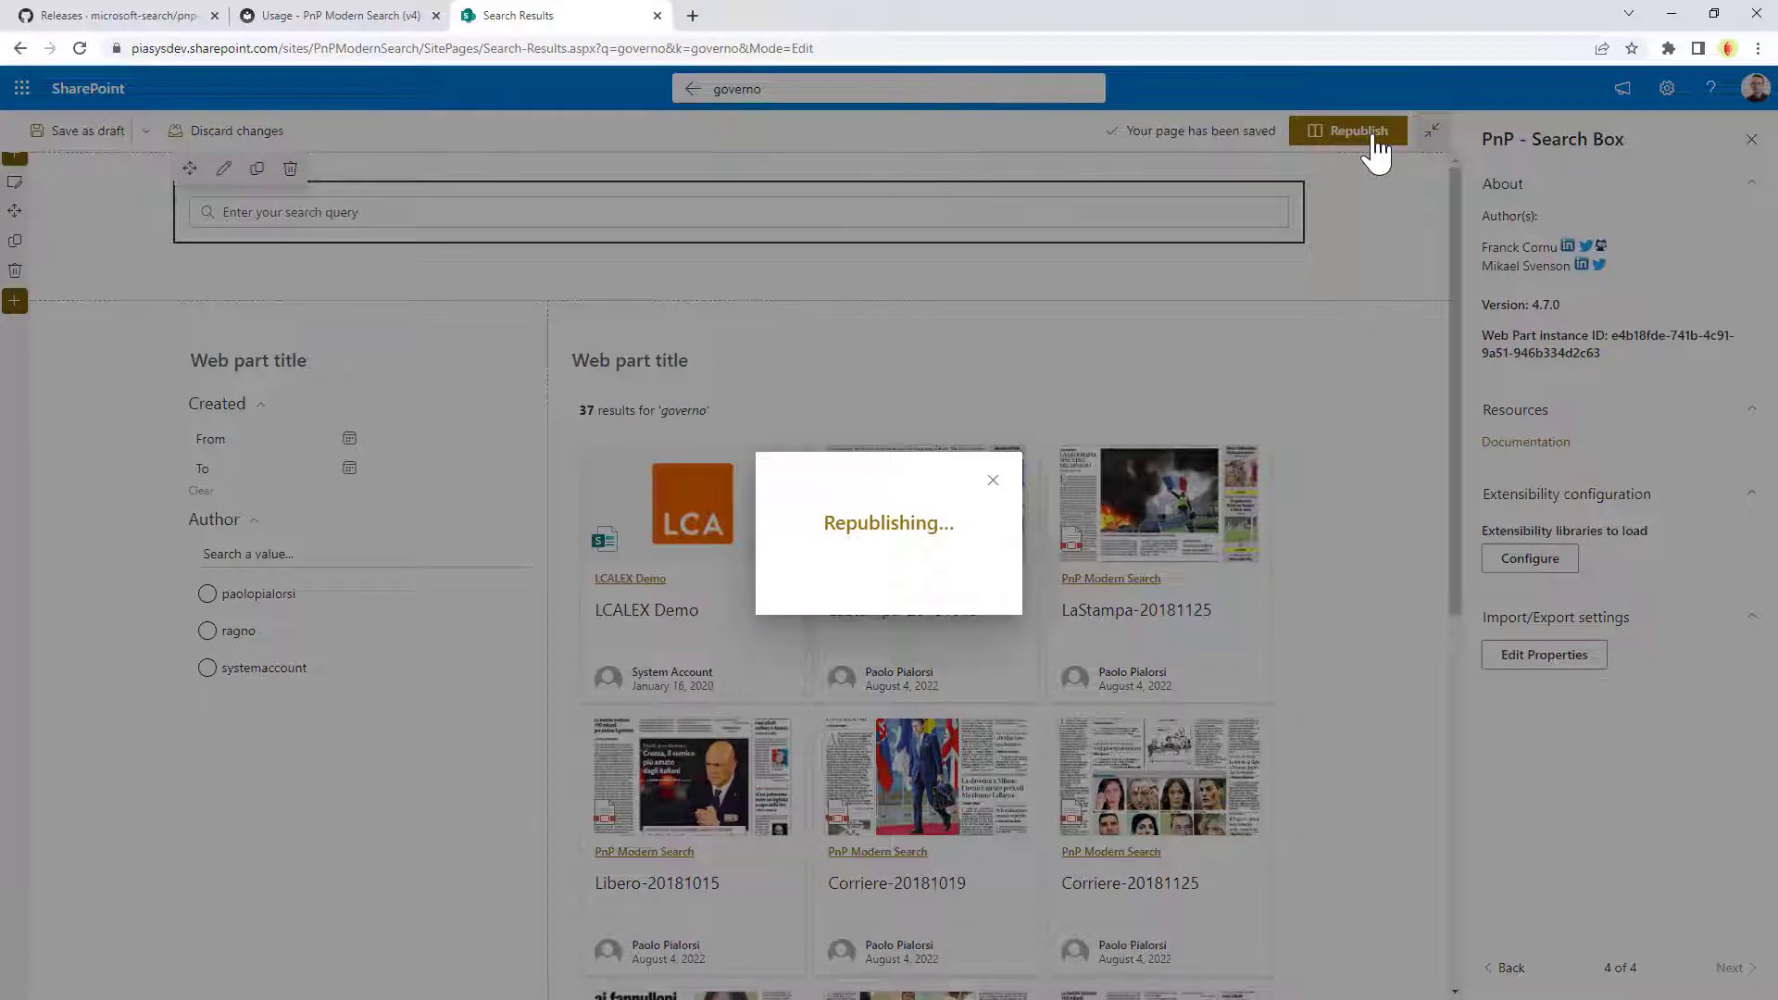
{"action": "left_click", "coordinate": [1347, 129]}
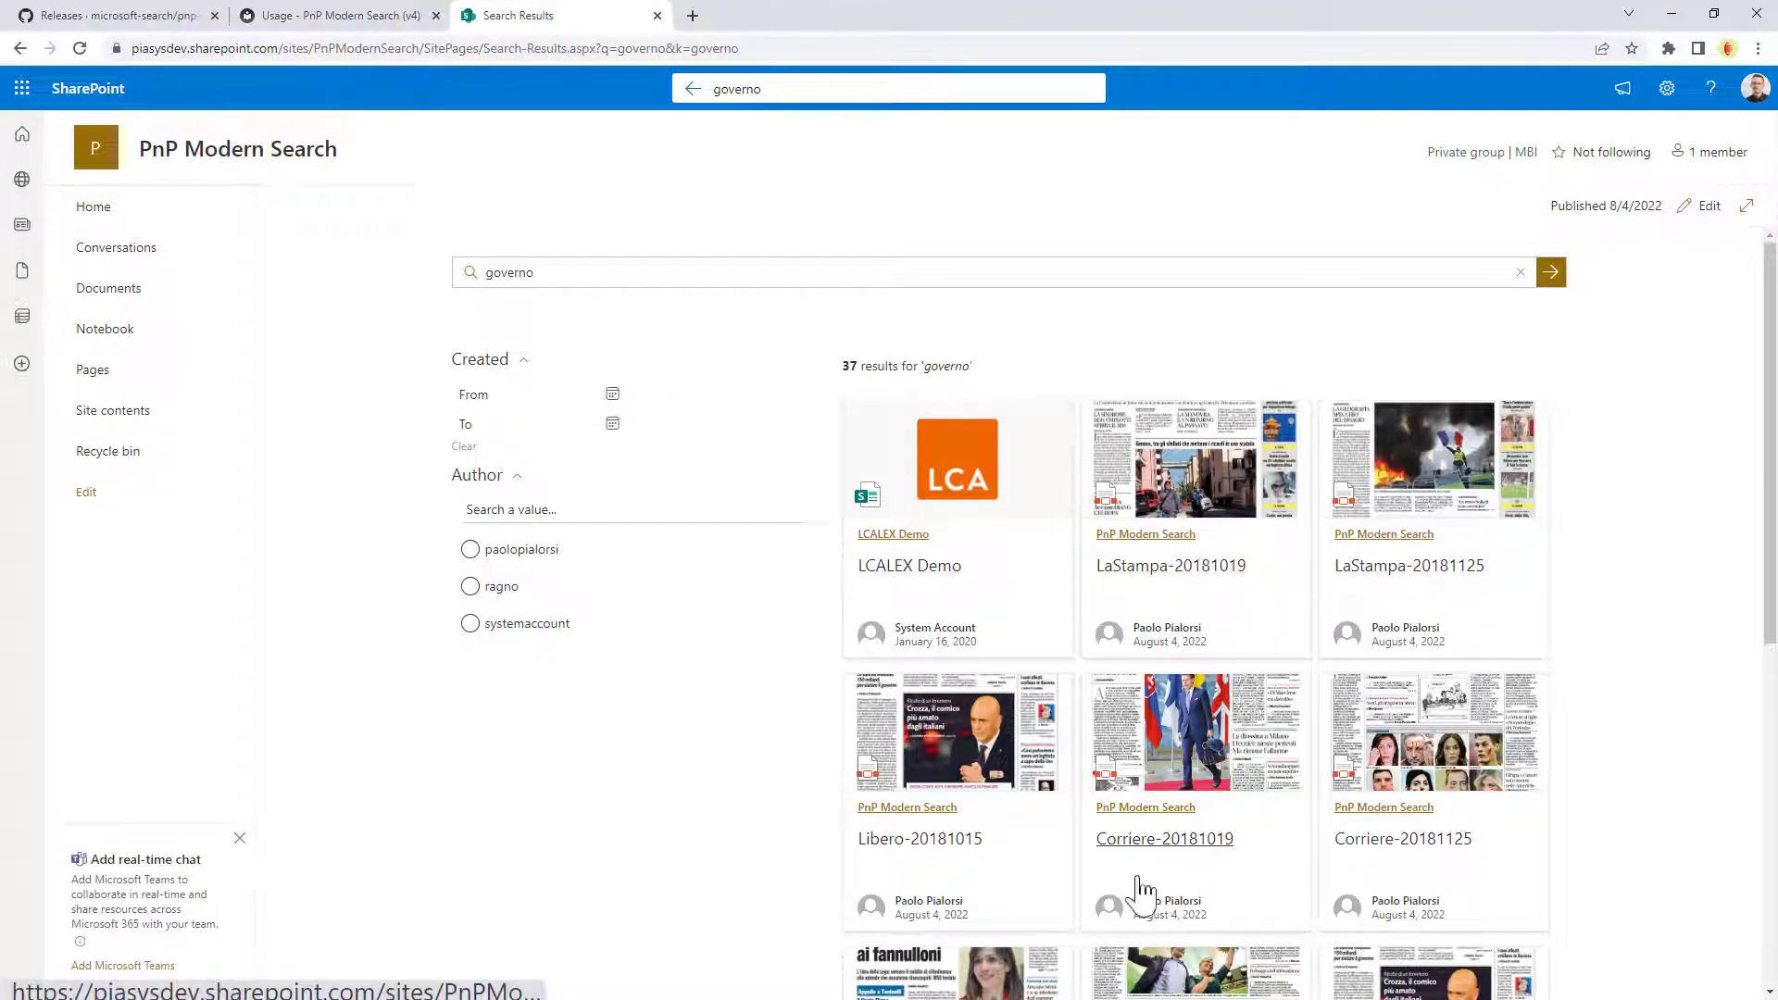
{"action": "mouse_move", "coordinate": [704, 305]}
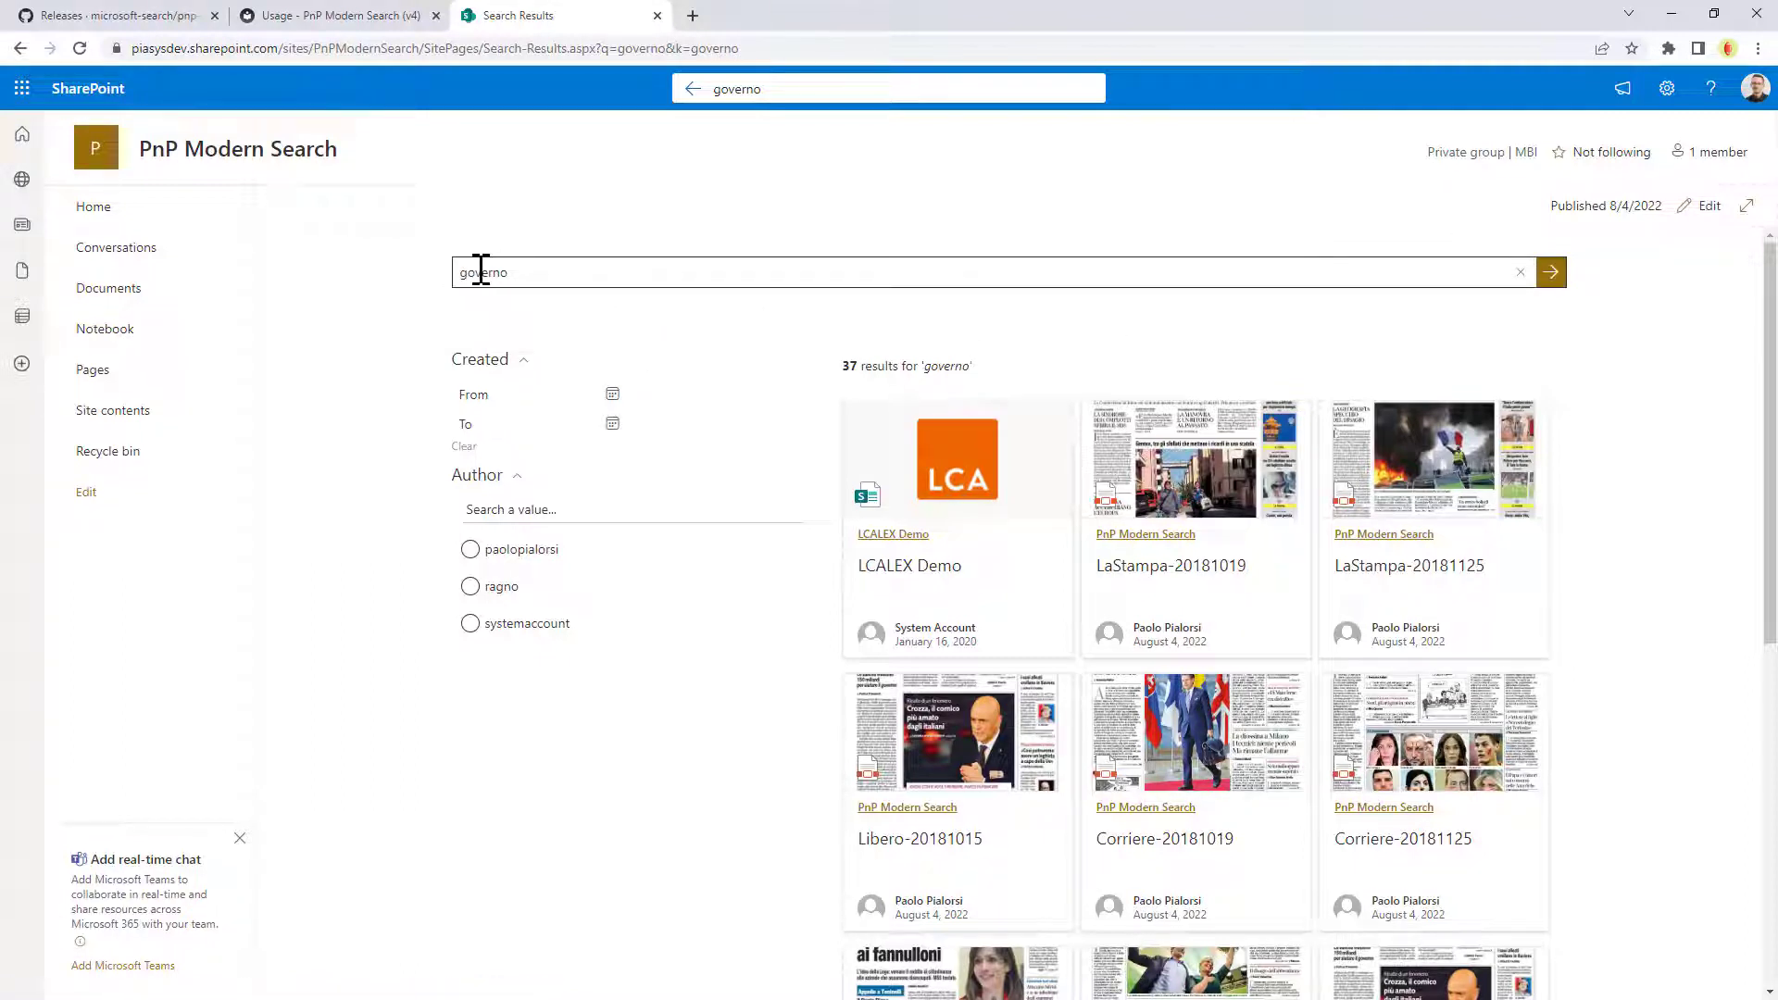
{"action": "mouse_move", "coordinate": [1015, 363]}
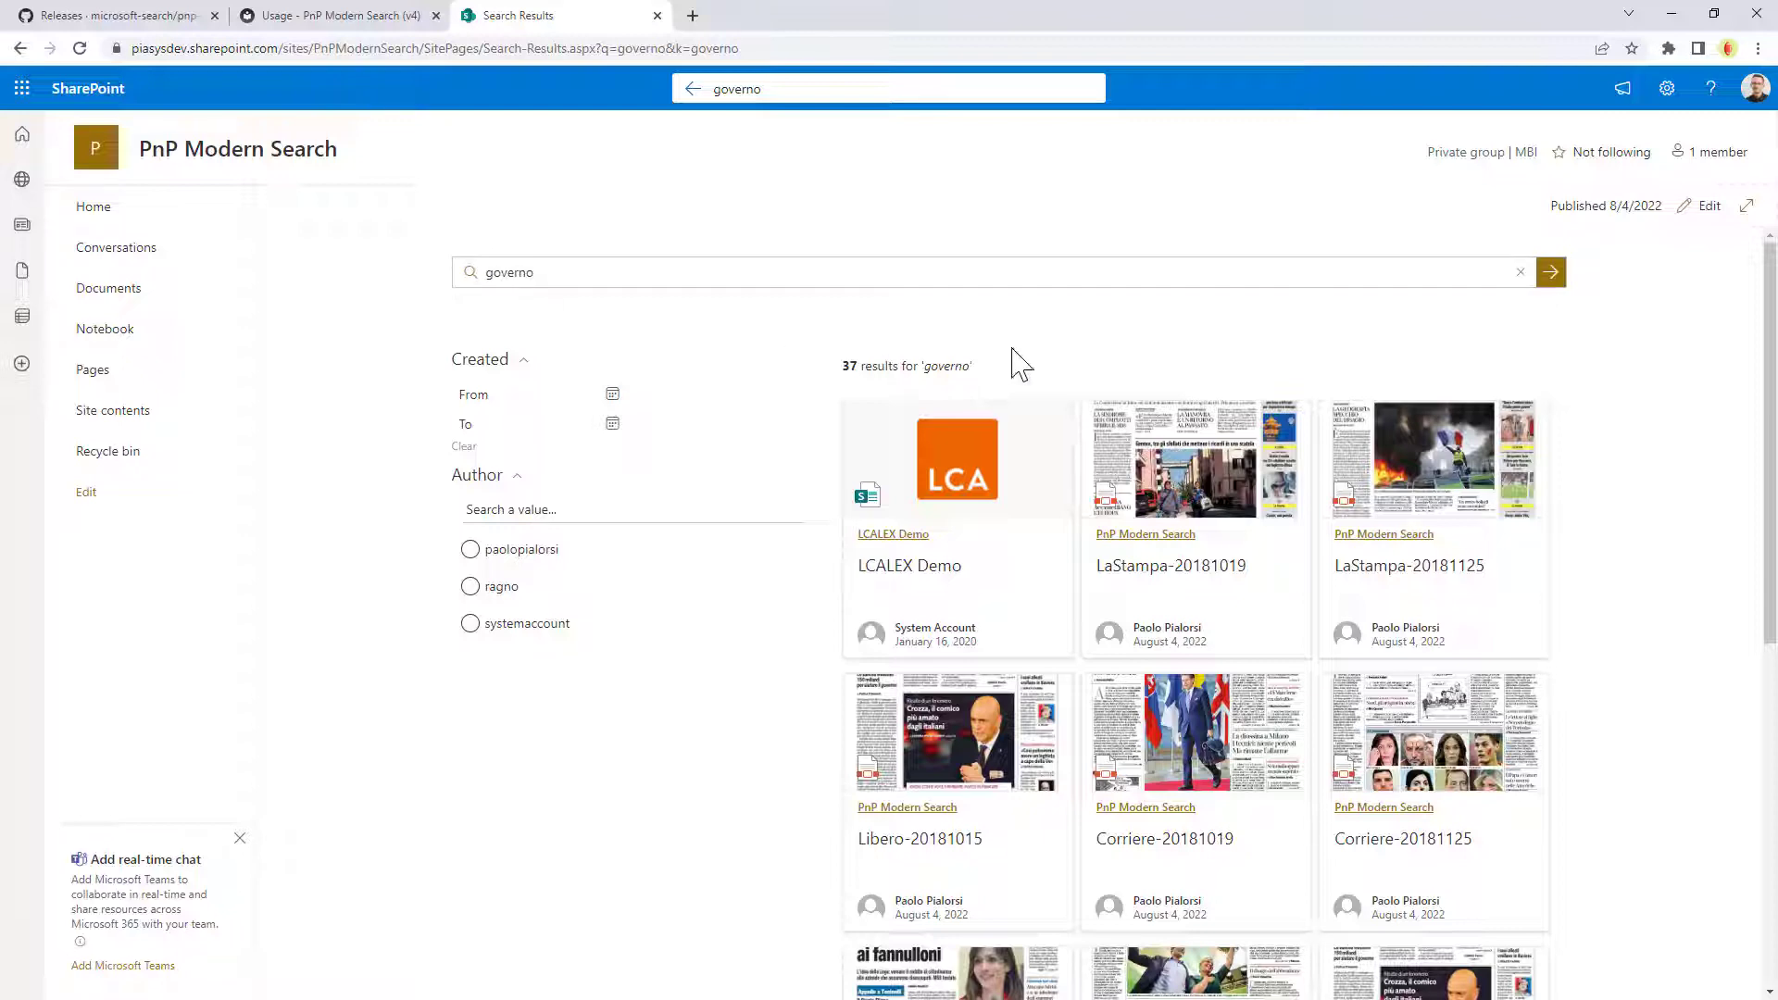
{"action": "mouse_move", "coordinate": [1063, 679]}
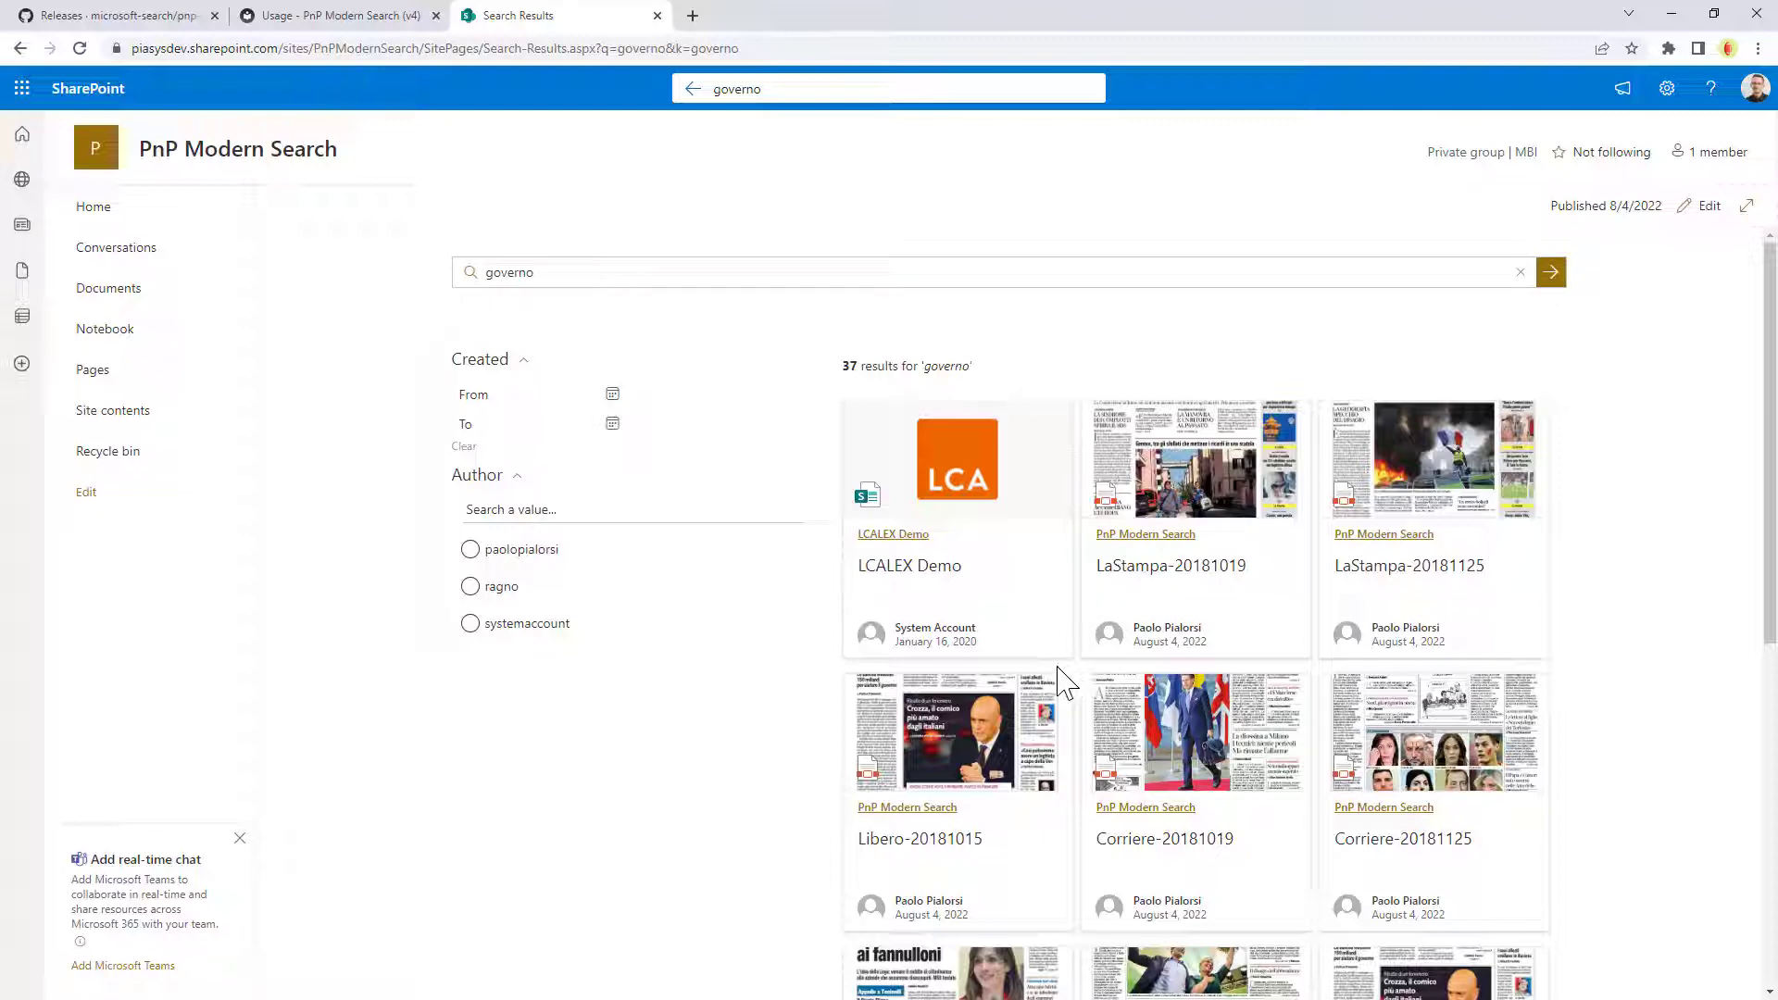